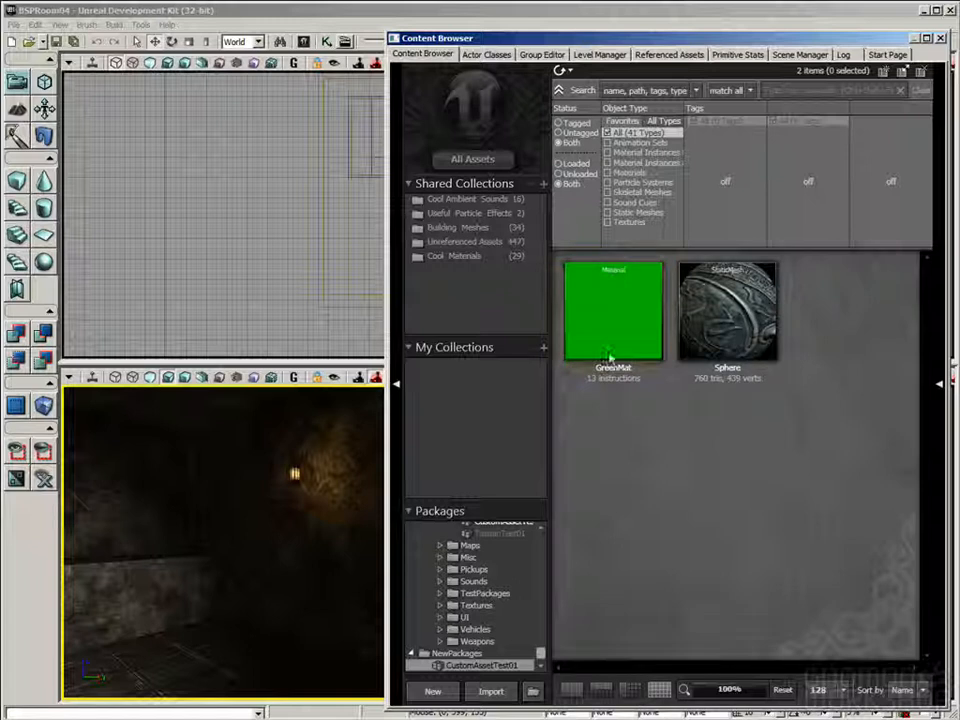
Step: Begin a texture import from the ExampleTextures folder and pick the Machinery04Alt files
{"action": "left_click", "coordinate": [613, 310]}
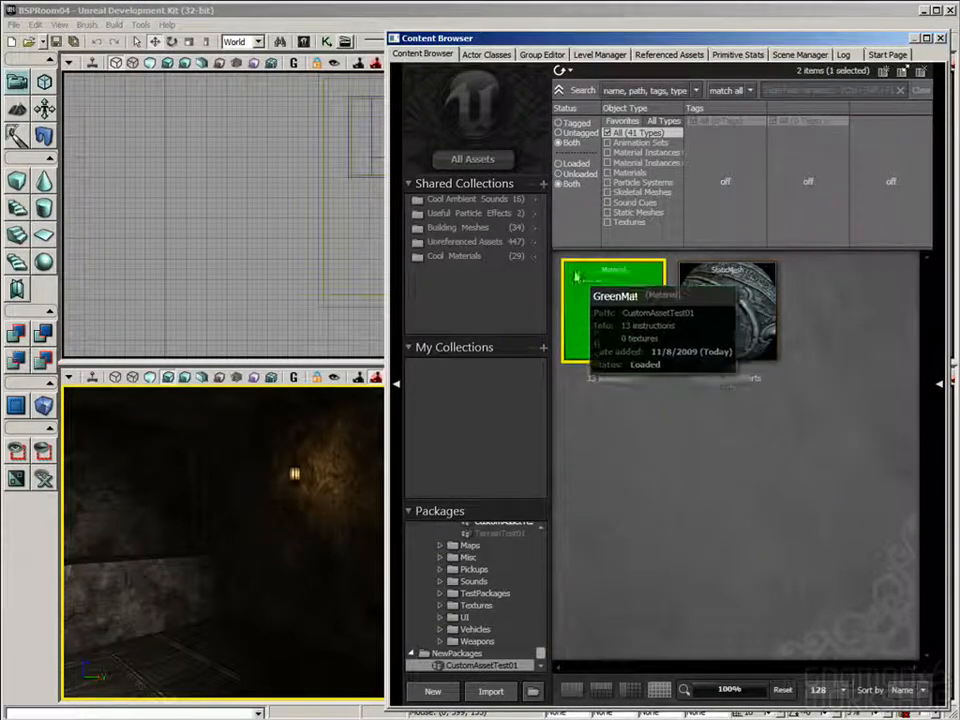
{"action": "mouse_move", "coordinate": [614, 473]}
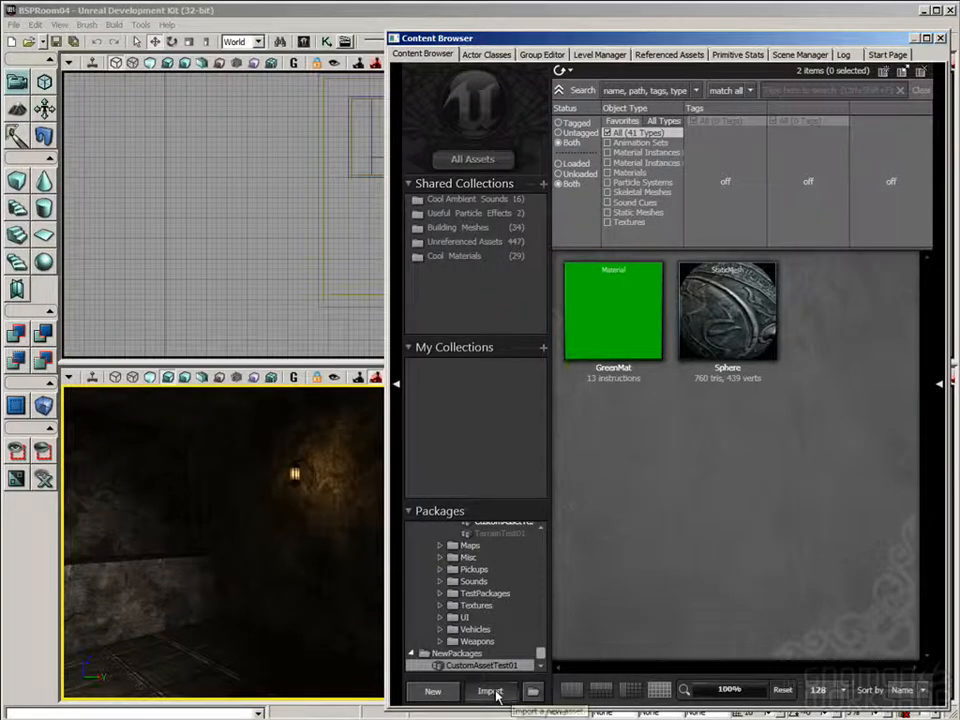
{"action": "left_click", "coordinate": [491, 691]}
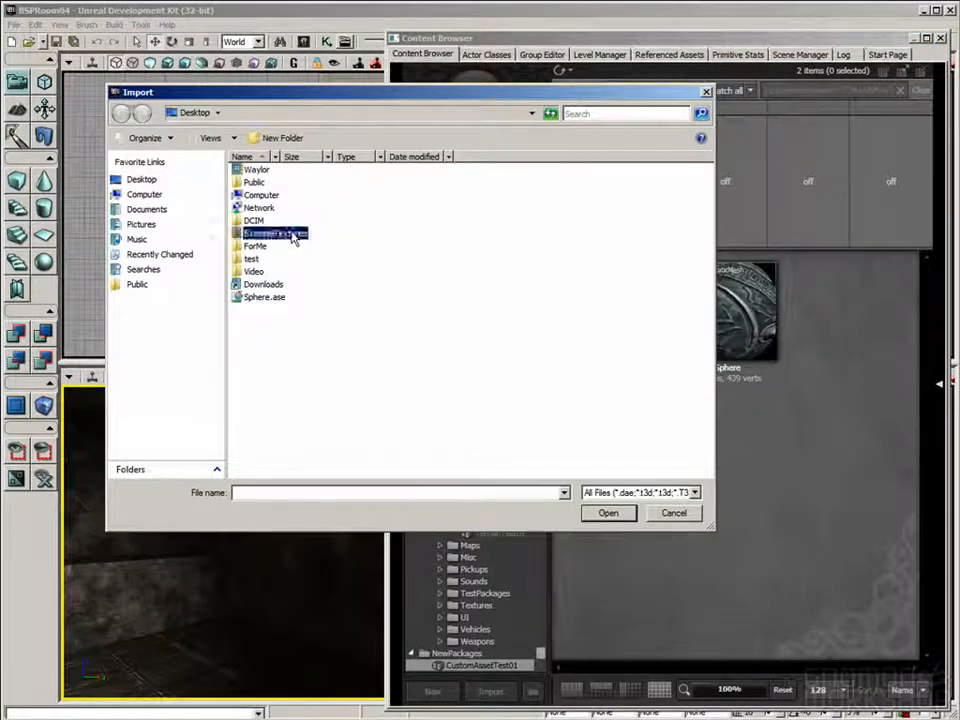
{"action": "double_click", "coordinate": [275, 233]}
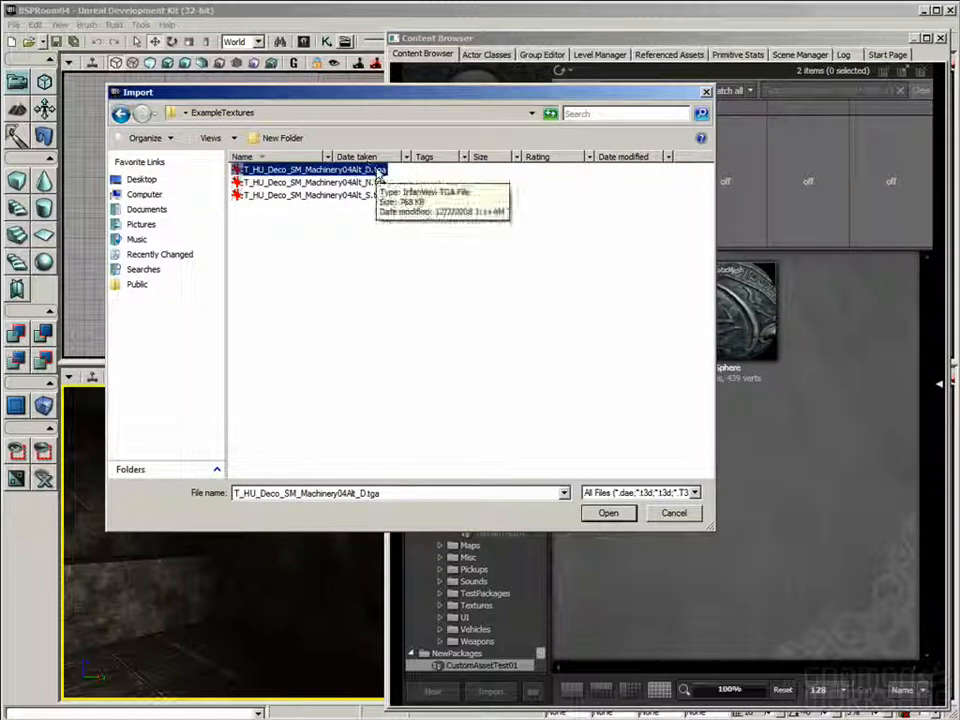
{"action": "left_click", "coordinate": [310, 182]}
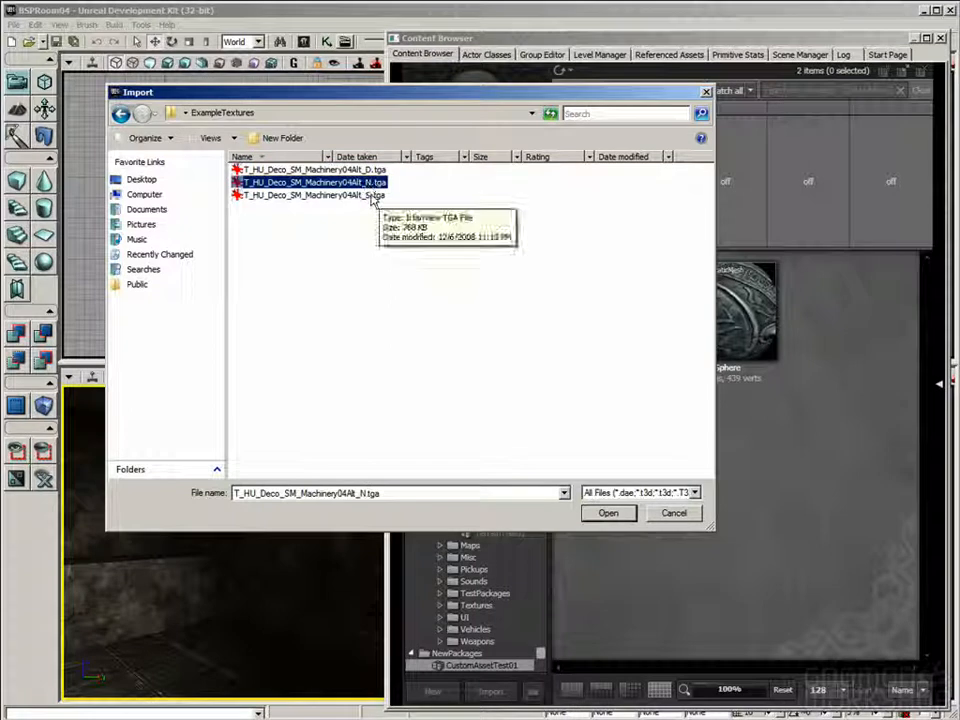
{"action": "left_click", "coordinate": [310, 195]}
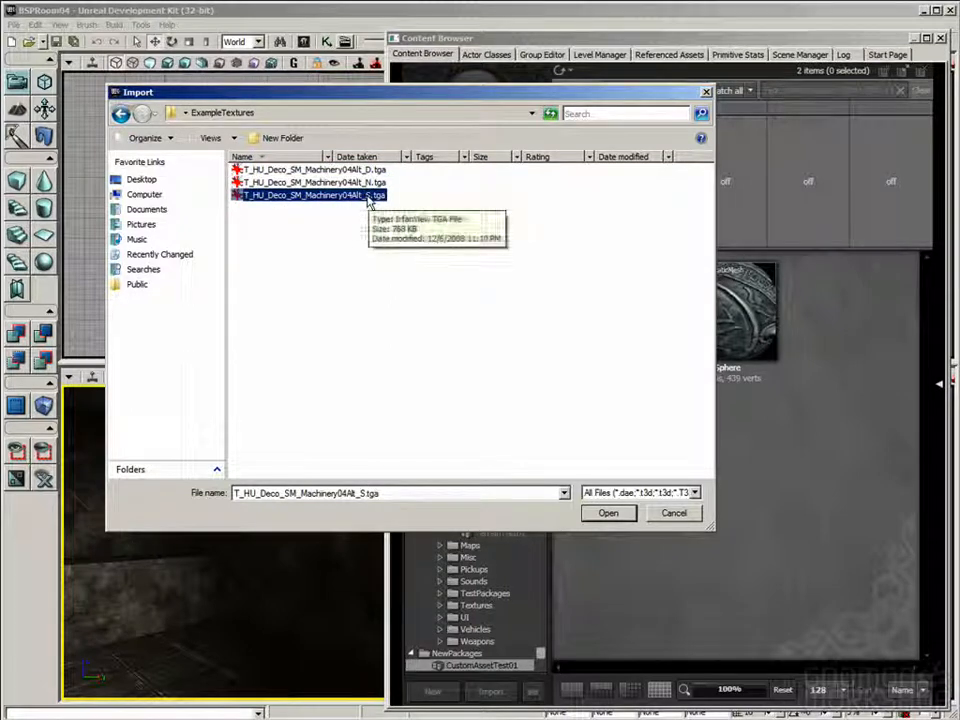
{"action": "left_click", "coordinate": [310, 169]}
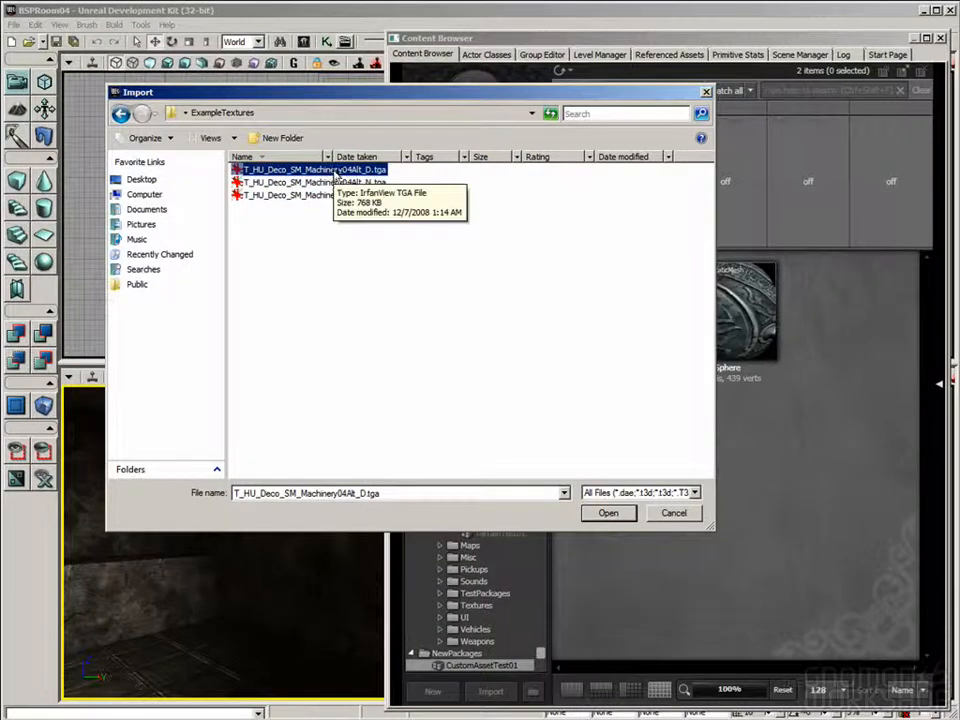
Step: Import the Machinery04Alt_D diffuse and _S specular textures into CustomAssetTest01
{"action": "left_click", "coordinate": [608, 512]}
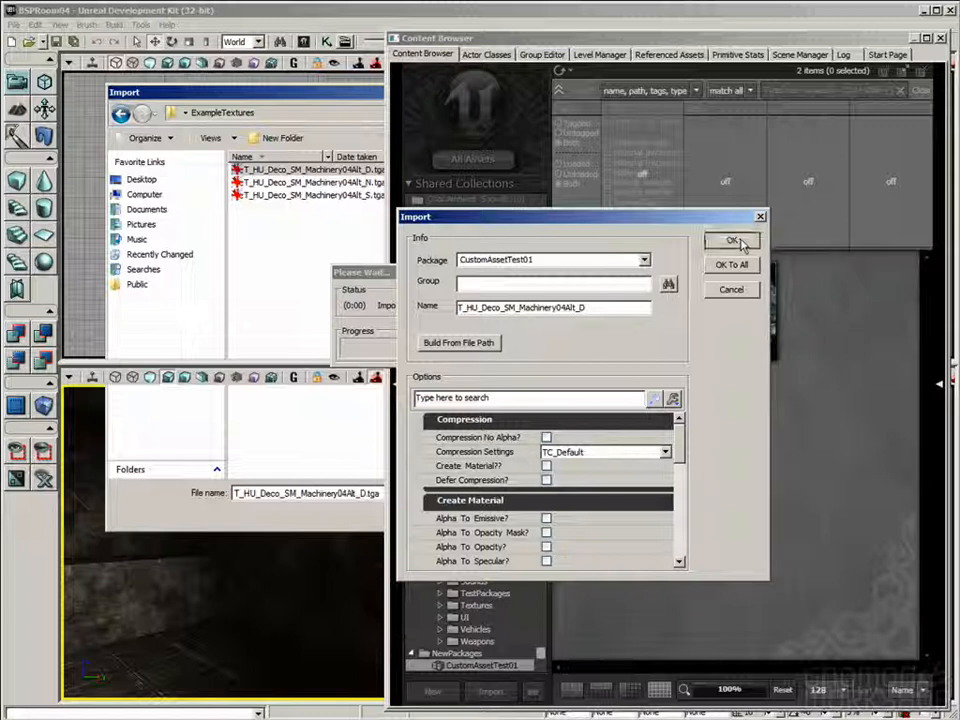
{"action": "left_click", "coordinate": [732, 241]}
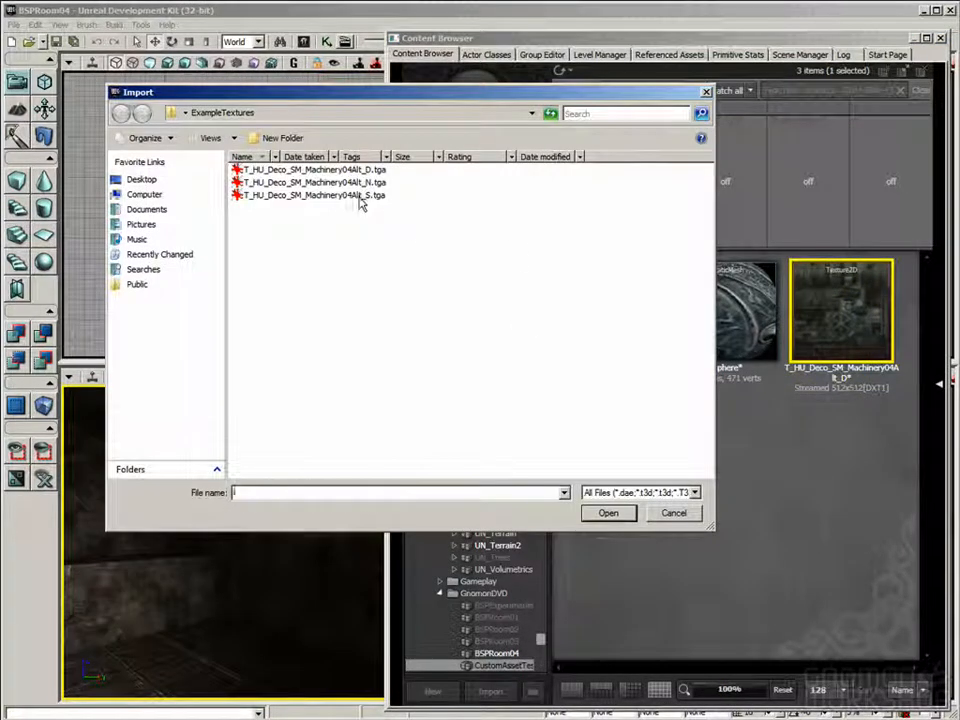
{"action": "left_click", "coordinate": [608, 512]}
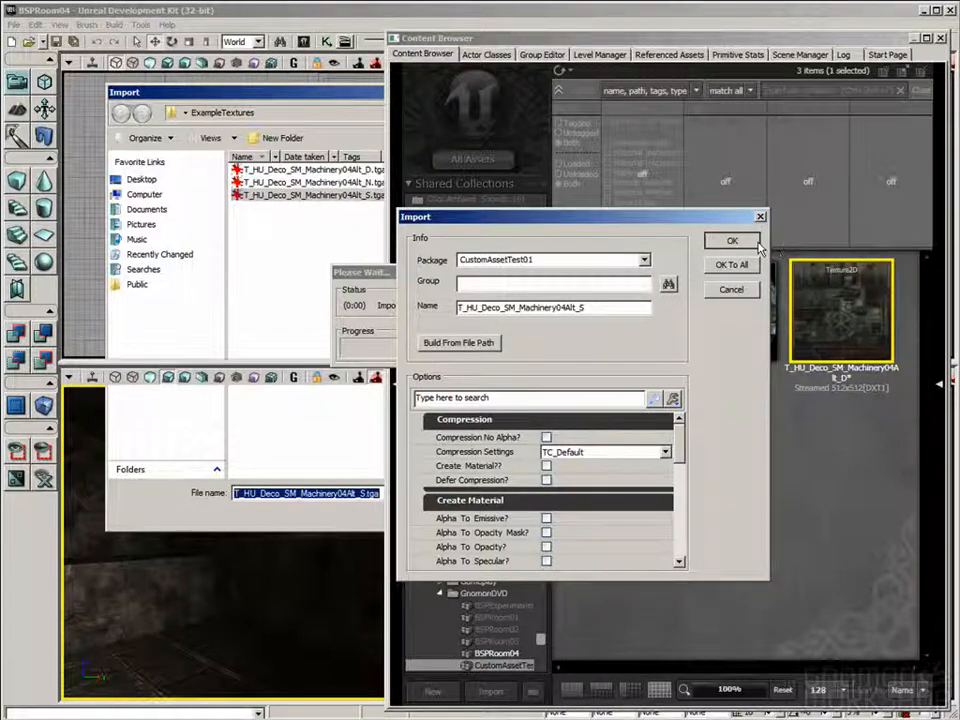
{"action": "left_click", "coordinate": [732, 241]}
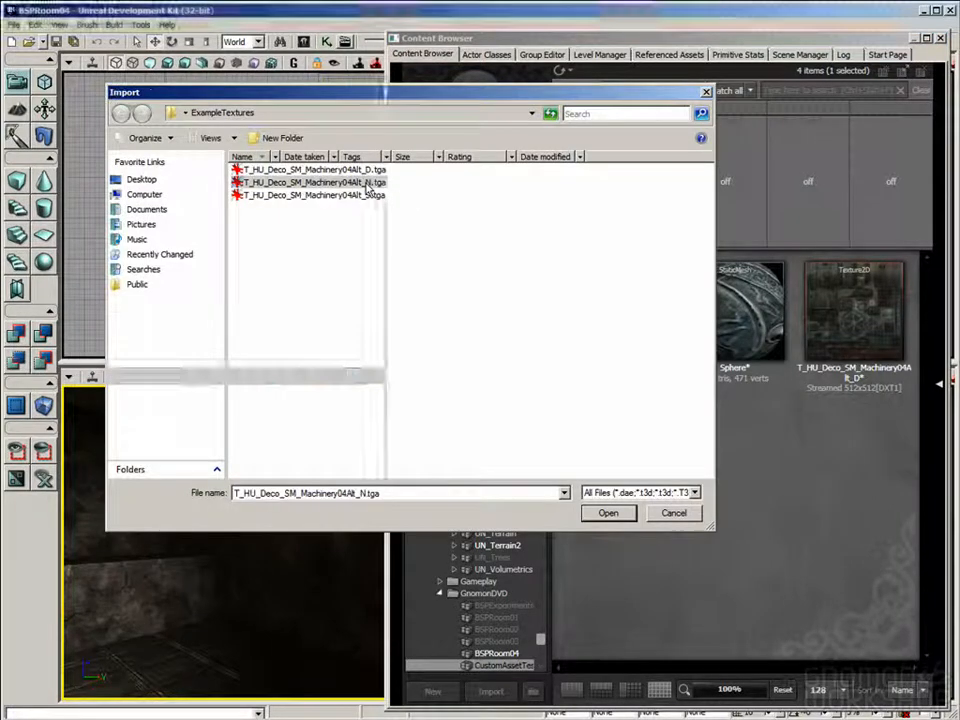
Step: Import Machinery04Alt_N with Compression Settings set to TC_Normalmap
{"action": "left_click", "coordinate": [608, 512]}
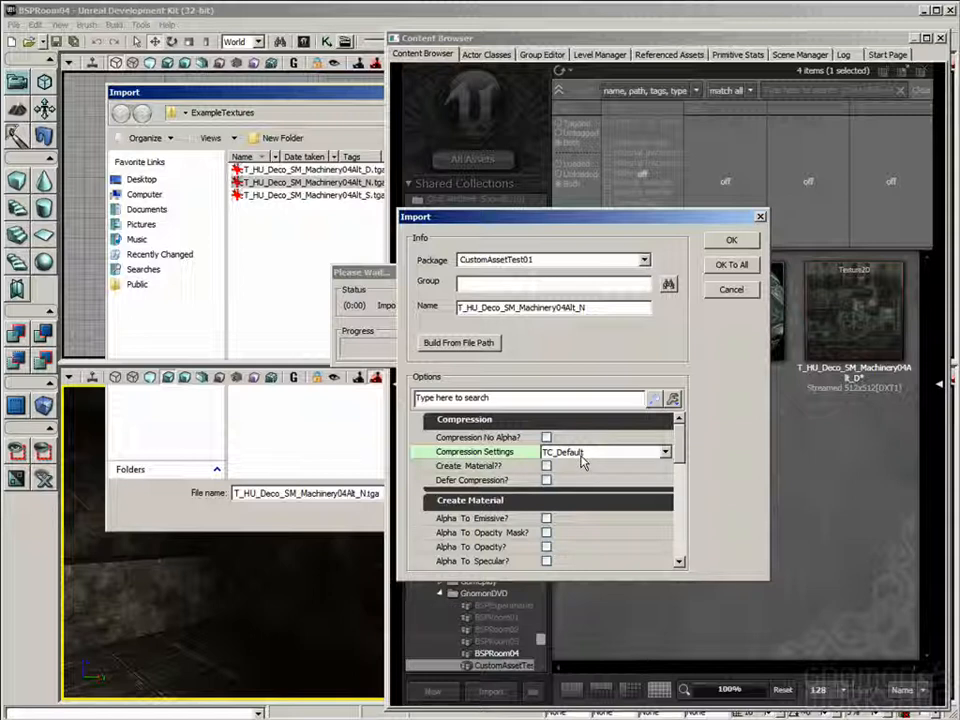
{"action": "left_click", "coordinate": [664, 452]}
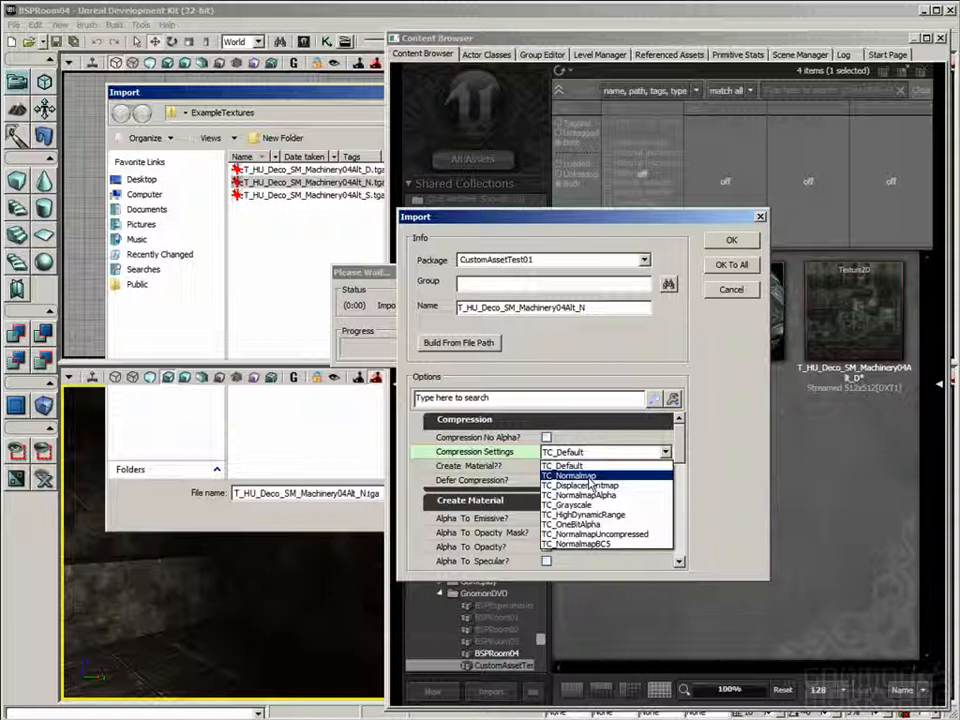
{"action": "left_click", "coordinate": [570, 475]}
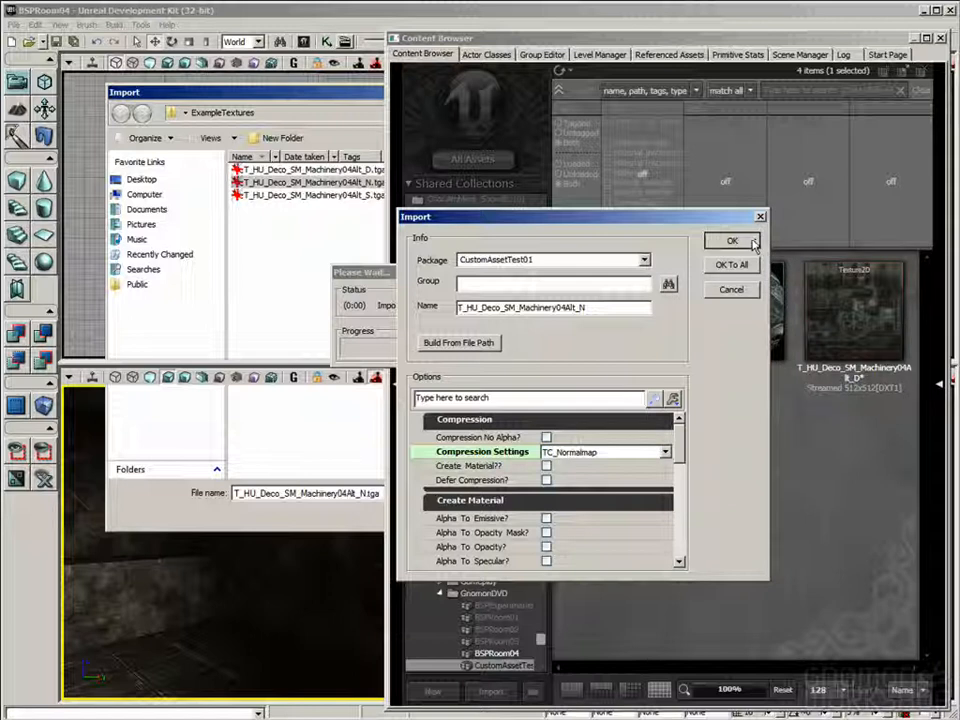
{"action": "left_click", "coordinate": [733, 241]}
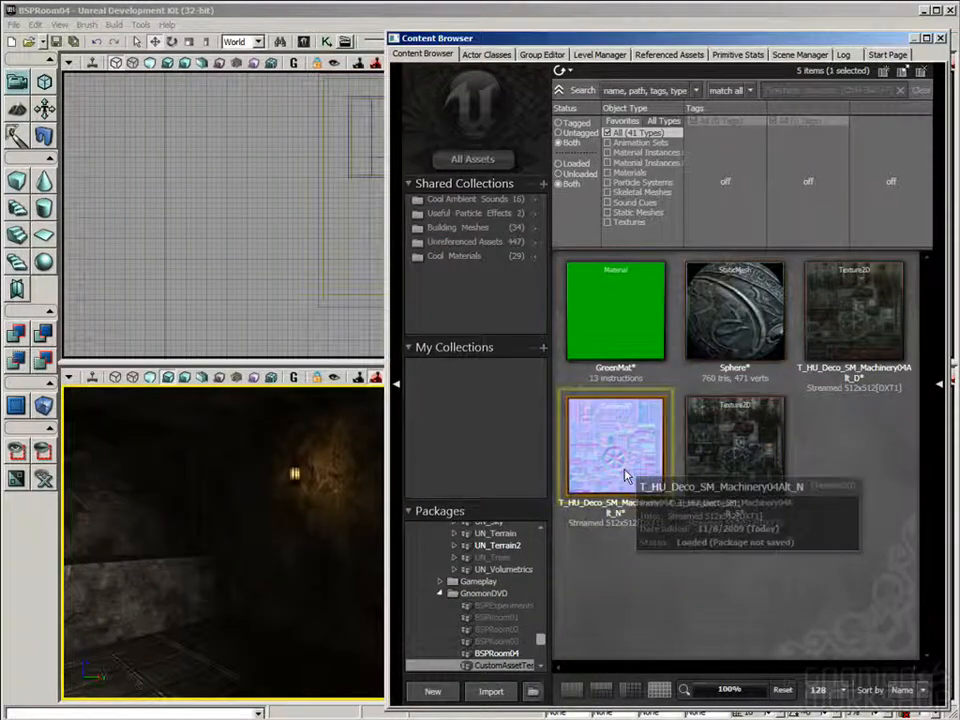
Step: Re-import the normal map as Machinery04Alt_N_Bad with default TC_Default compression
{"action": "left_click", "coordinate": [853, 310]}
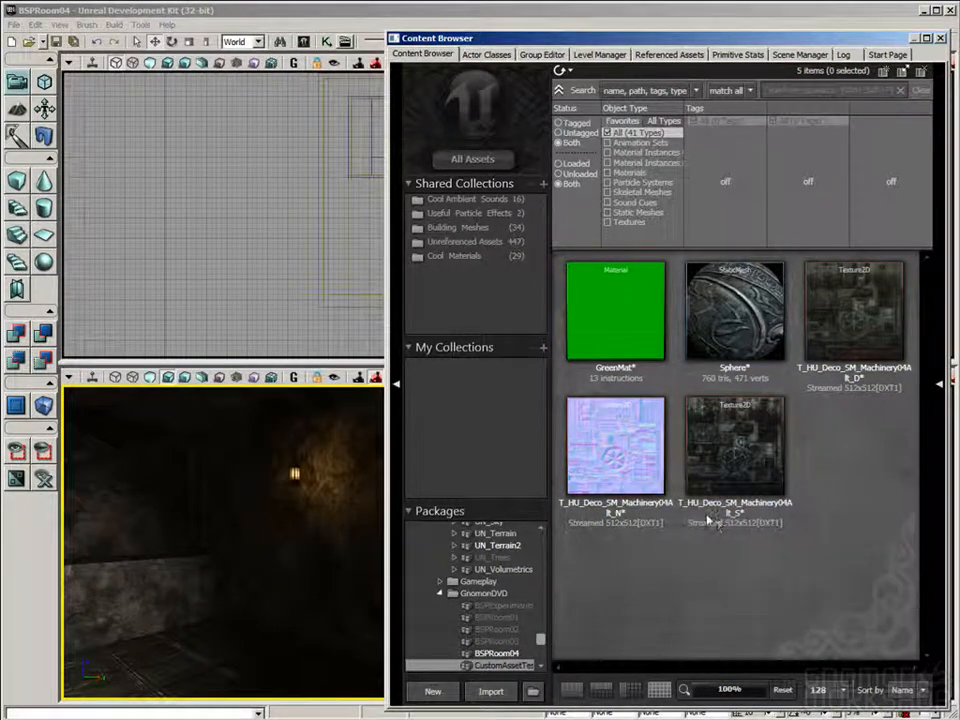
{"action": "left_click", "coordinate": [615, 445]}
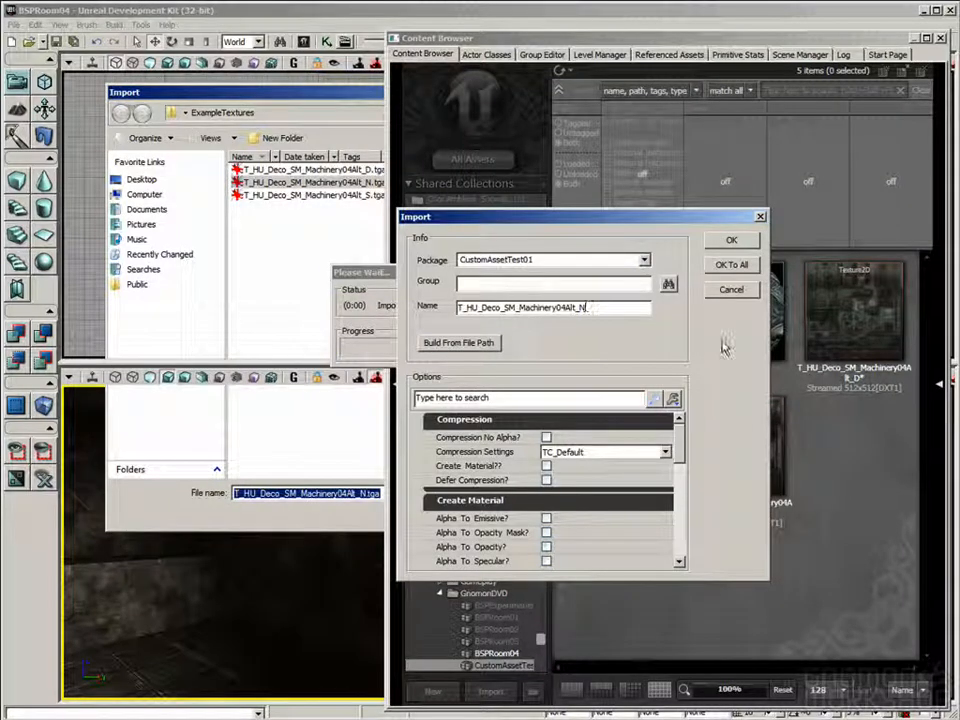
{"action": "type", "text": "_Bad"}
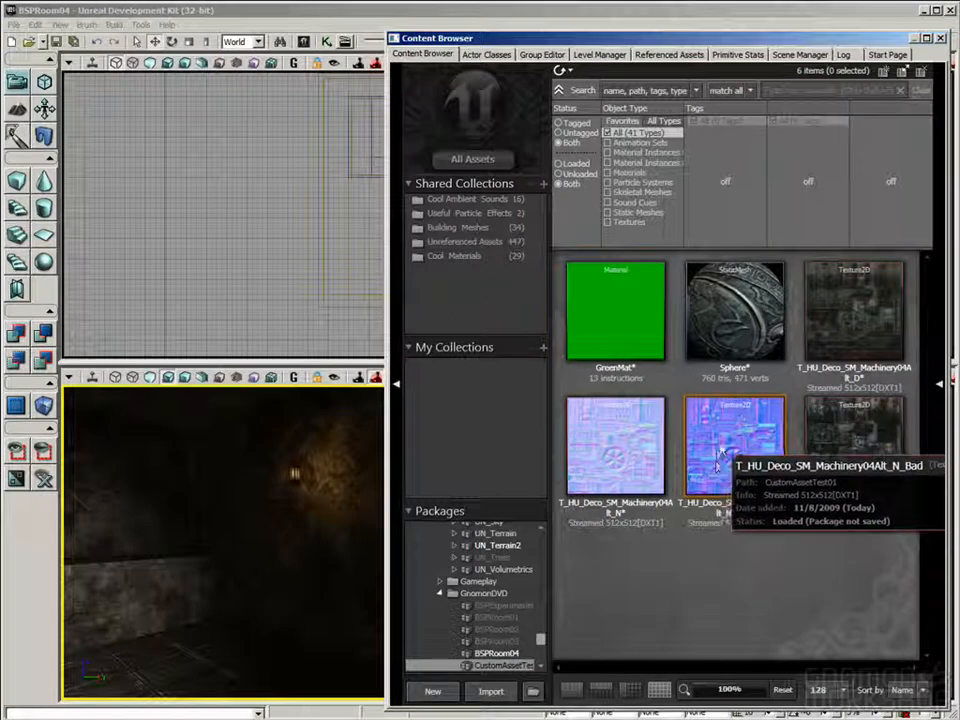
{"action": "mouse_move", "coordinate": [735, 368]}
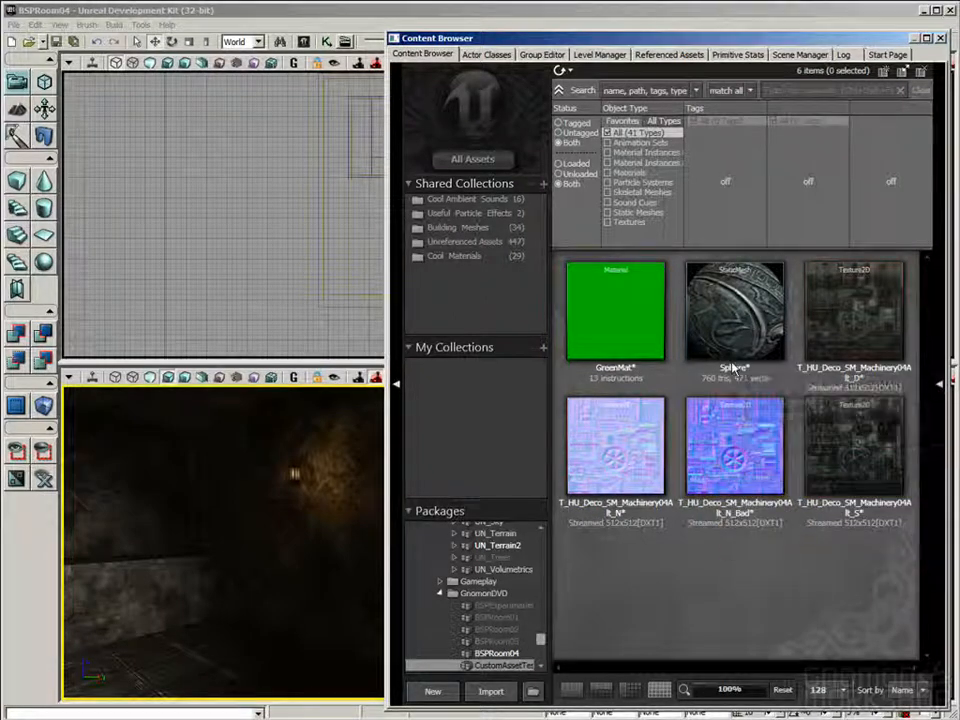
{"action": "mouse_move", "coordinate": [735, 445]}
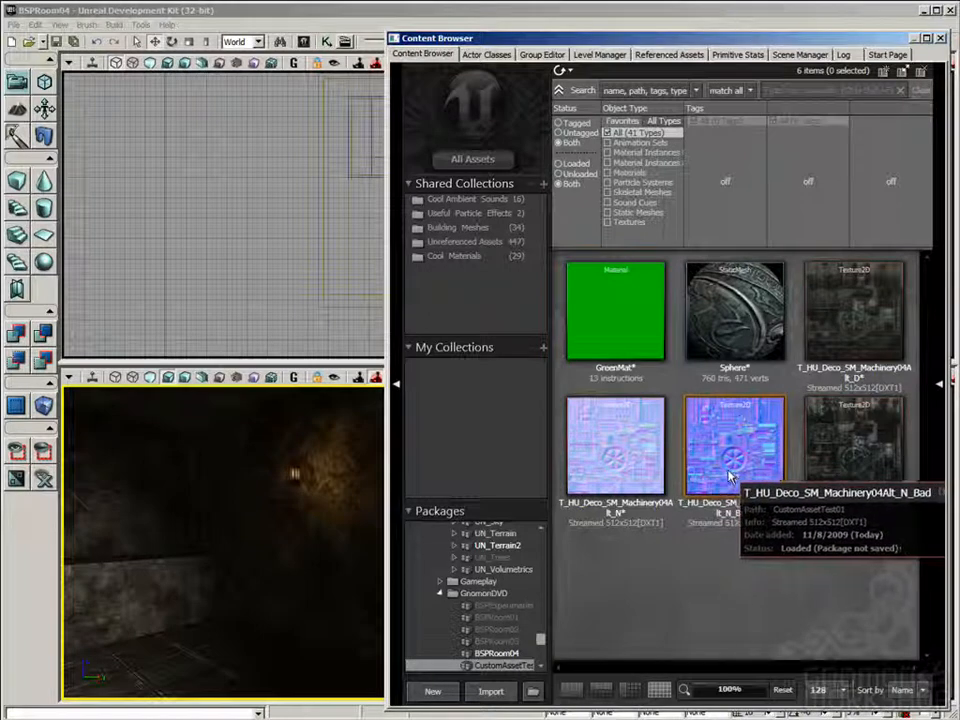
{"action": "mouse_move", "coordinate": [725, 488]}
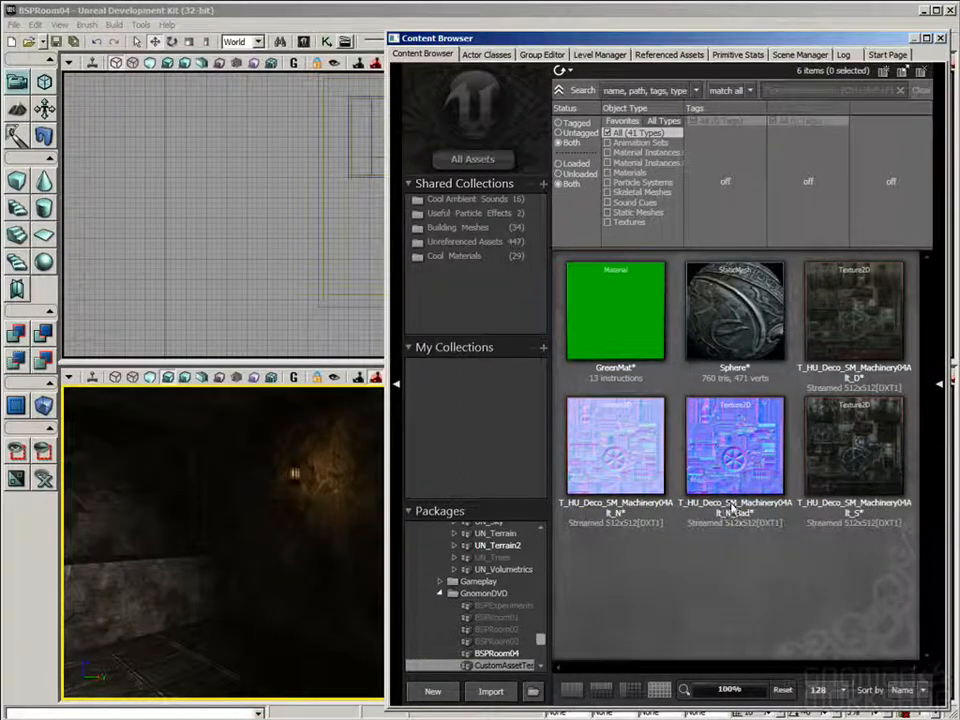
Step: Lay the N_Bad and good normal map property windows side by side for comparison
{"action": "double_click", "coordinate": [735, 445]}
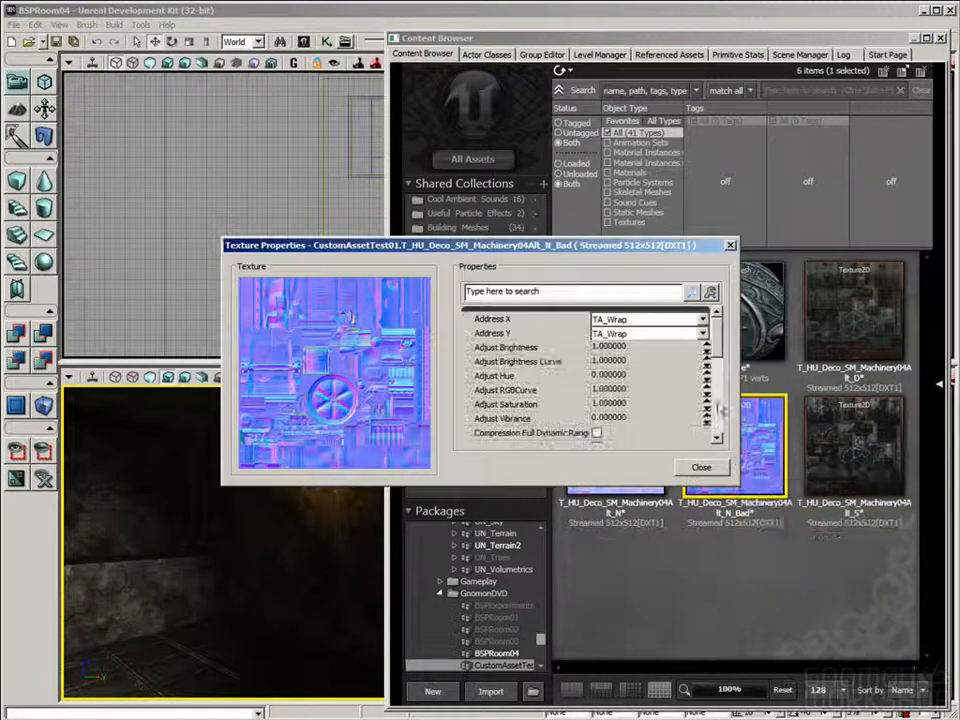
{"action": "left_click_drag", "start_coordinate": [475, 245], "coordinate": [300, 96]}
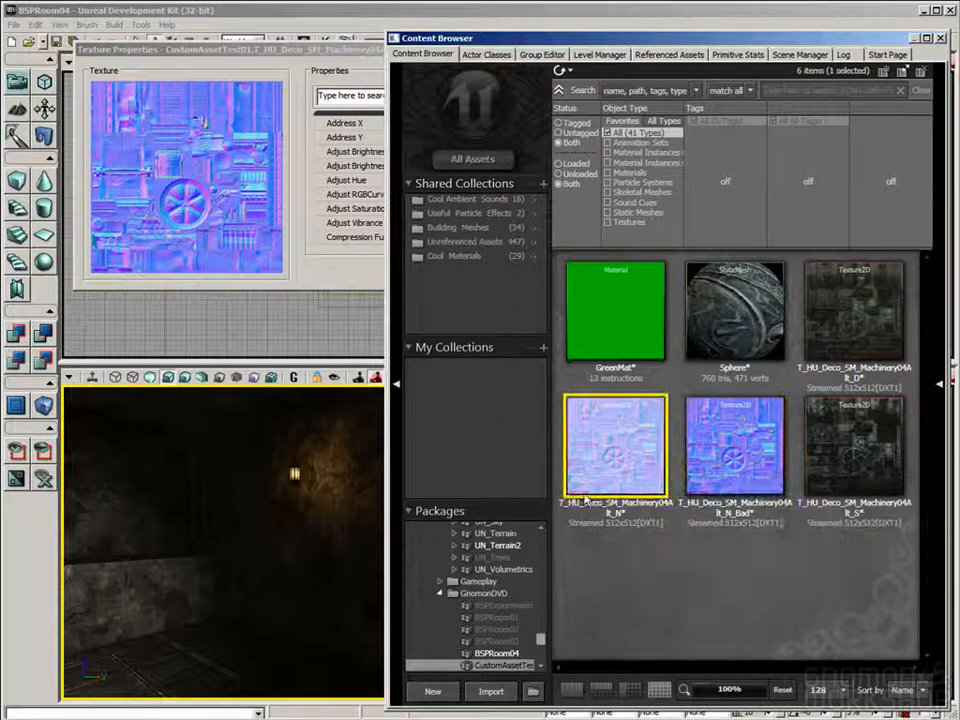
{"action": "double_click", "coordinate": [615, 445]}
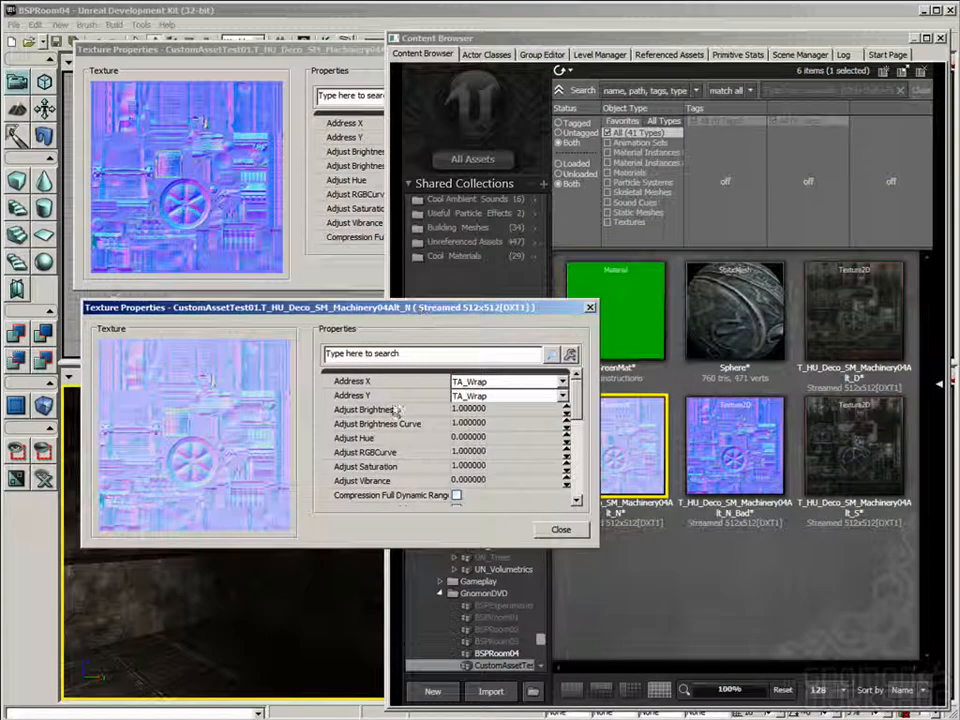
{"action": "scroll", "scroll_direction": "down", "scroll_amount": 3}
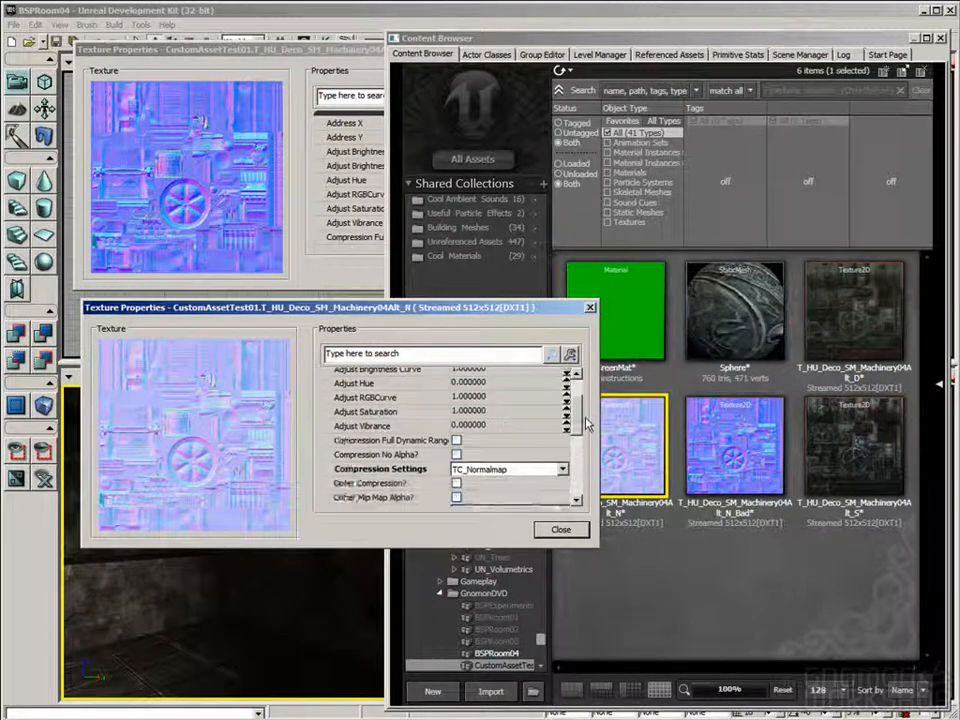
{"action": "scroll", "scroll_direction": "down", "scroll_amount": 3}
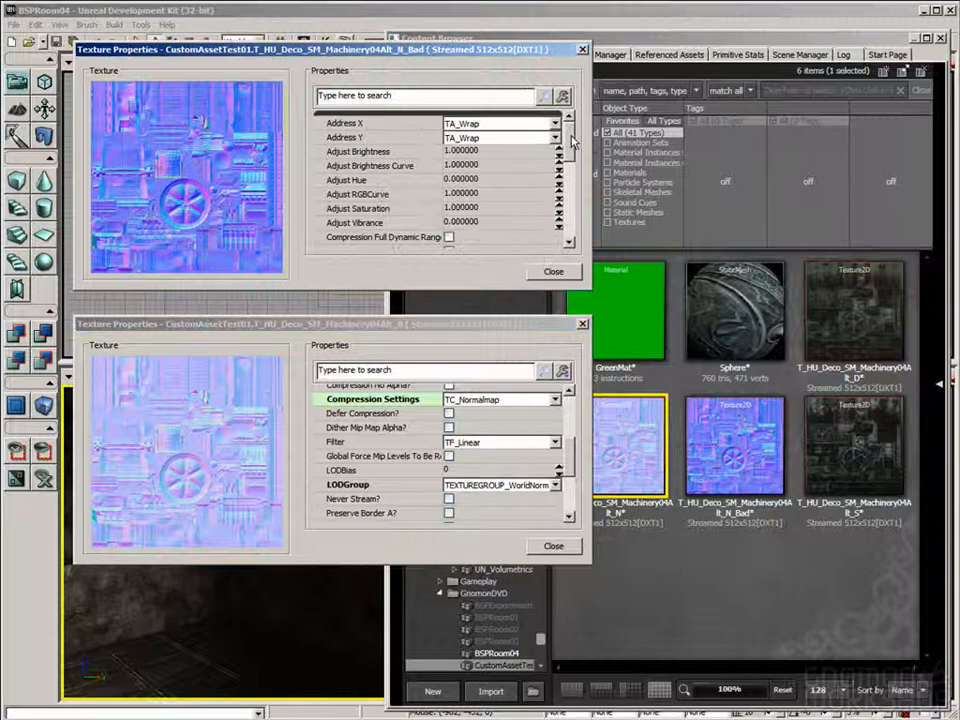
Step: Set N_Bad to TC_Normalmap compression and the WorldNormalMap LOD group
{"action": "left_click", "coordinate": [500, 179]}
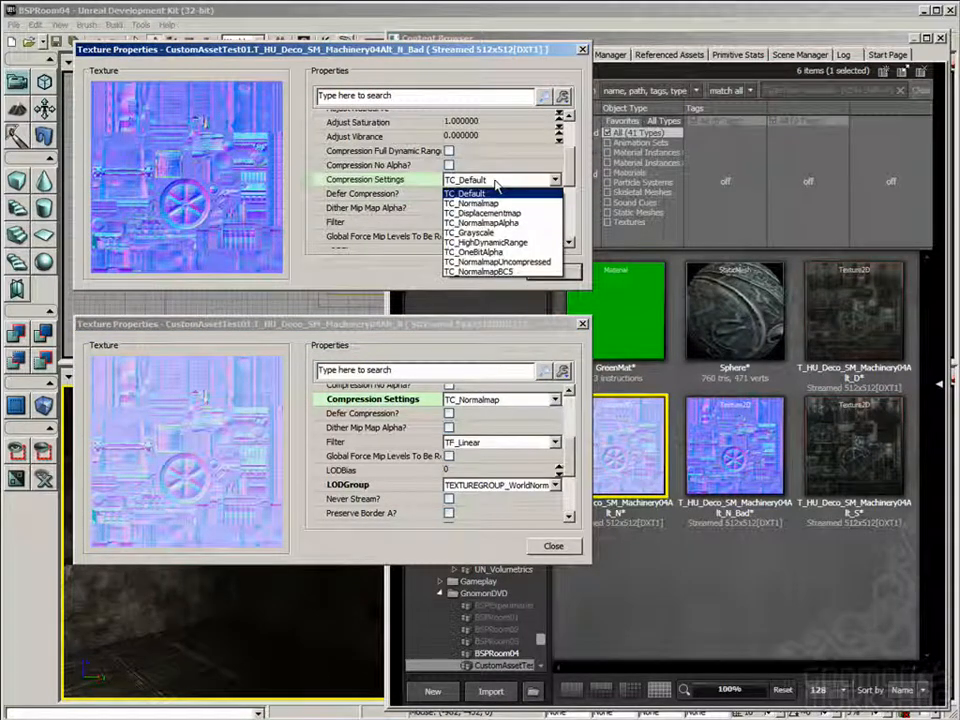
{"action": "left_click", "coordinate": [471, 203]}
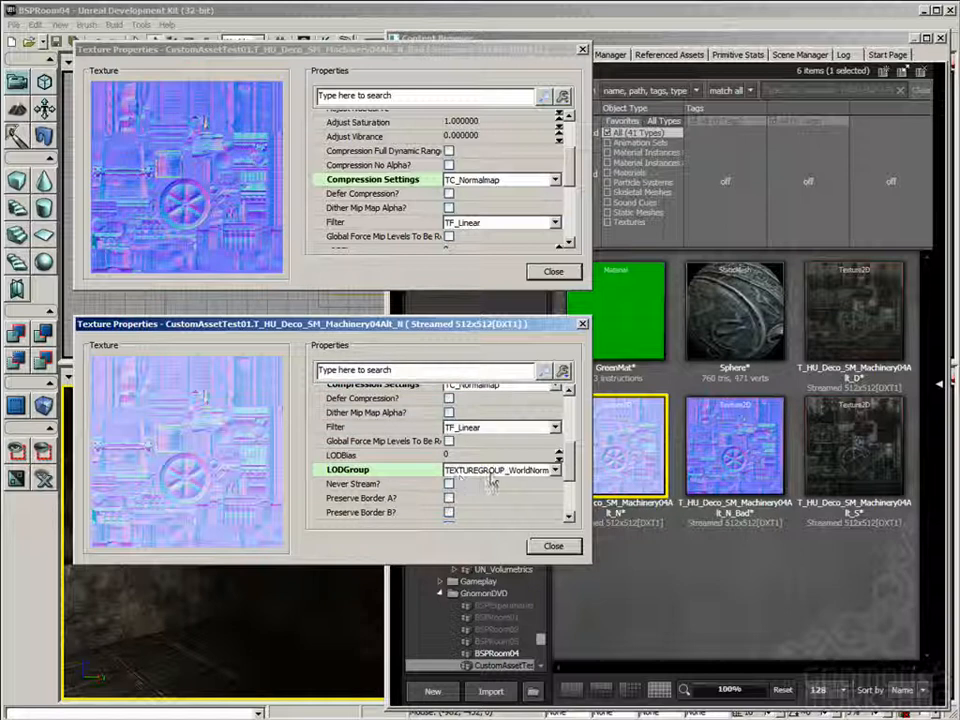
{"action": "left_click", "coordinate": [556, 470]}
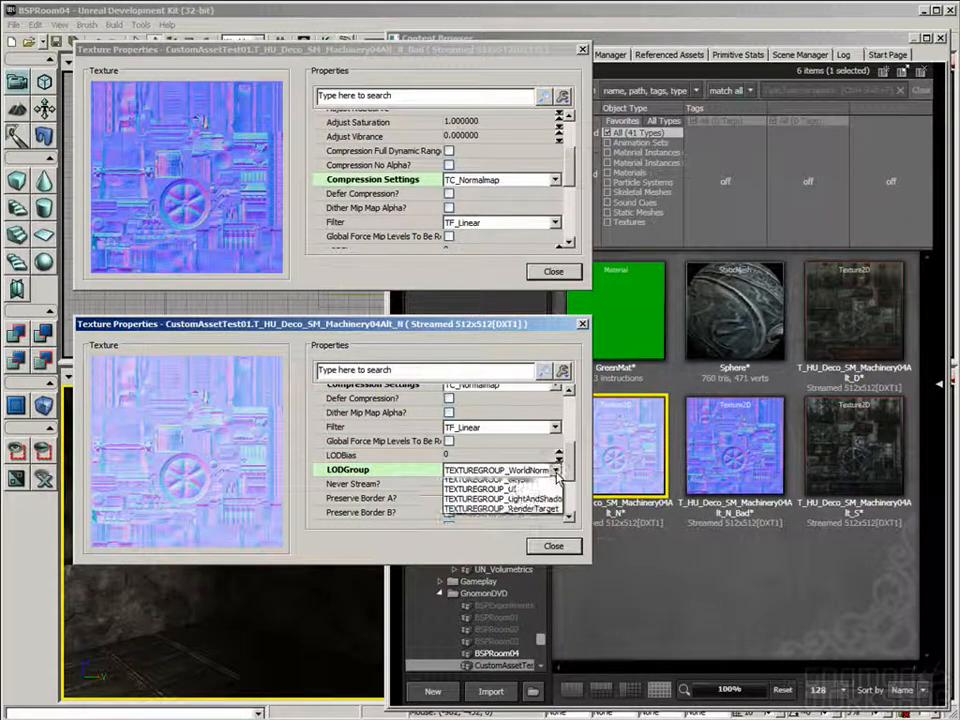
{"action": "left_click", "coordinate": [497, 471]}
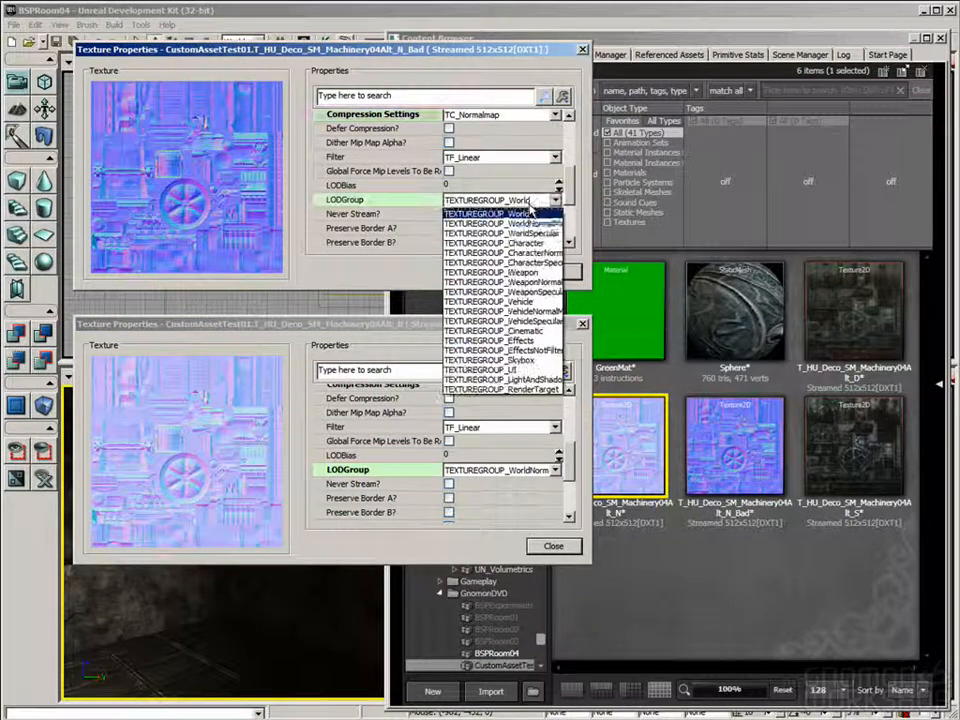
{"action": "left_click", "coordinate": [500, 213]}
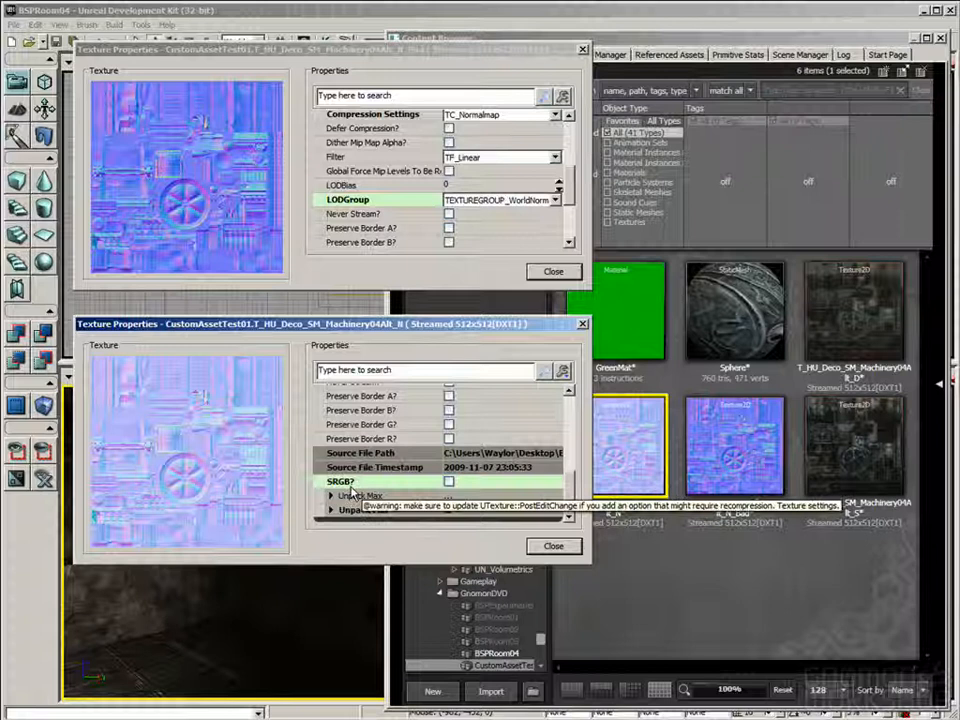
Step: Turn off sRGB on N_Bad and set its Unpack Min values to -1
{"action": "left_click", "coordinate": [448, 481]}
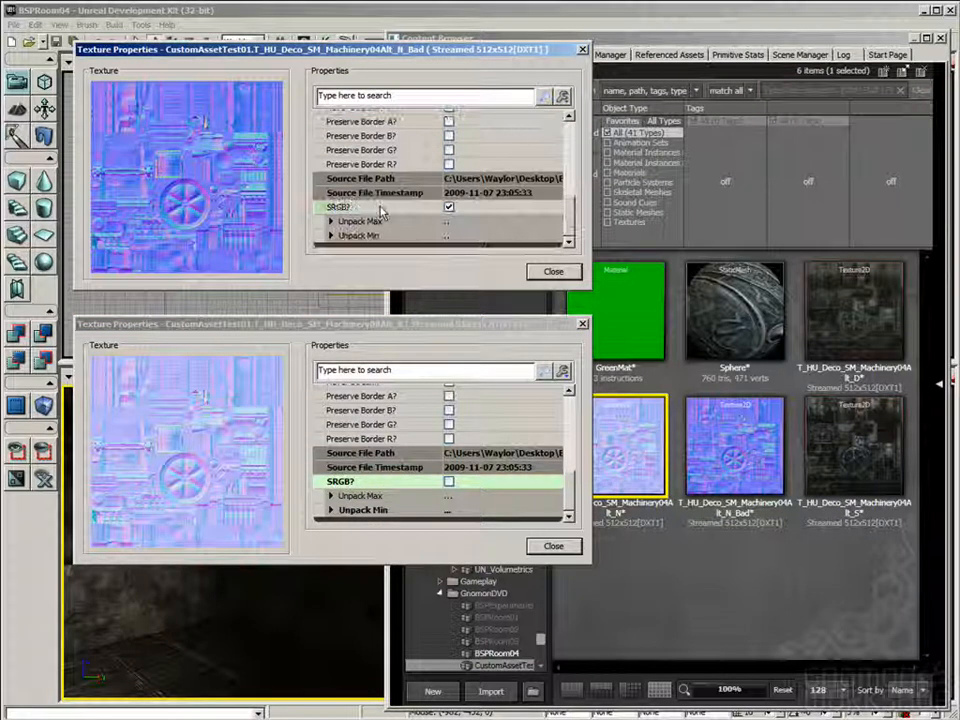
{"action": "left_click", "coordinate": [448, 207]}
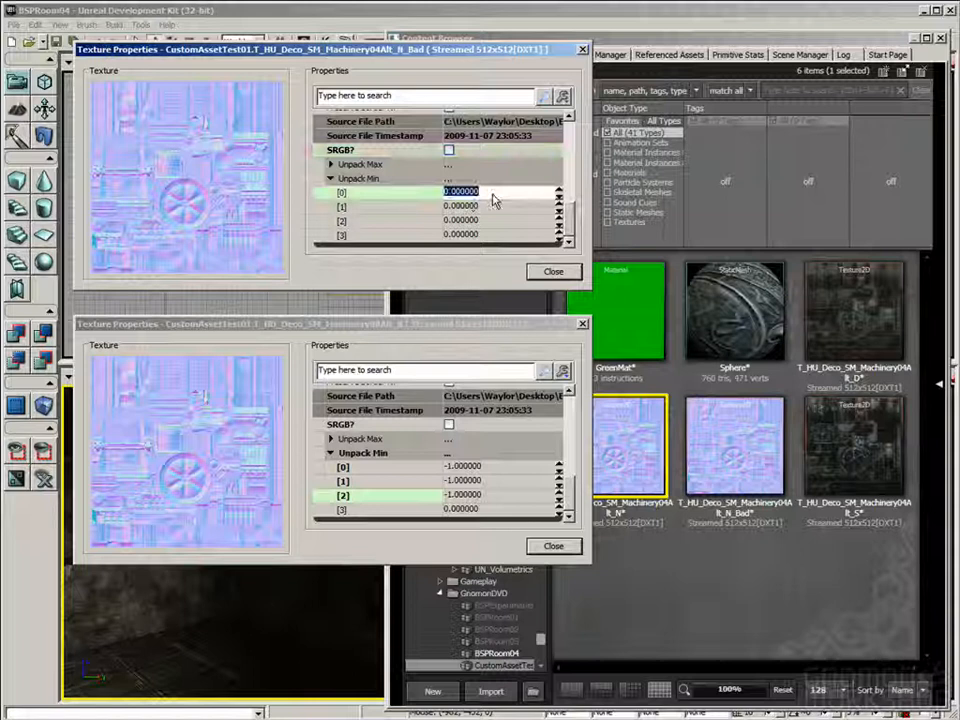
{"action": "left_click", "coordinate": [460, 205]}
{"action": "type", "text": "-1"}
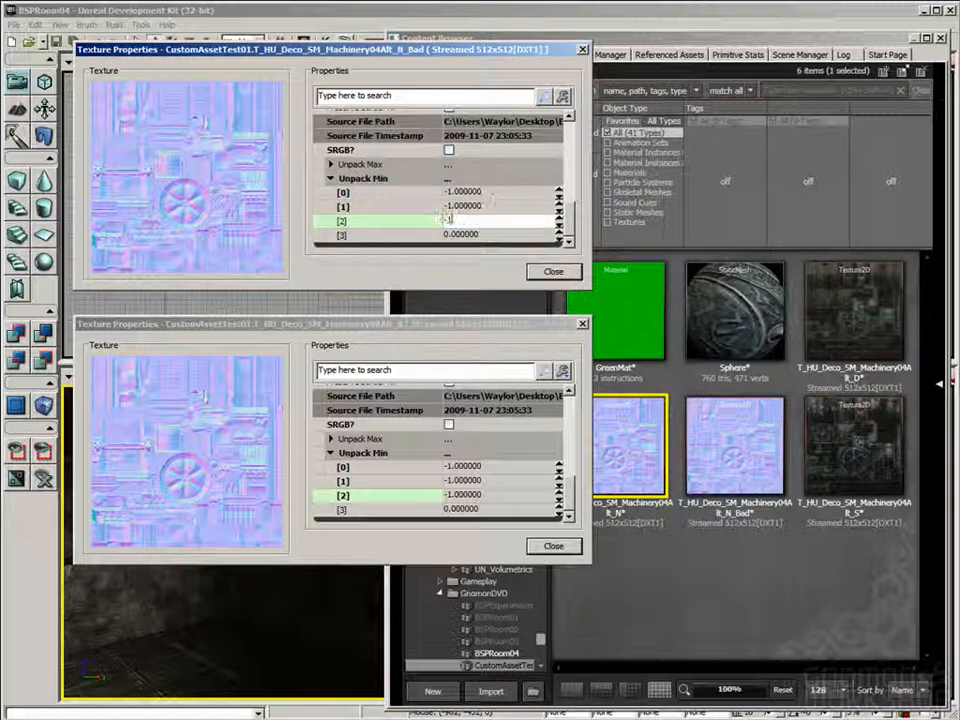
{"action": "left_click", "coordinate": [553, 271]}
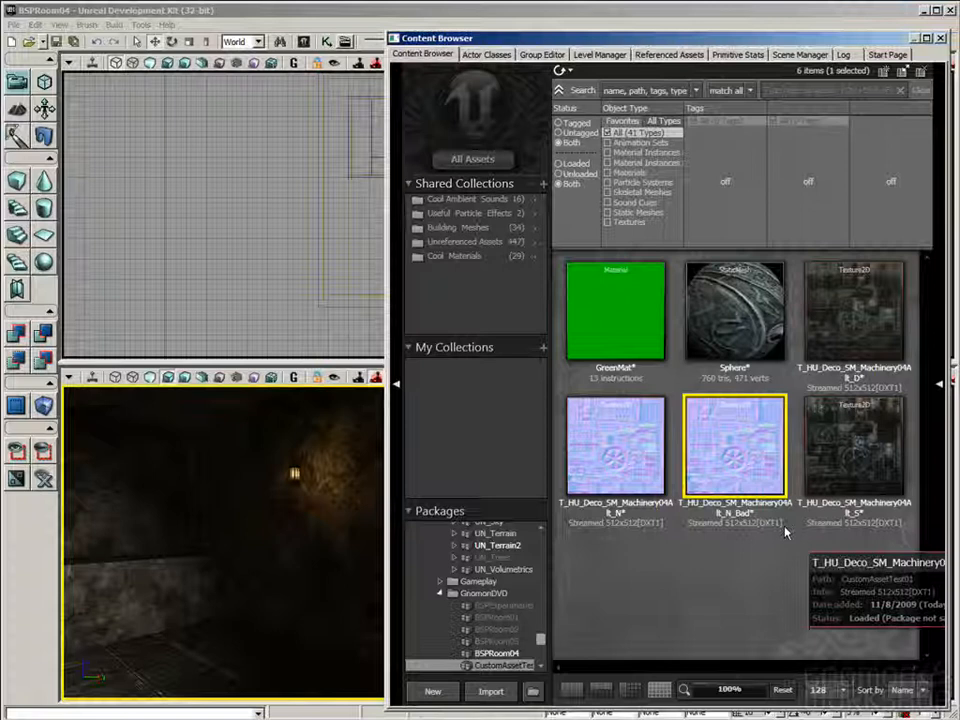
Step: Create a new material named MachineryMat in CustomAssetTest01
{"action": "right_click", "coordinate": [735, 445]}
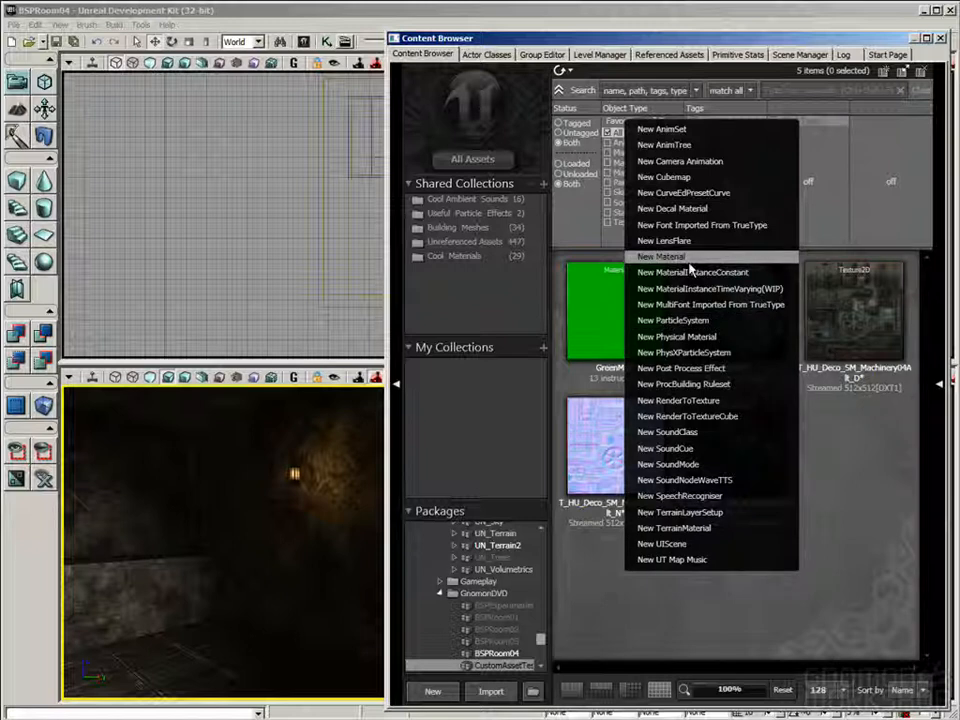
{"action": "left_click", "coordinate": [661, 256]}
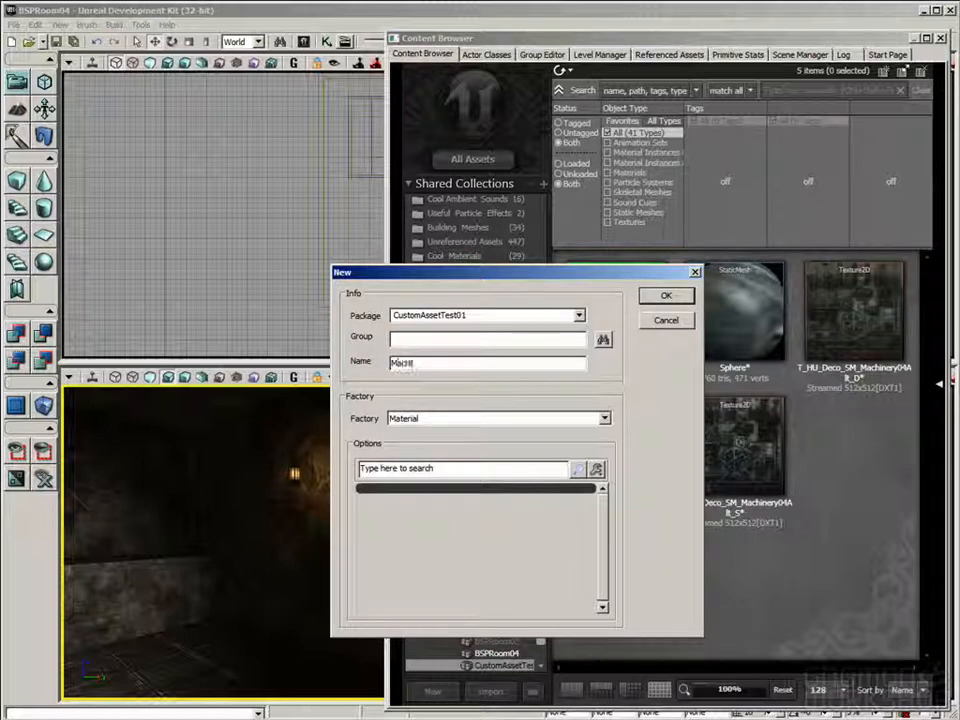
{"action": "type", "text": "MachineryMat"}
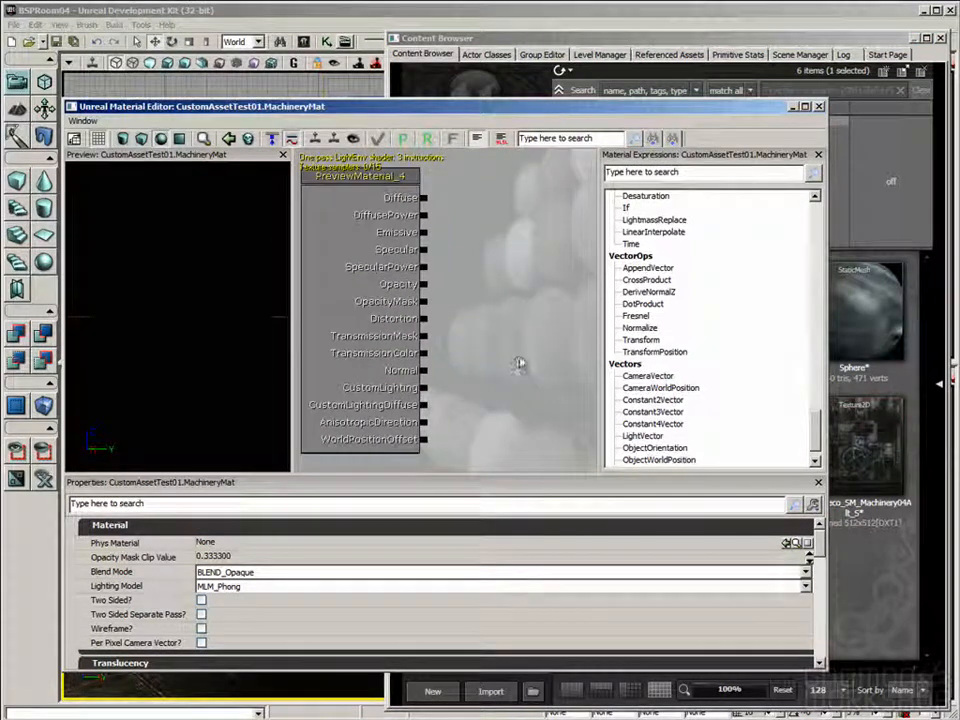
Step: Place an empty Texture Sample expression in the MachineryMat graph
{"action": "scroll", "scroll_direction": "down", "scroll_amount": 3}
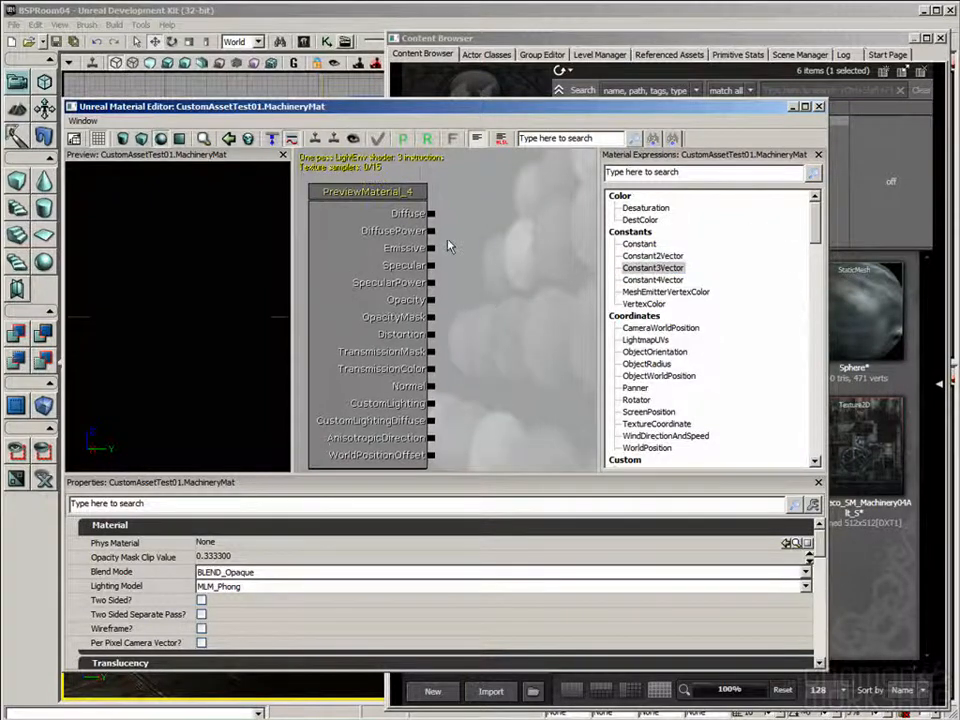
{"action": "mouse_move", "coordinate": [865, 605]}
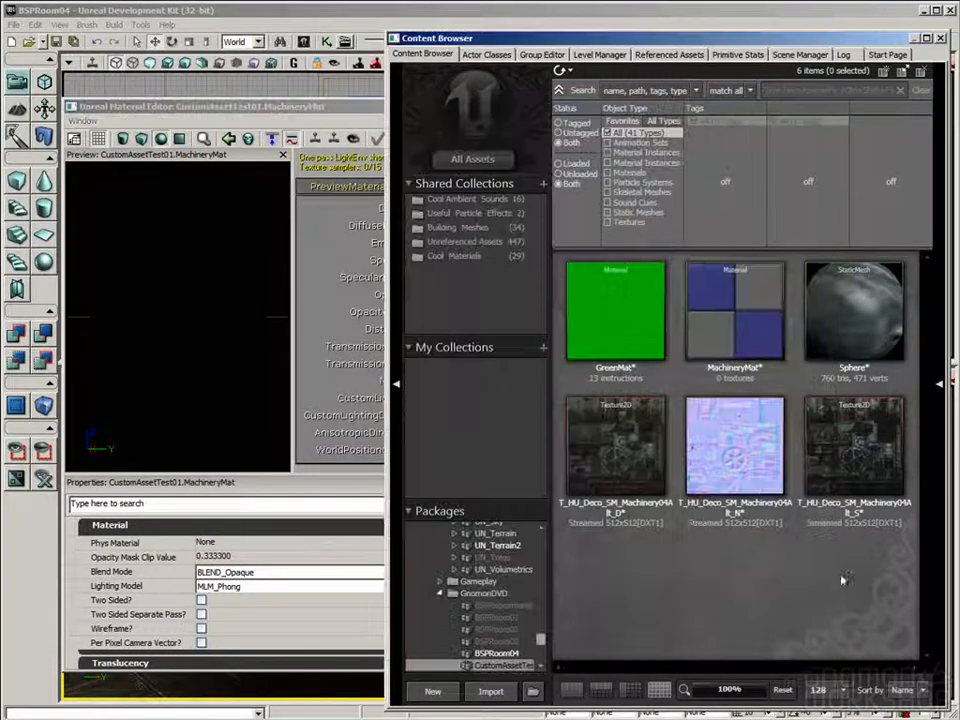
{"action": "mouse_move", "coordinate": [785, 561]}
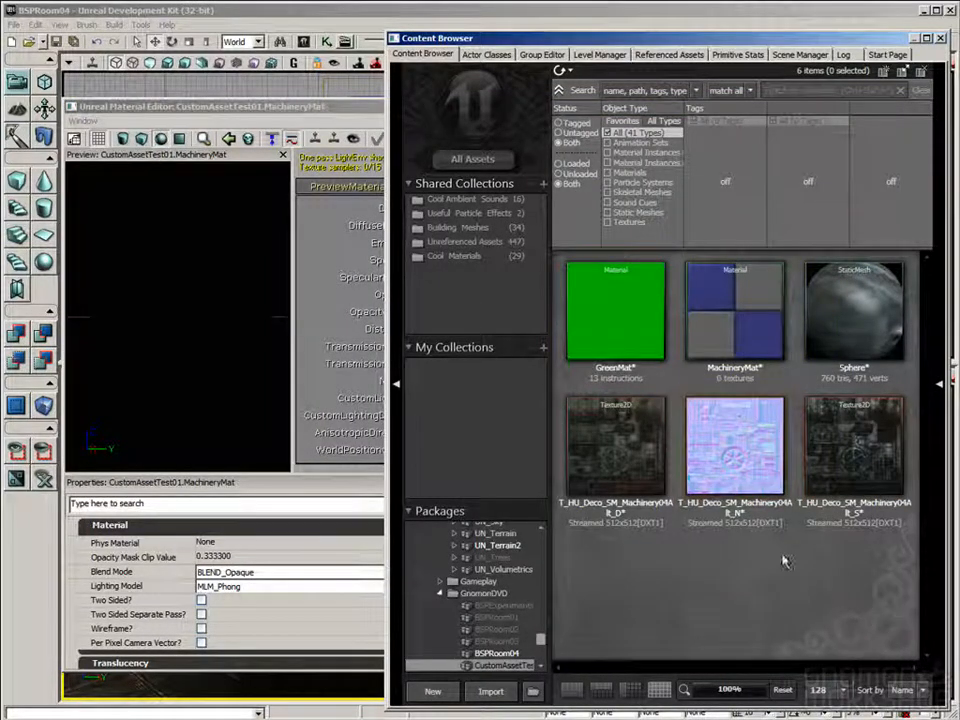
{"action": "left_click", "coordinate": [615, 443]}
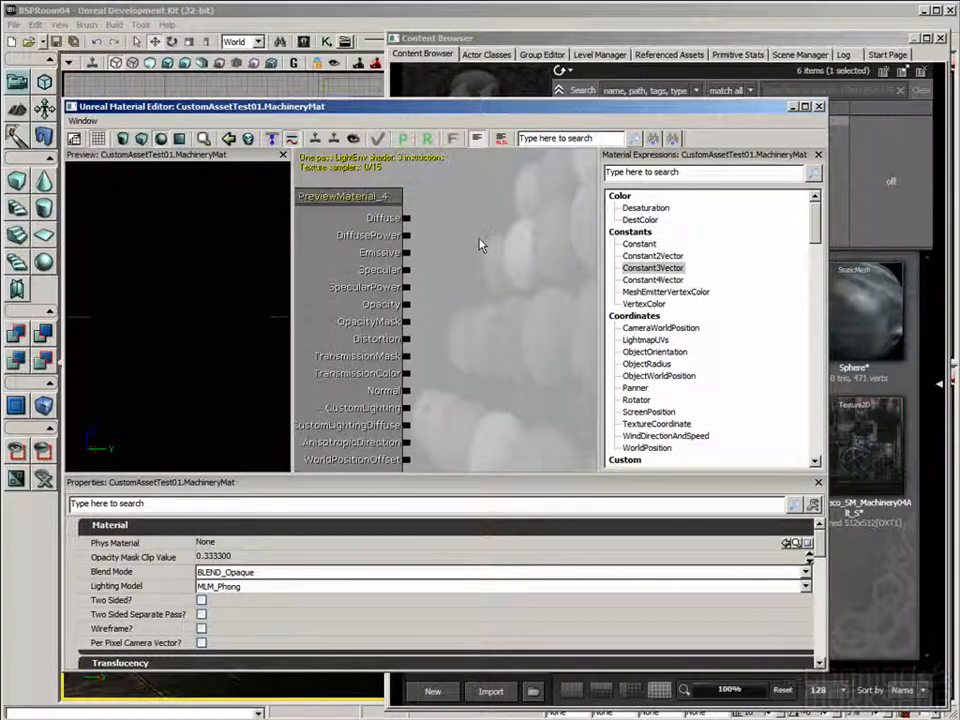
{"action": "mouse_move", "coordinate": [470, 243]}
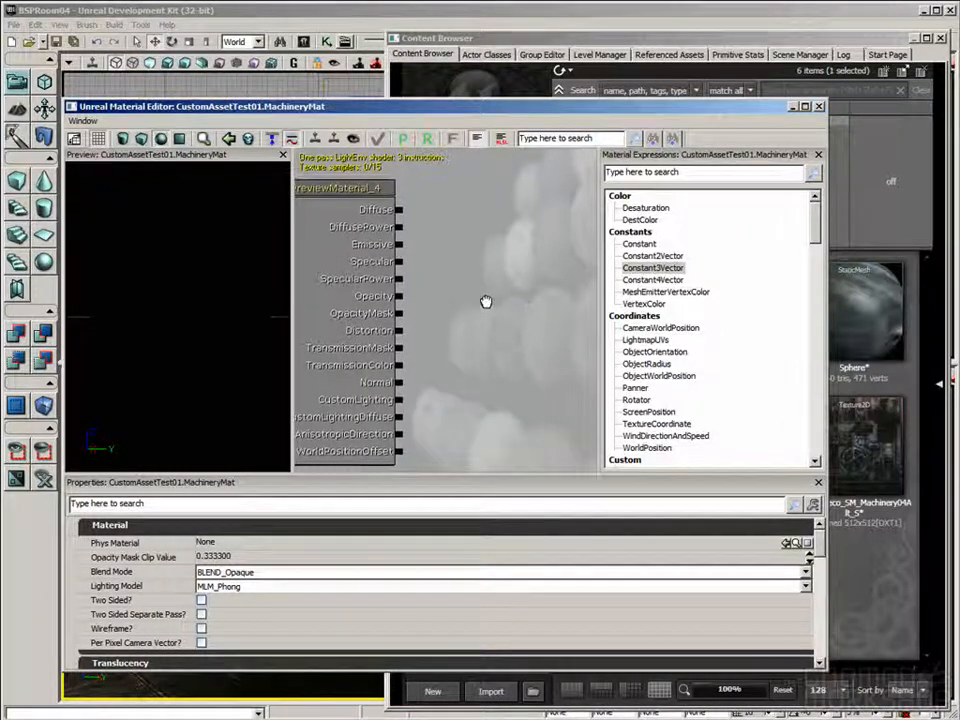
{"action": "mouse_move", "coordinate": [500, 253]}
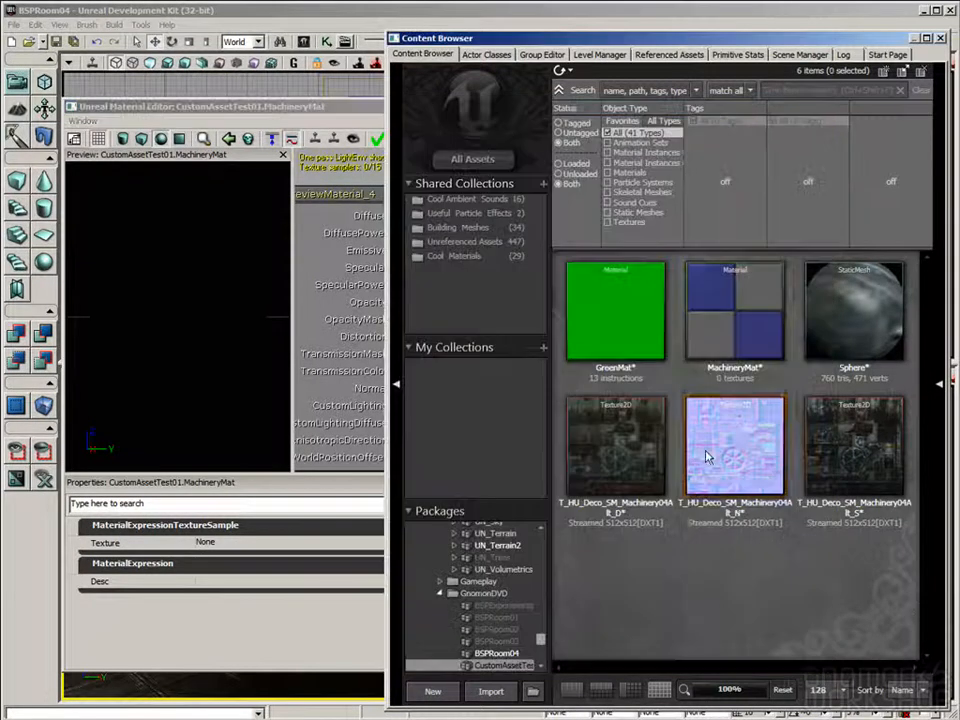
Step: Assign the Machinery04Alt_D diffuse texture to the Texture Sample node
{"action": "left_click", "coordinate": [615, 445]}
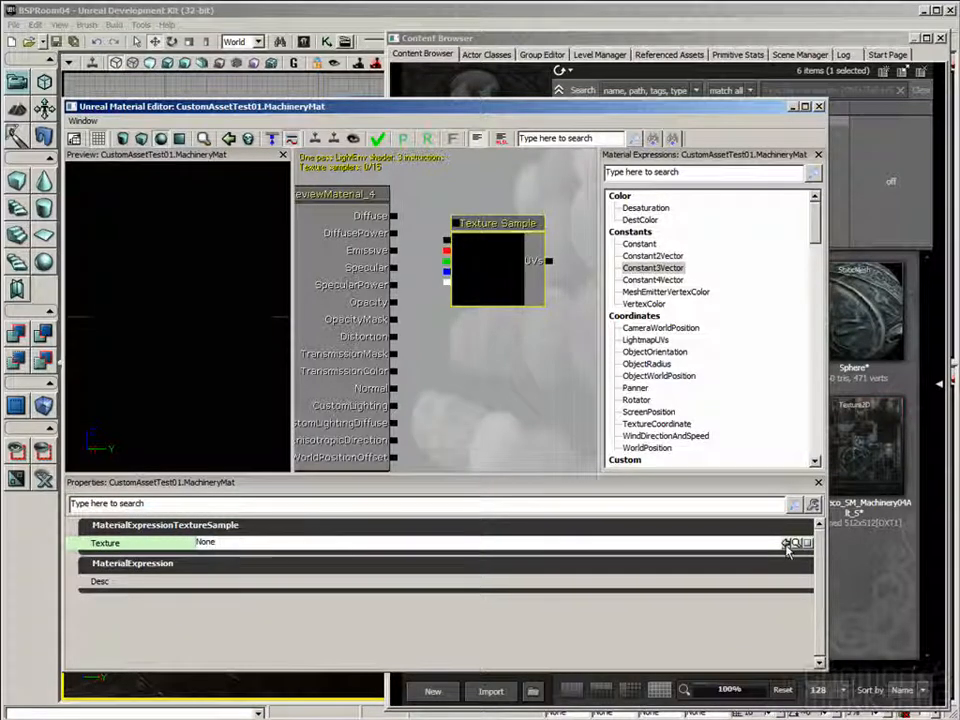
{"action": "mouse_move", "coordinate": [787, 543]}
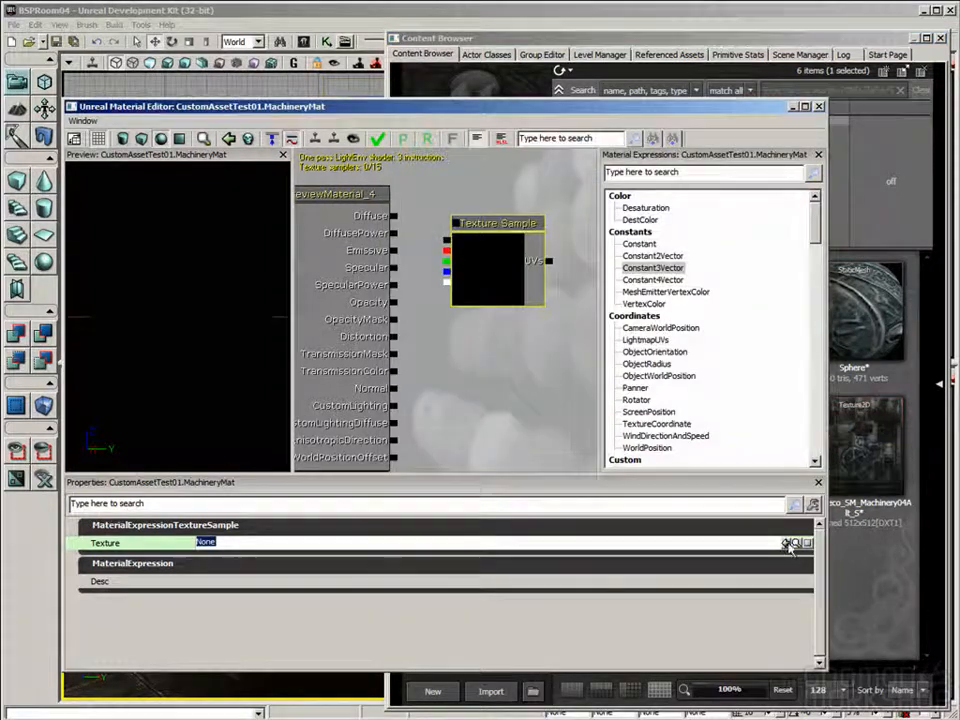
{"action": "left_click", "coordinate": [786, 543]}
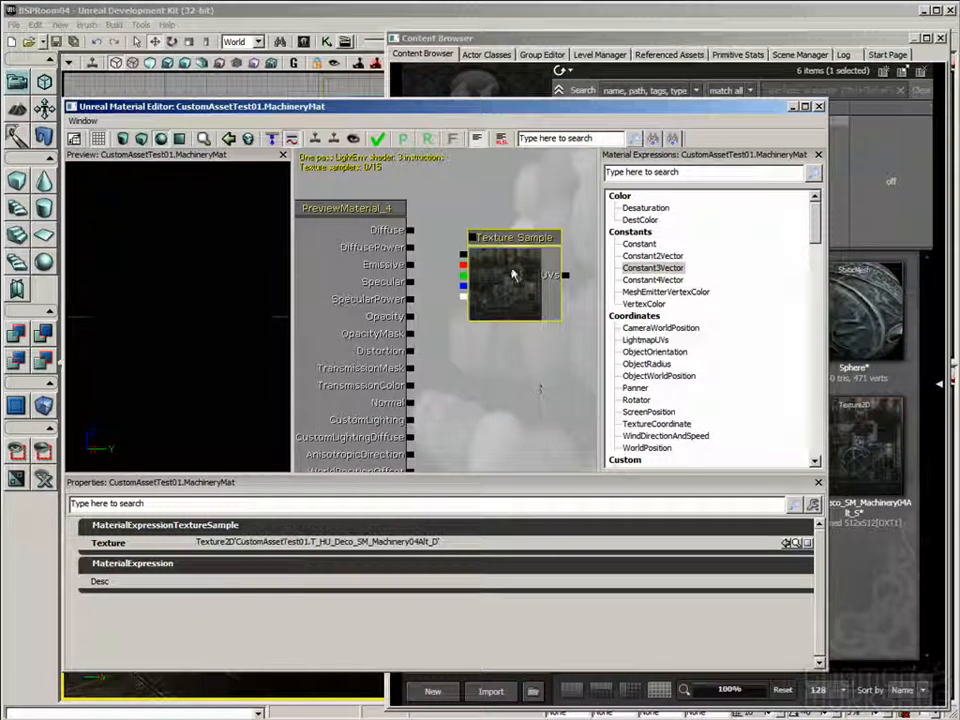
{"action": "mouse_move", "coordinate": [490, 275]}
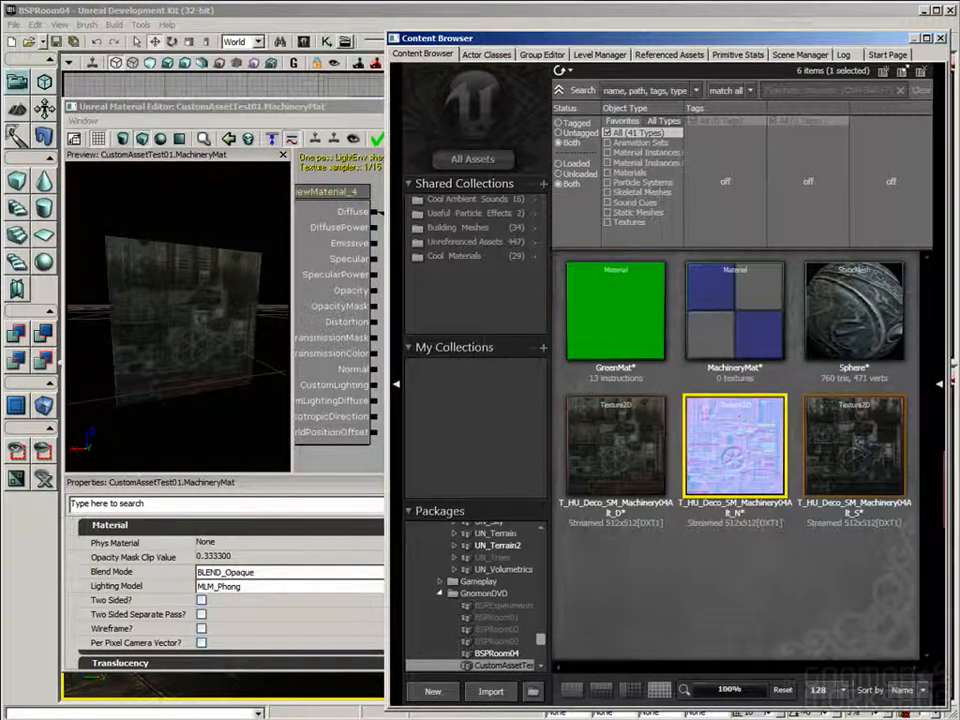
Step: Wire the _D, _S and _N texture samples into Diffuse, Specular and Normal
{"action": "left_click", "coordinate": [852, 445]}
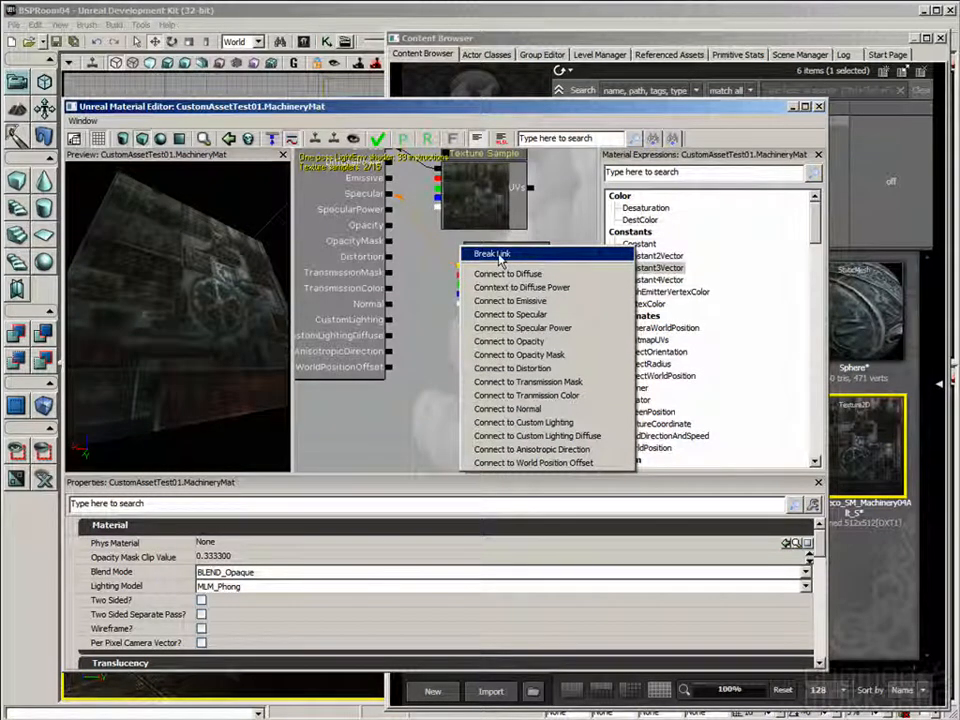
{"action": "left_click", "coordinate": [491, 253]}
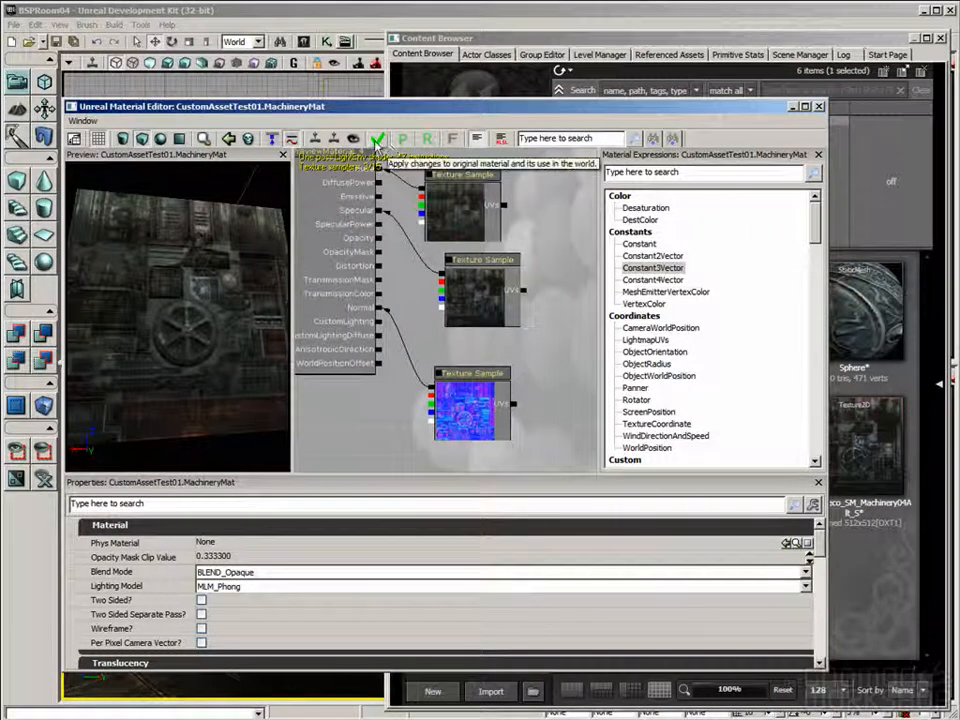
Step: Apply the changes to MachineryMat and check its thumbnail shows 3 textures
{"action": "left_click", "coordinate": [377, 138]}
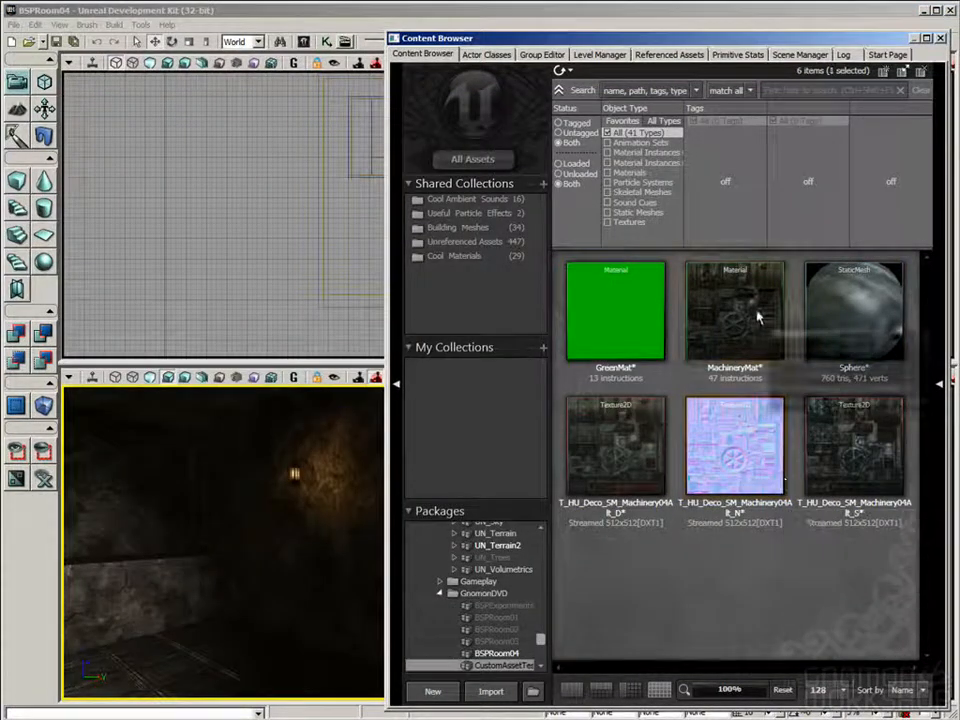
{"action": "left_click", "coordinate": [735, 310]}
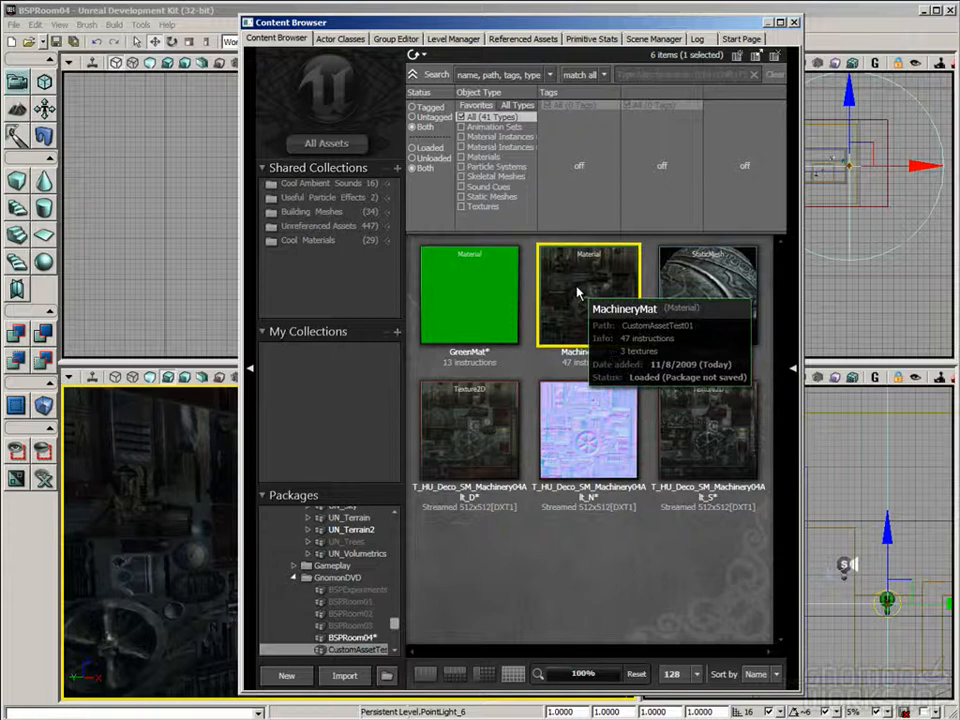
Step: Reopen MachineryMat and drag the specular Texture Sample node further right
{"action": "double_click", "coordinate": [588, 295]}
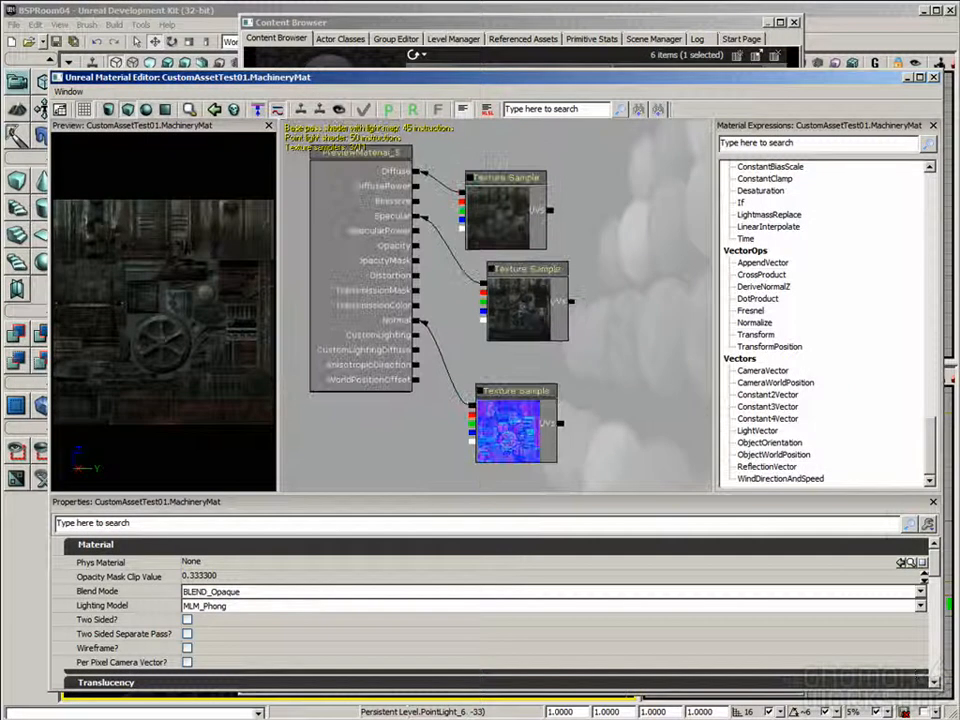
{"action": "left_click", "coordinate": [527, 305]}
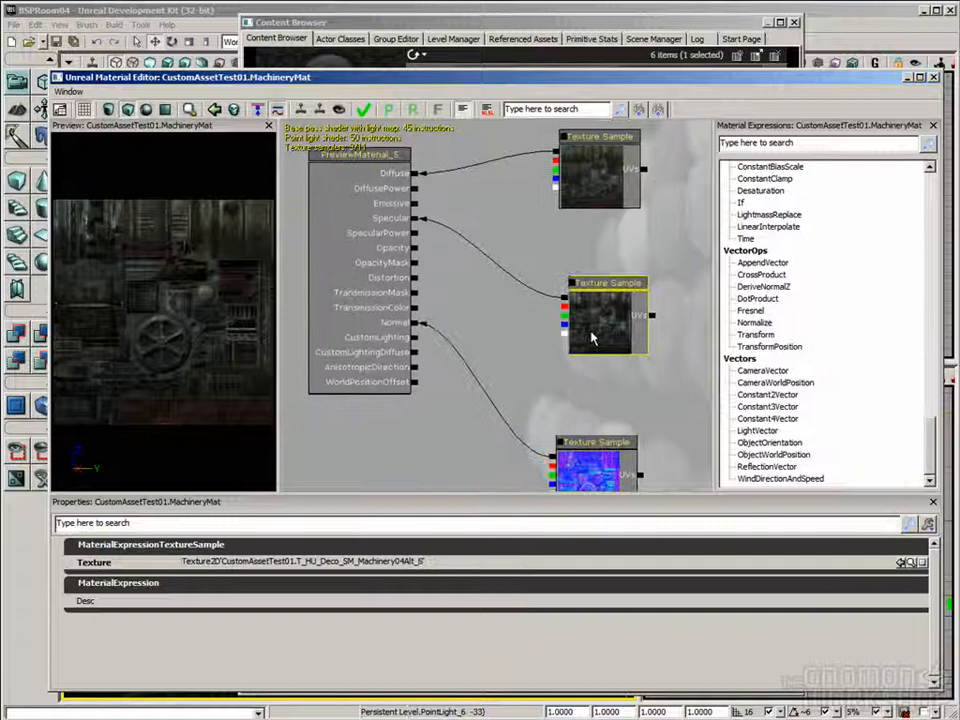
{"action": "left_click_drag", "start_coordinate": [600, 315], "coordinate": [652, 300]}
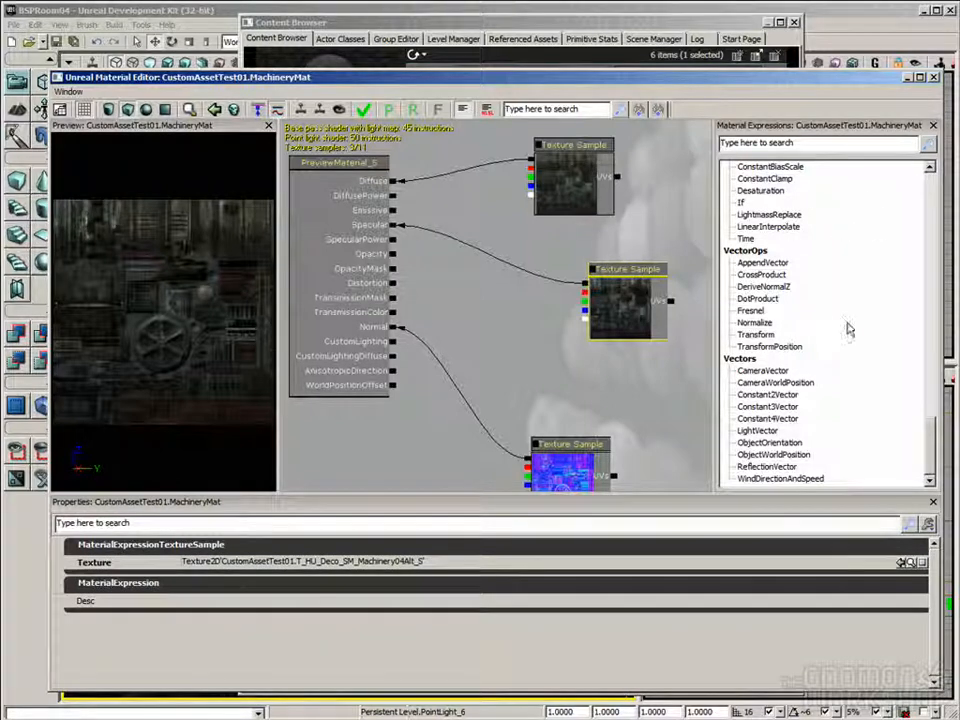
{"action": "scroll", "scroll_direction": "down", "scroll_amount": 3}
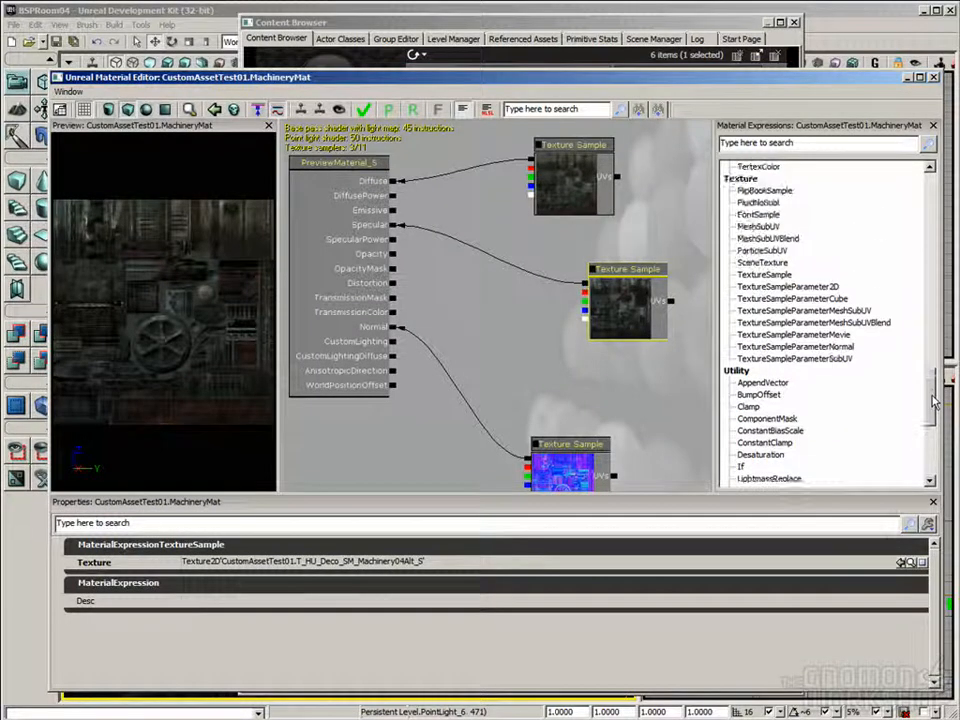
{"action": "scroll", "scroll_direction": "down", "scroll_amount": 3}
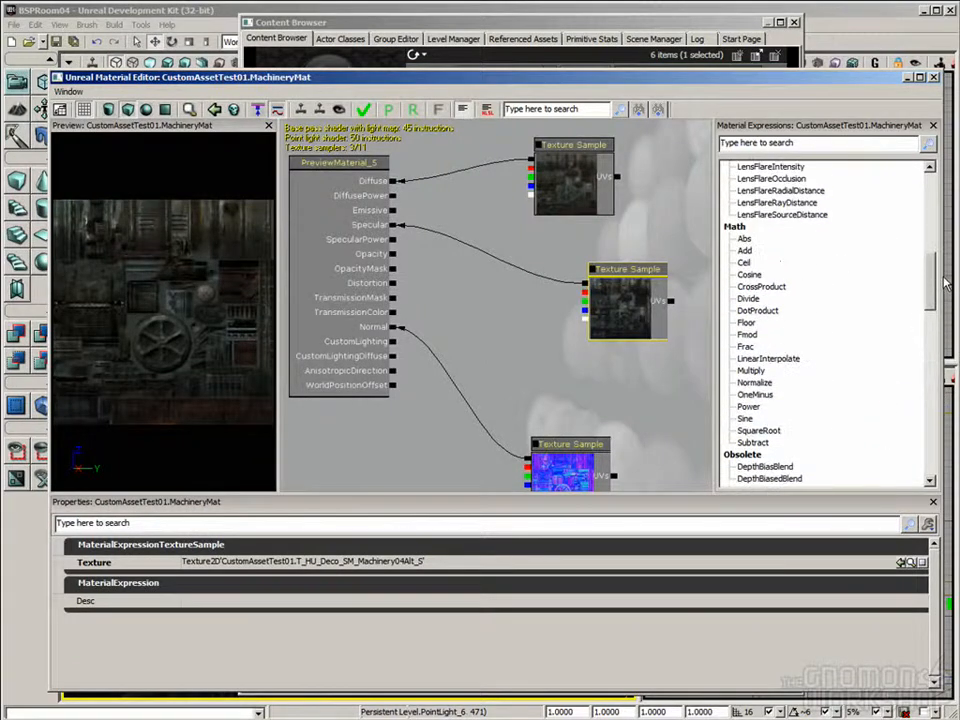
Step: Add a Multiply expression beside the specular texture sample in the graph
{"action": "left_click", "coordinate": [750, 370]}
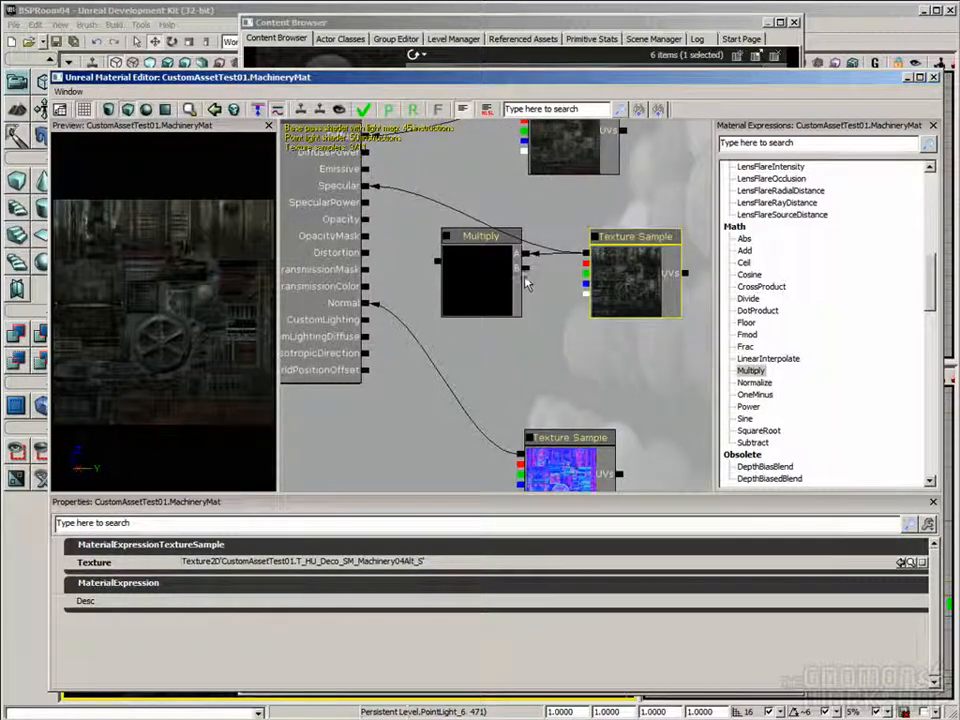
{"action": "mouse_move", "coordinate": [603, 333]}
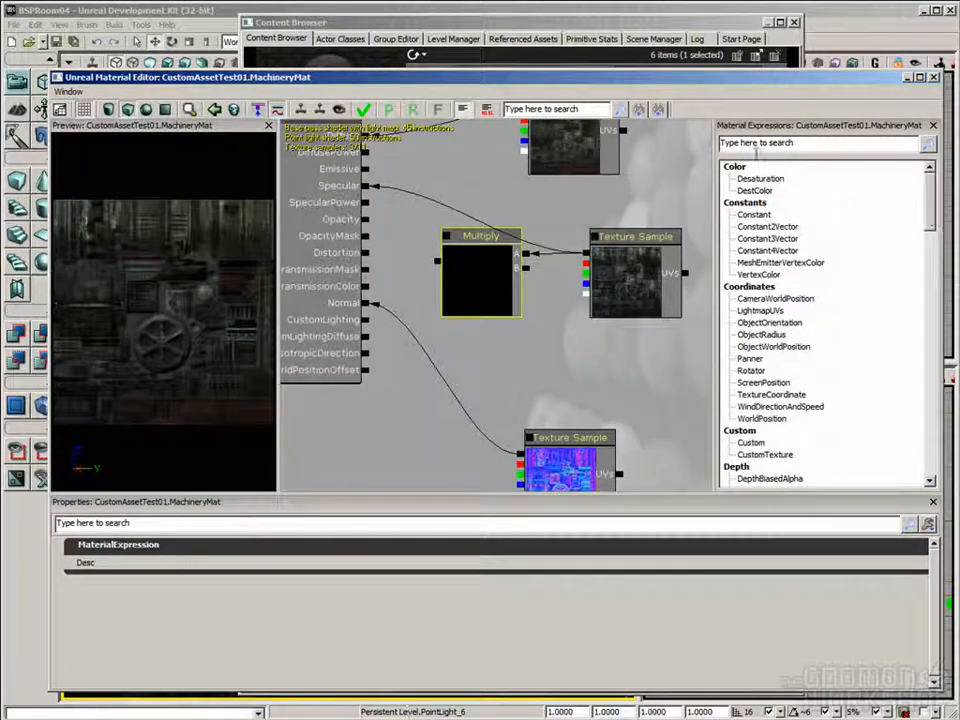
Step: Feed Multiply into Specular with a Constant, raising its R value from 1 to 2 then 100
{"action": "left_click", "coordinate": [753, 214]}
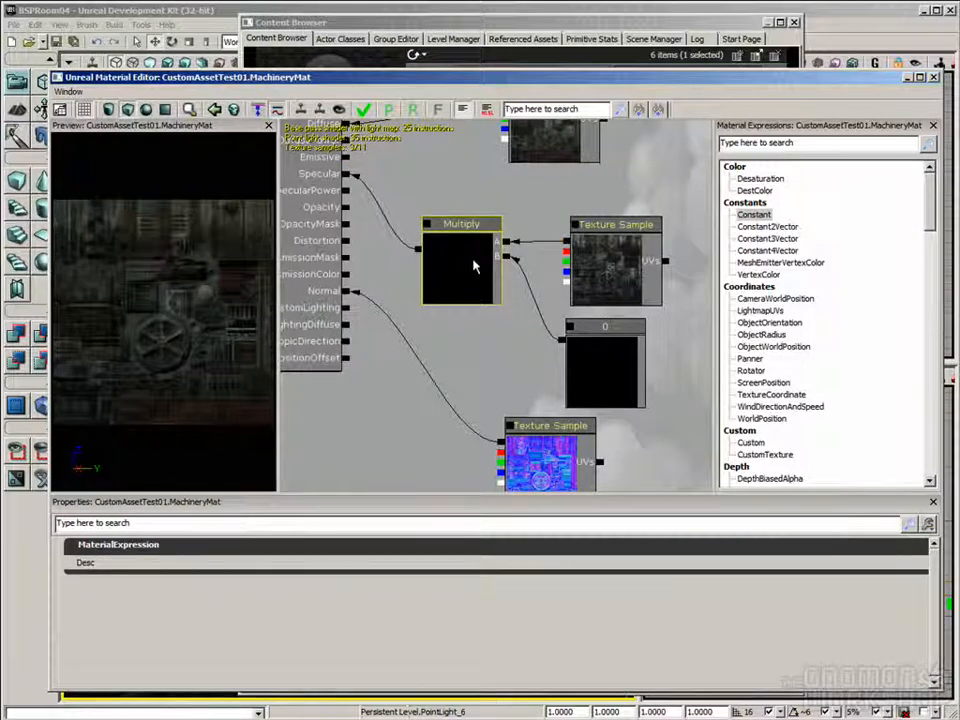
{"action": "left_click", "coordinate": [604, 365]}
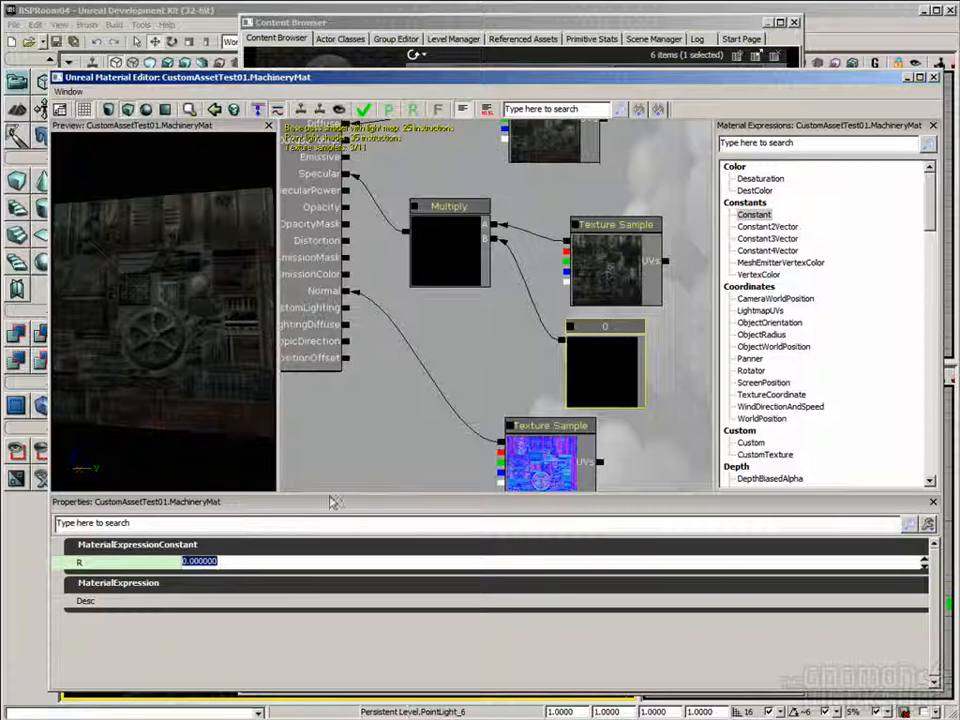
{"action": "type", "text": "1.000000"}
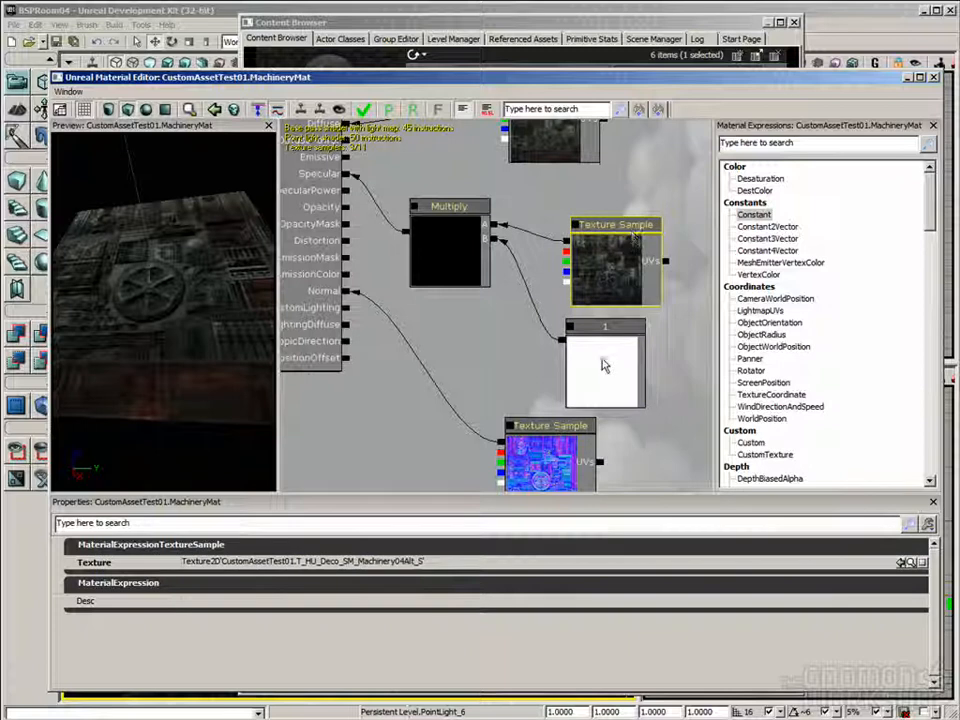
{"action": "left_click", "coordinate": [603, 370]}
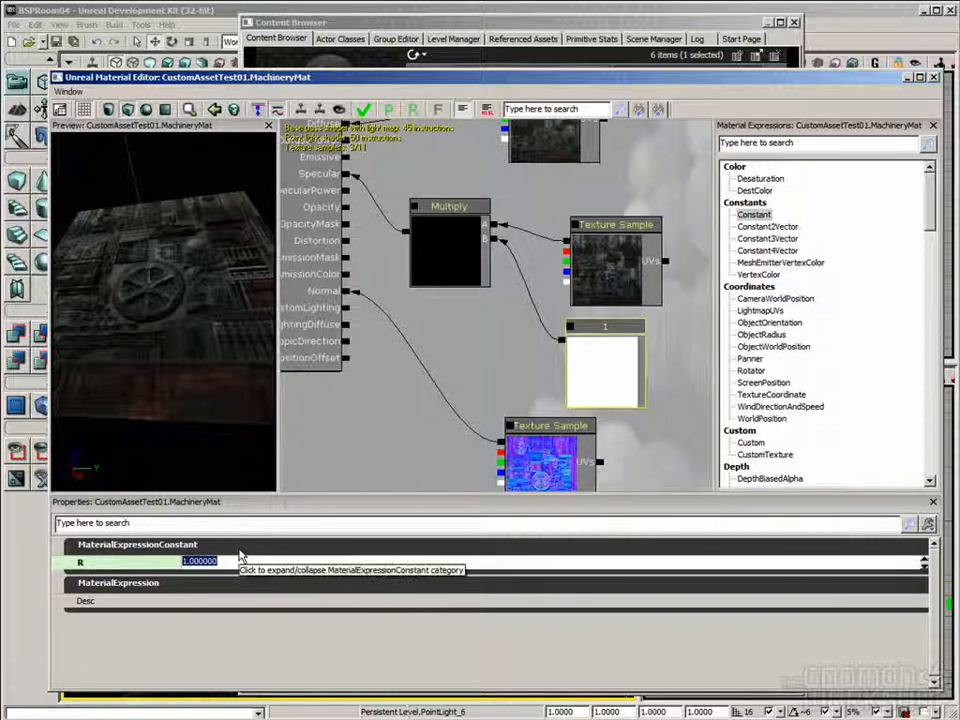
{"action": "type", "text": "2.000000"}
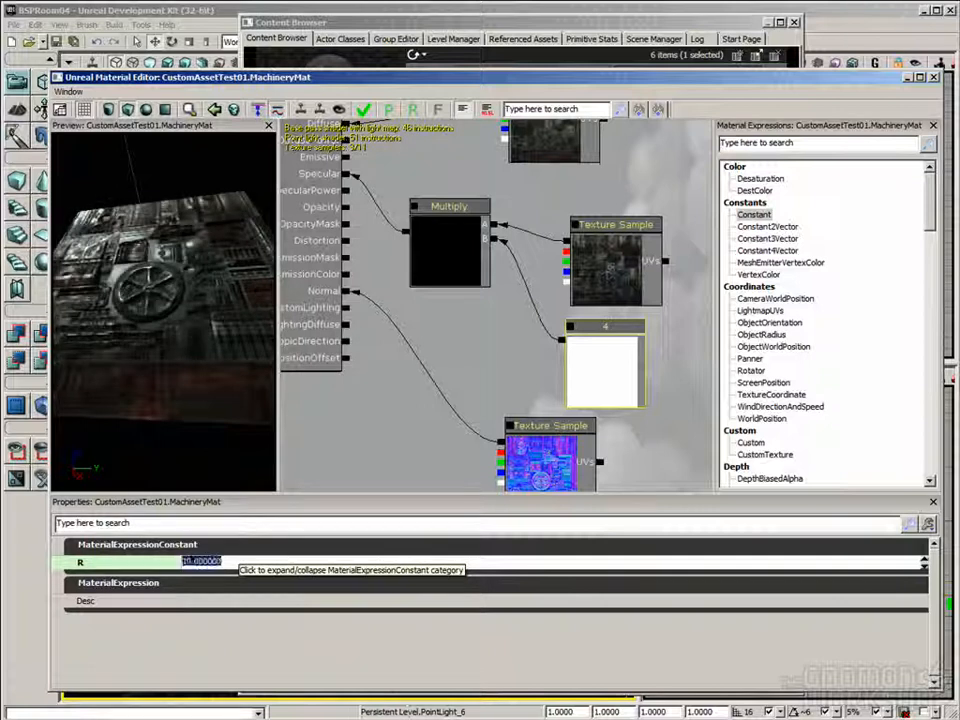
{"action": "type", "text": "100.000000"}
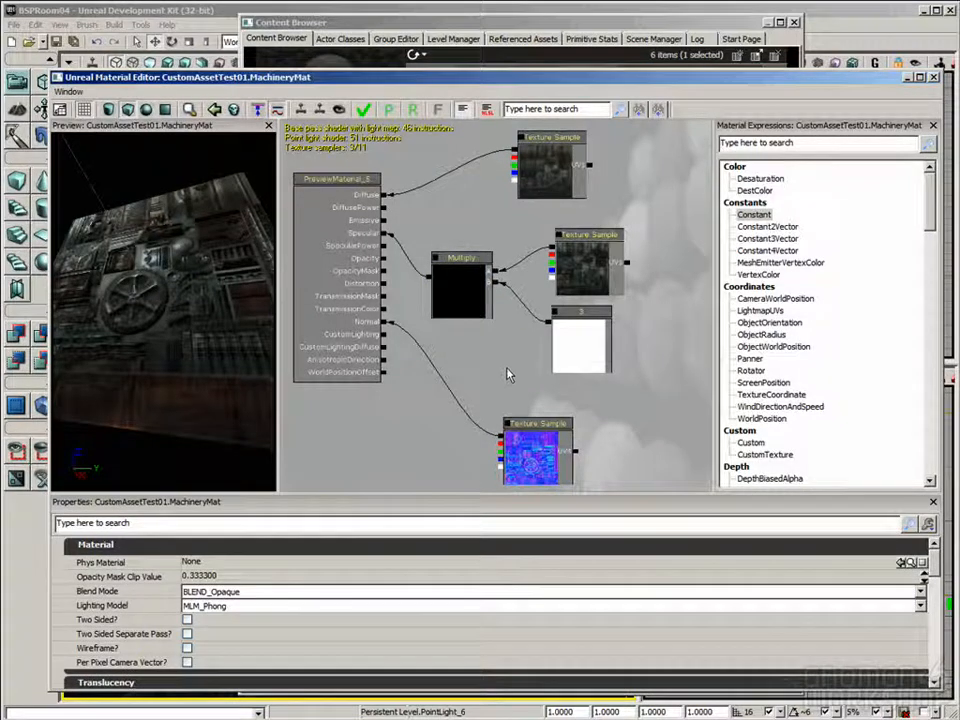
{"action": "scroll", "scroll_direction": "down", "scroll_amount": 3}
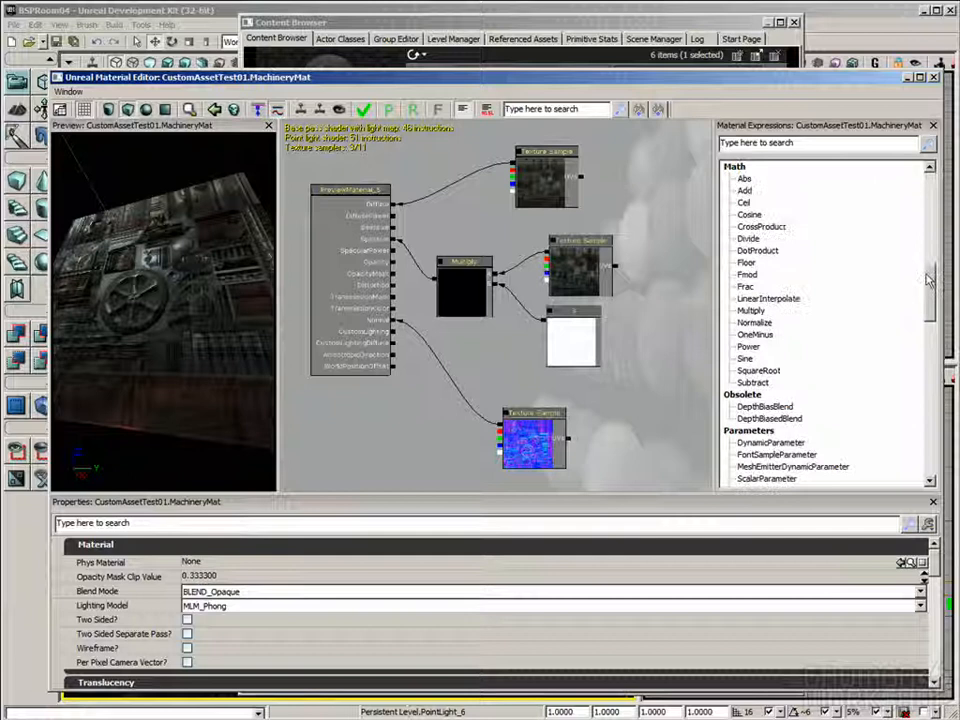
{"action": "scroll", "scroll_direction": "down", "scroll_amount": 3}
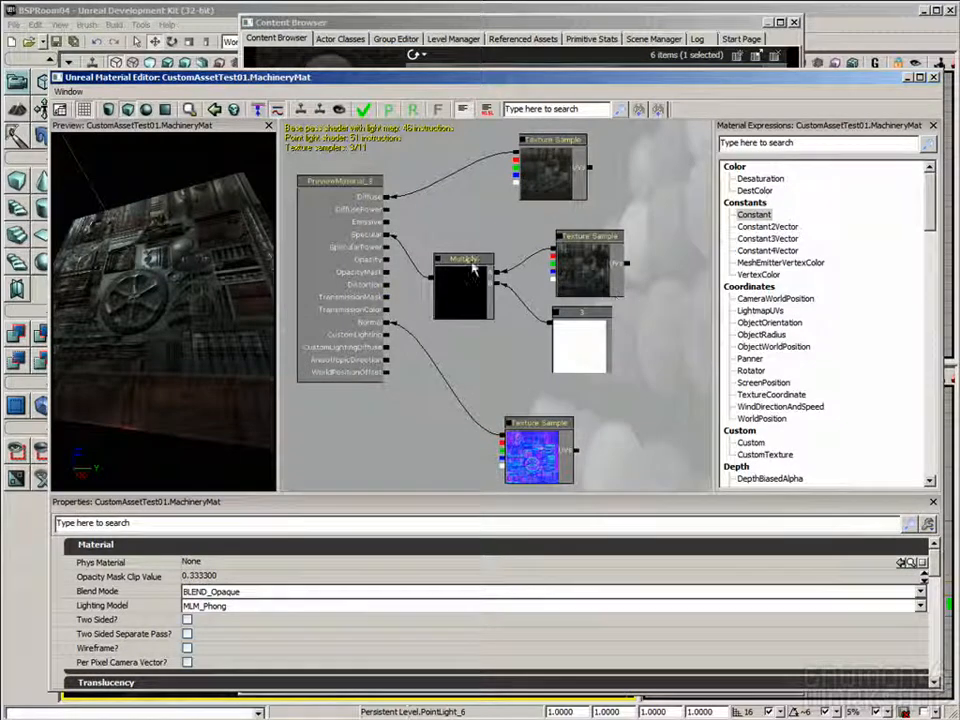
{"action": "mouse_move", "coordinate": [463, 357]}
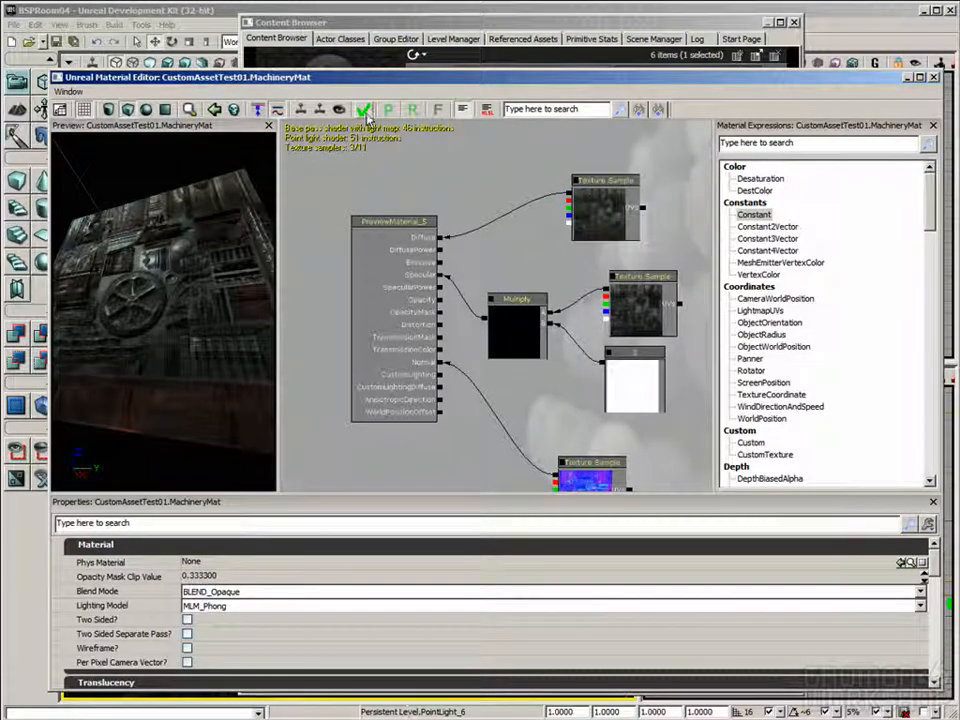
Step: Apply the boosted-specular graph changes to MachineryMat
{"action": "left_click", "coordinate": [364, 109]}
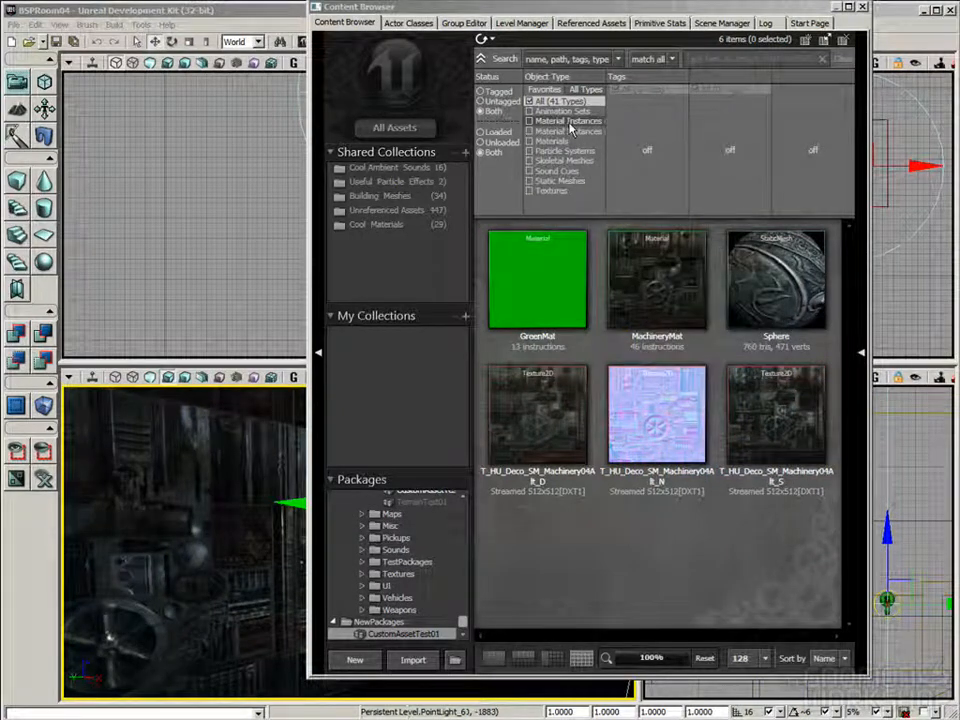
{"action": "left_click", "coordinate": [530, 121]}
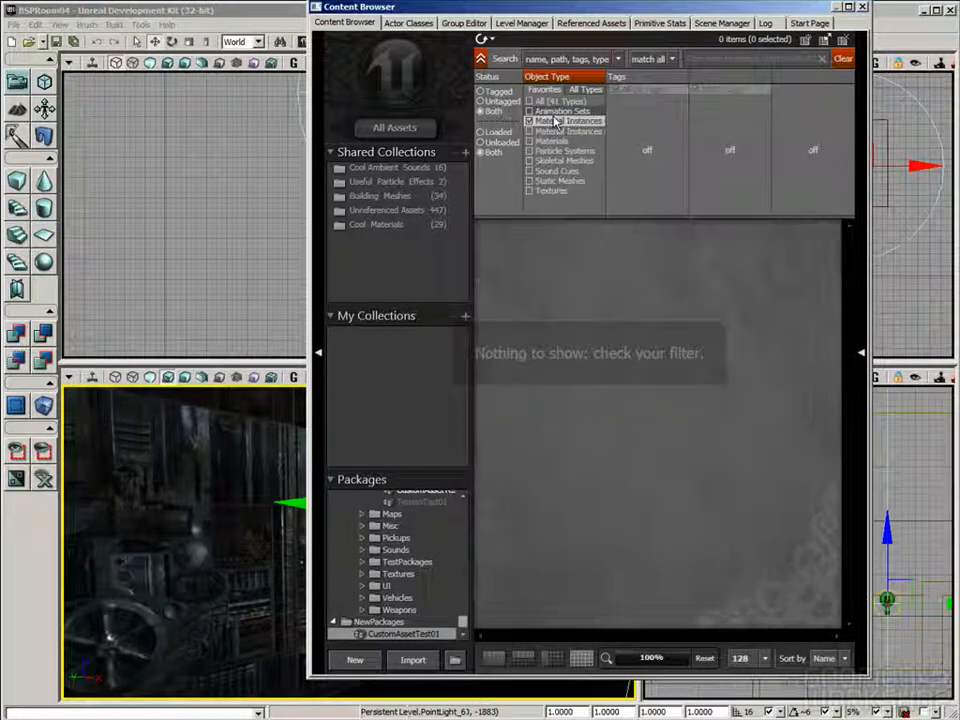
{"action": "left_click", "coordinate": [530, 120]}
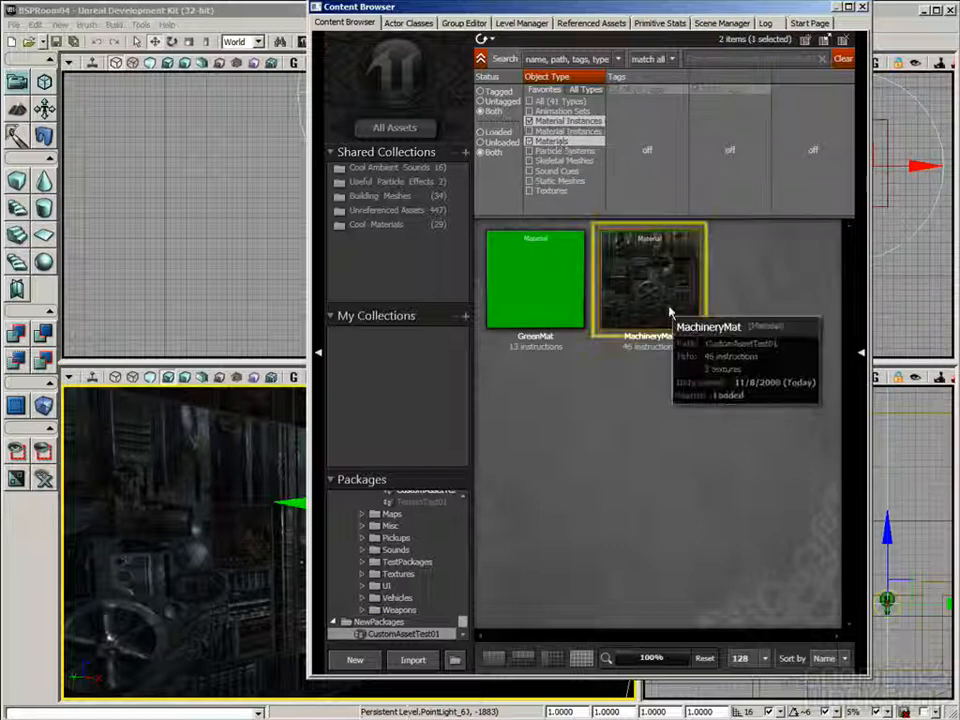
{"action": "double_click", "coordinate": [650, 280]}
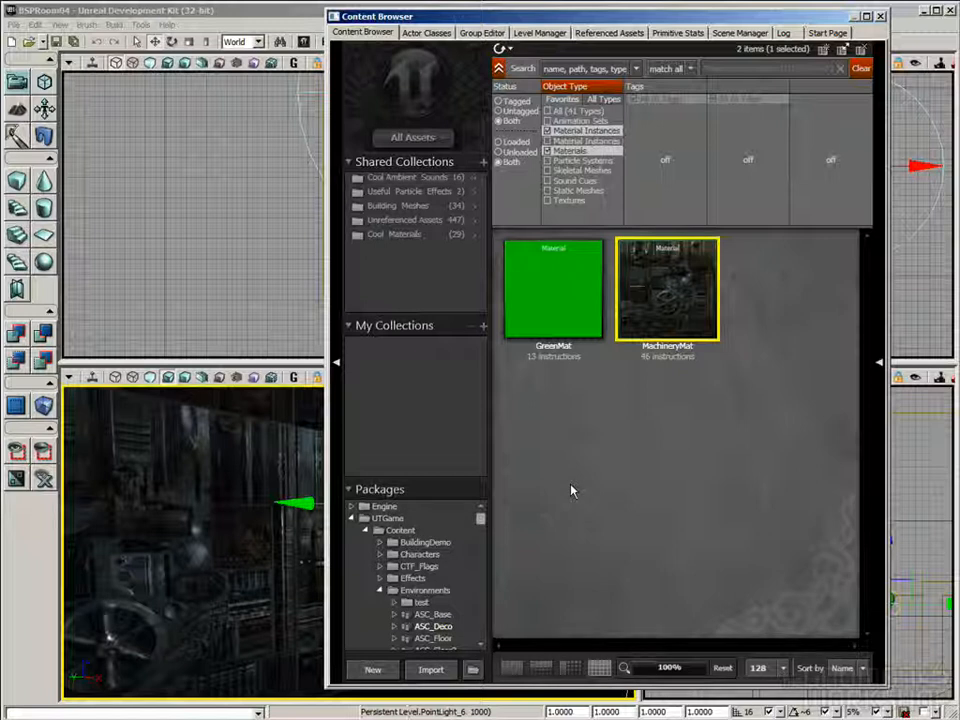
{"action": "mouse_move", "coordinate": [546, 481]}
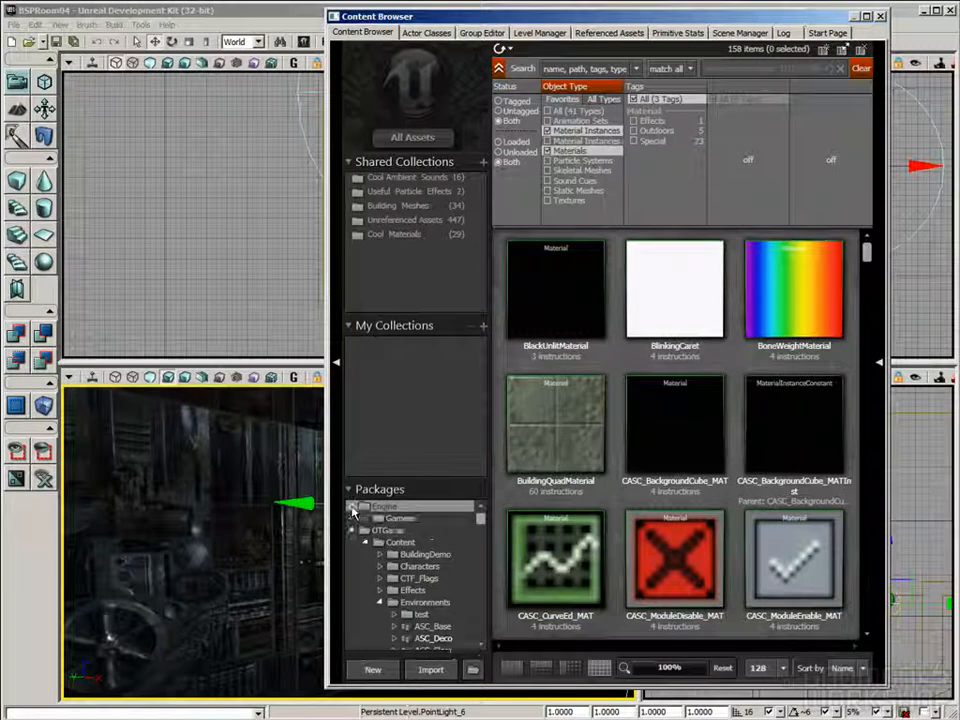
Step: Browse Engine_MI_Shaders and select M_ES_Phong_Opaque_Master_01 as the parent material
{"action": "left_click", "coordinate": [367, 518]}
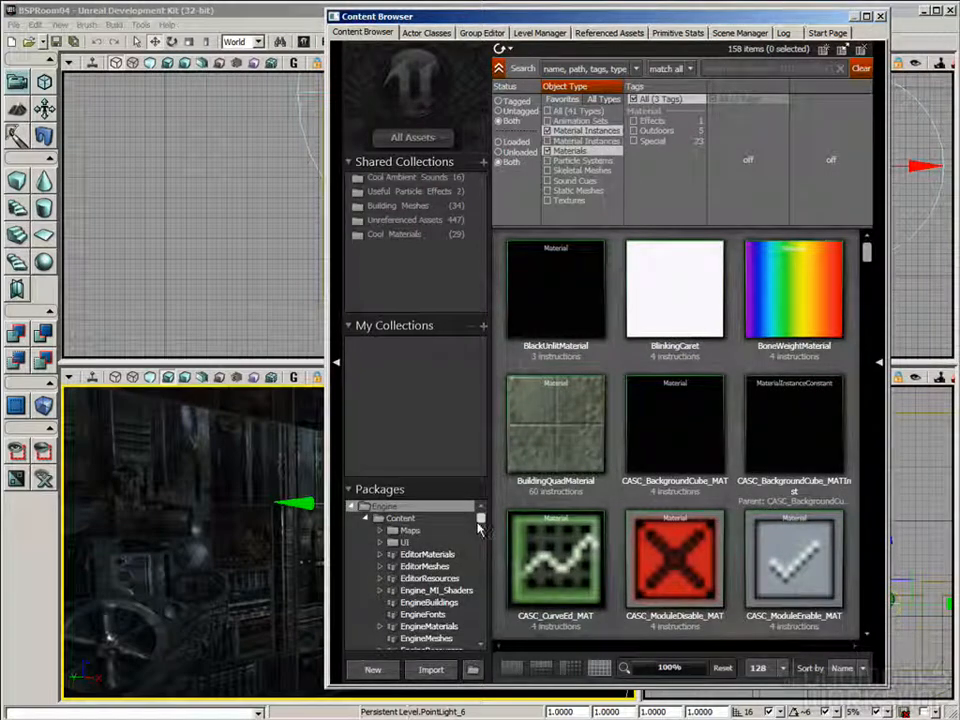
{"action": "left_click", "coordinate": [436, 590]}
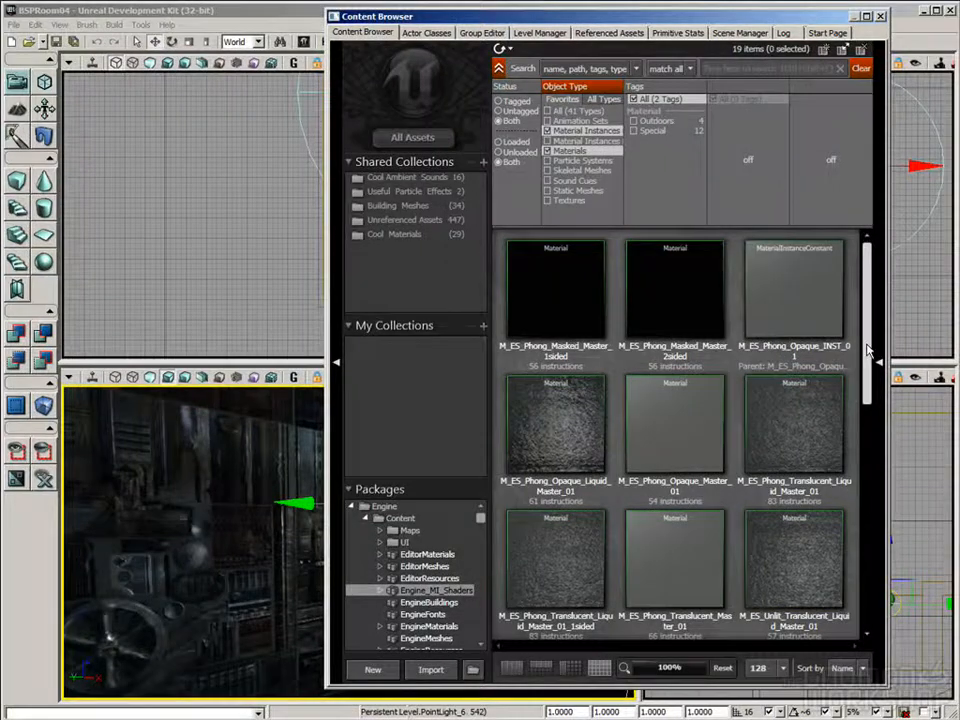
{"action": "scroll", "scroll_direction": "down", "scroll_amount": 3}
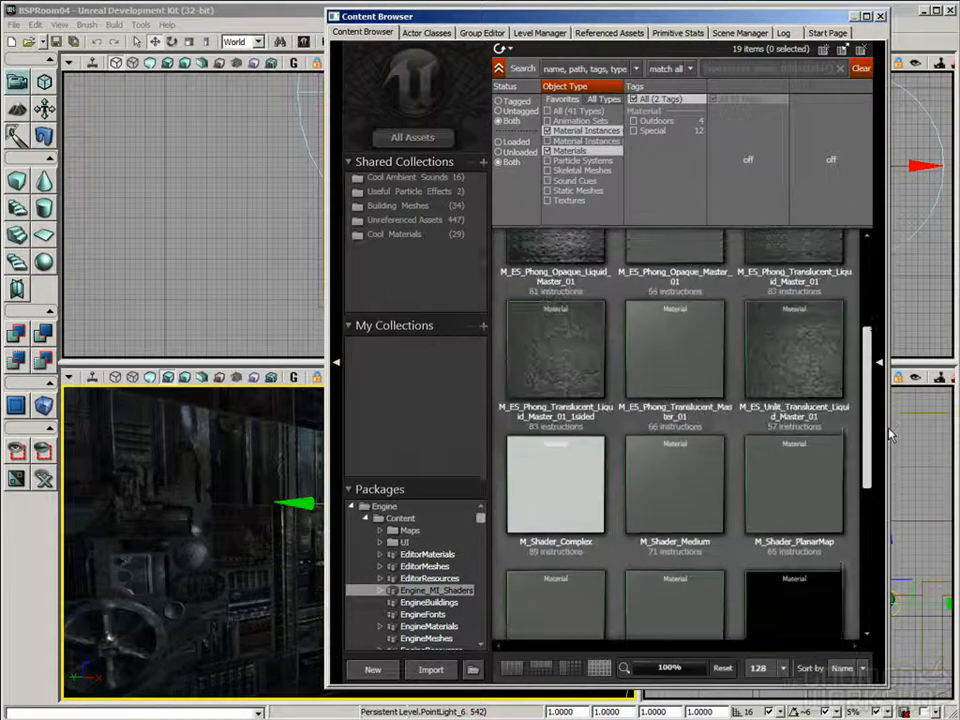
{"action": "left_click", "coordinate": [555, 420]}
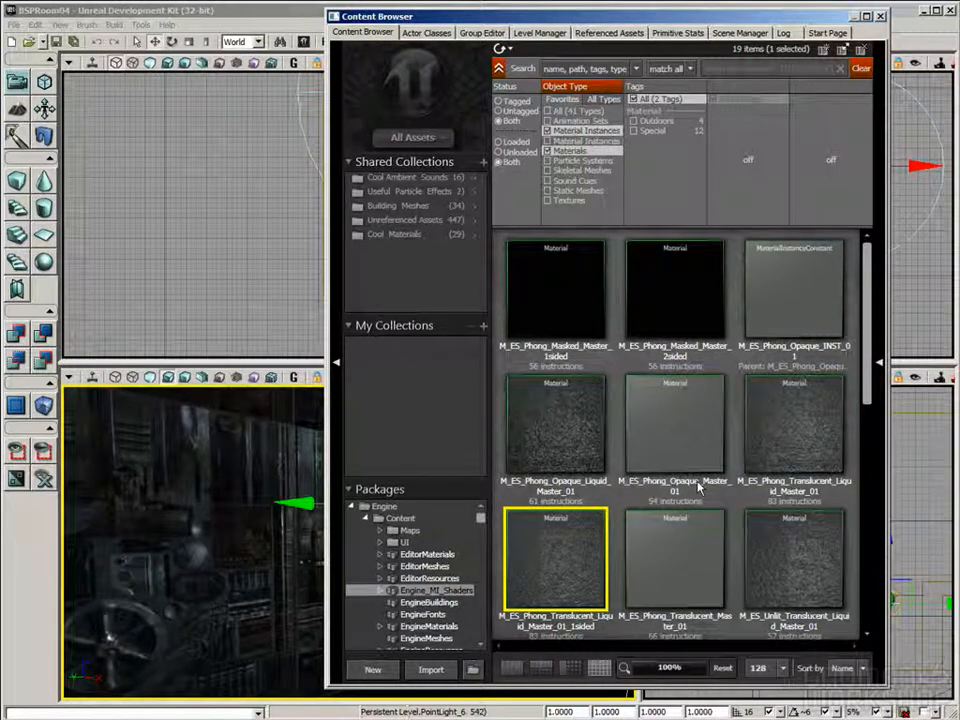
{"action": "mouse_move", "coordinate": [685, 435]}
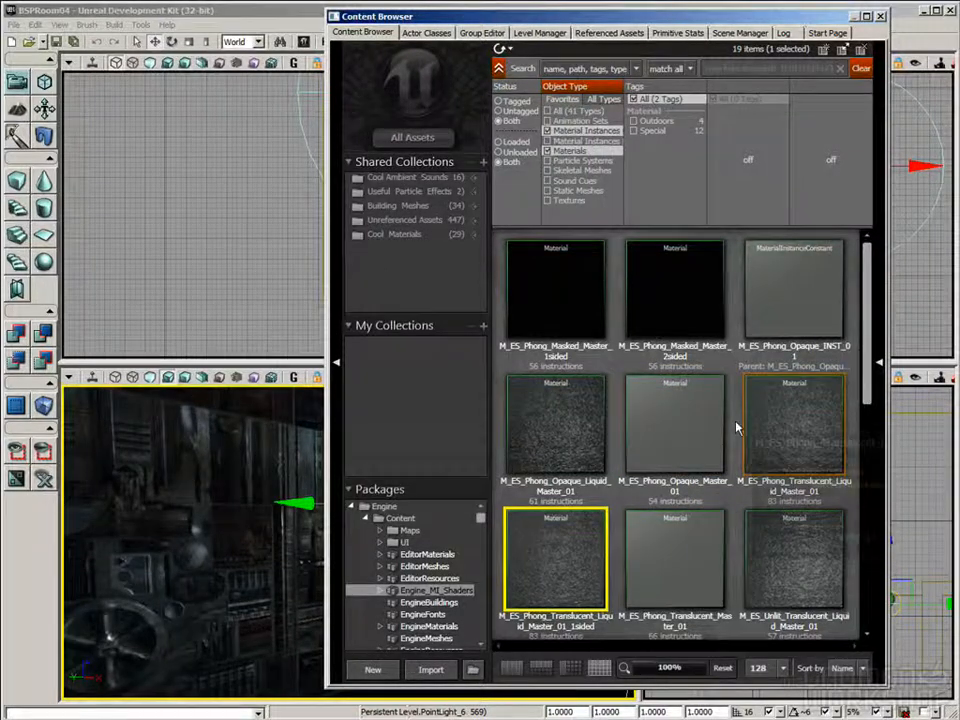
{"action": "left_click", "coordinate": [675, 425]}
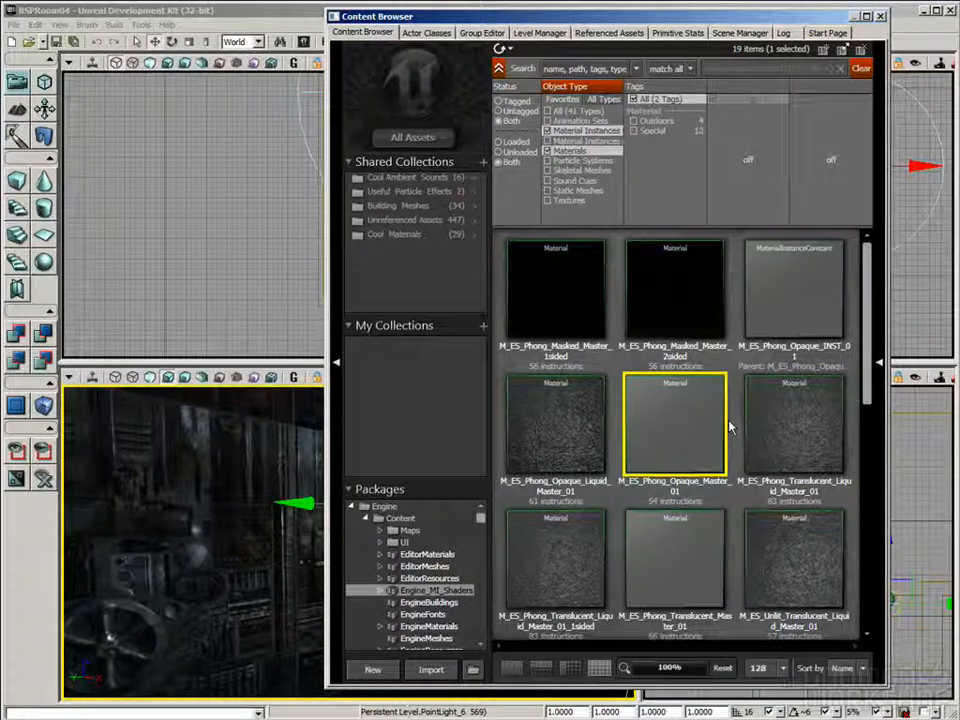
{"action": "mouse_move", "coordinate": [590, 402]}
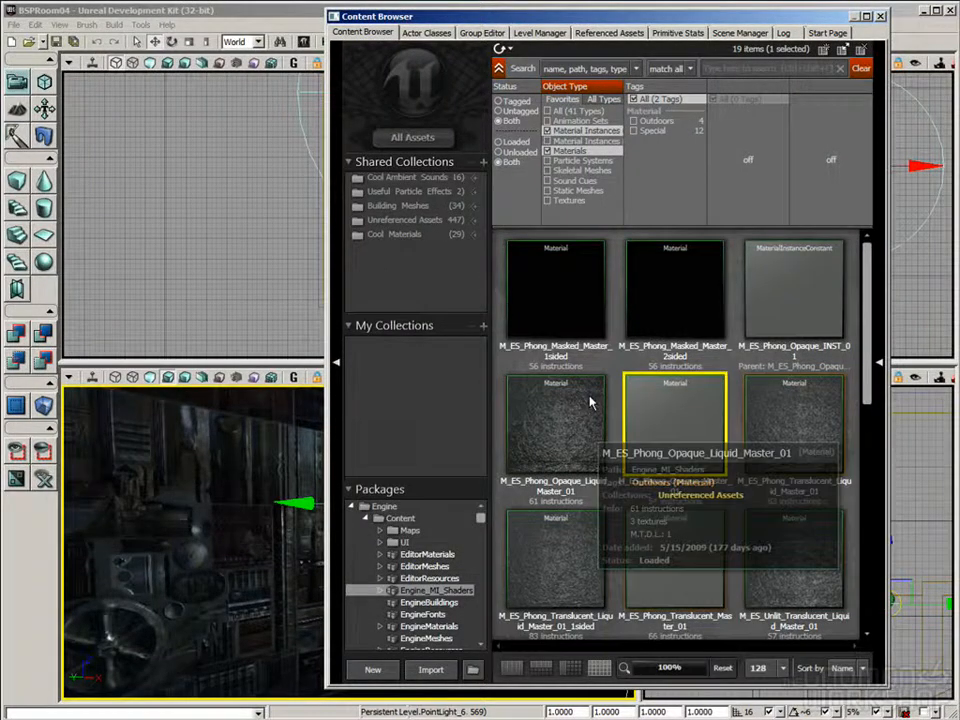
{"action": "mouse_move", "coordinate": [678, 413]}
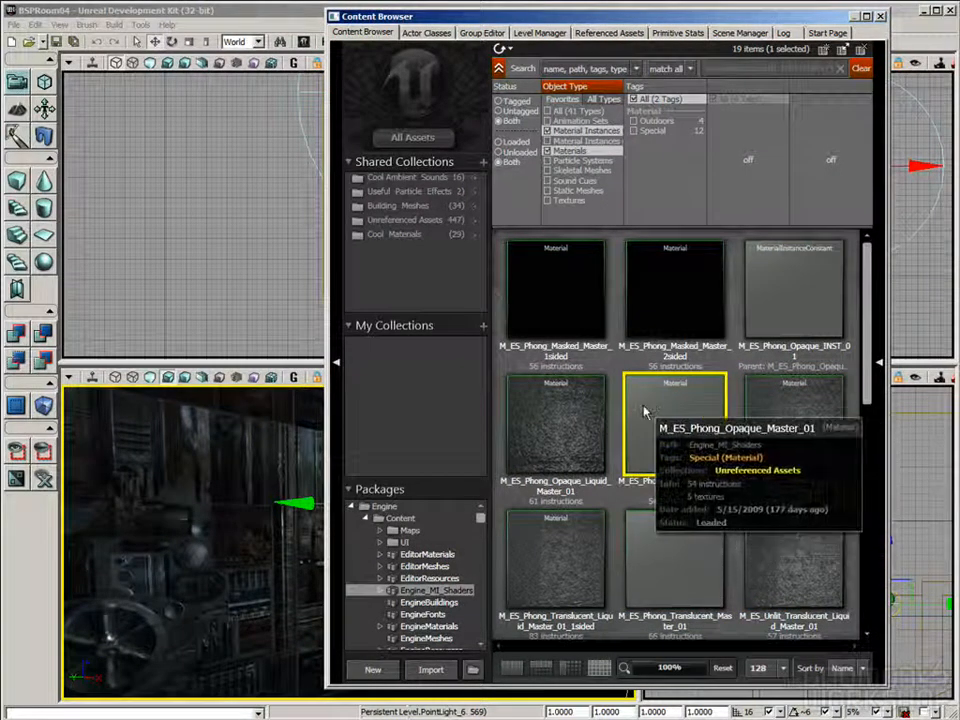
Step: Create a constant material instance named 'Metal...' of the master in CustomAssetTest01
{"action": "right_click", "coordinate": [675, 420]}
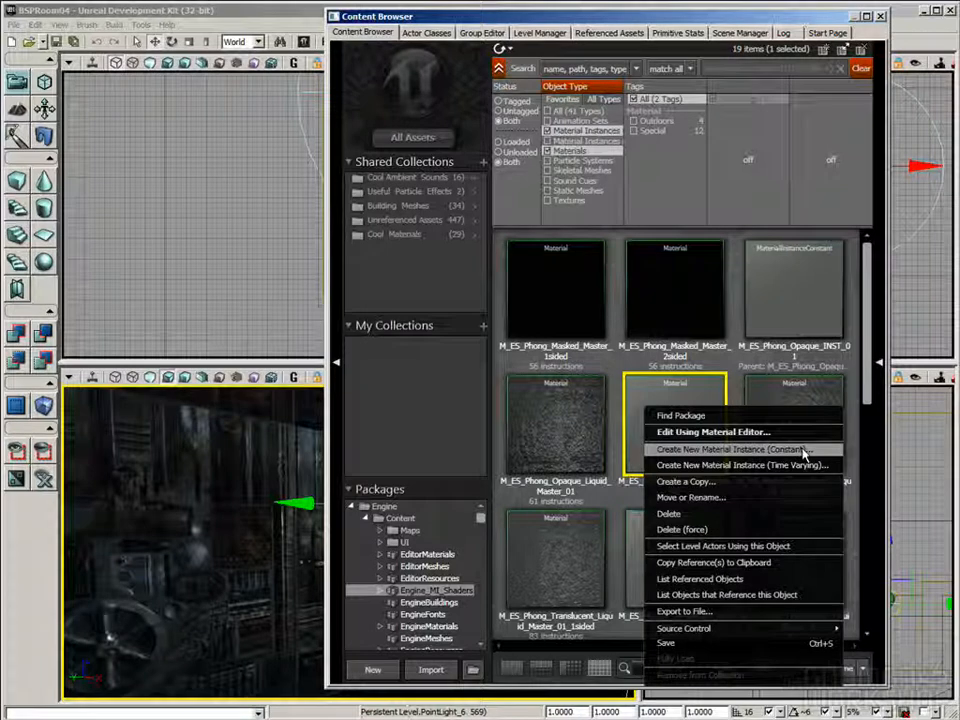
{"action": "left_click", "coordinate": [737, 448]}
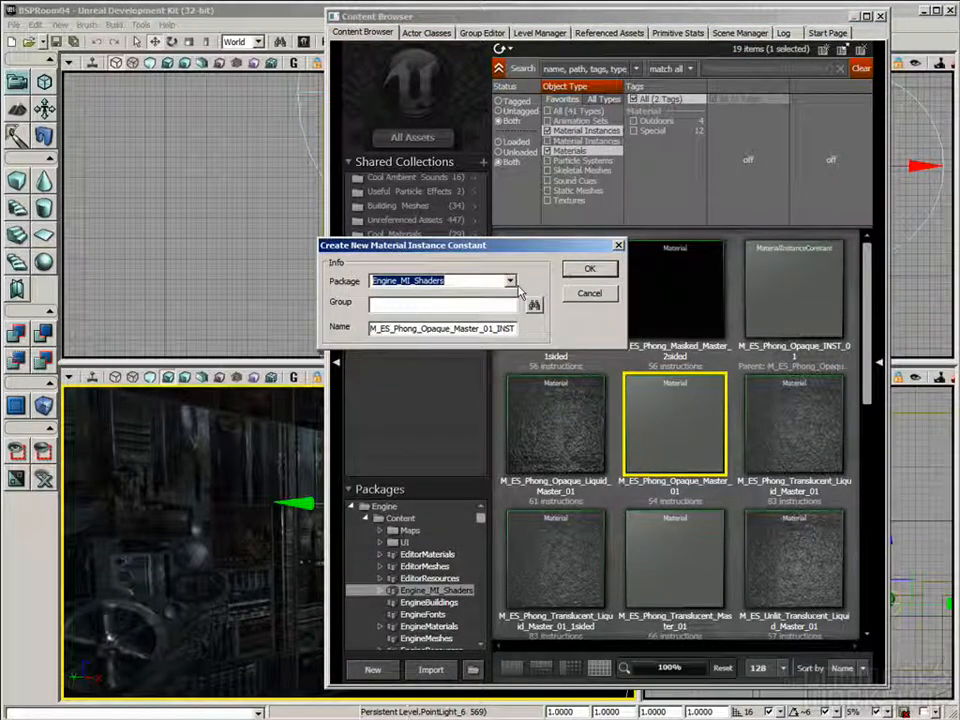
{"action": "left_click", "coordinate": [510, 280]}
{"action": "type", "text": "CustomAssetTest01"}
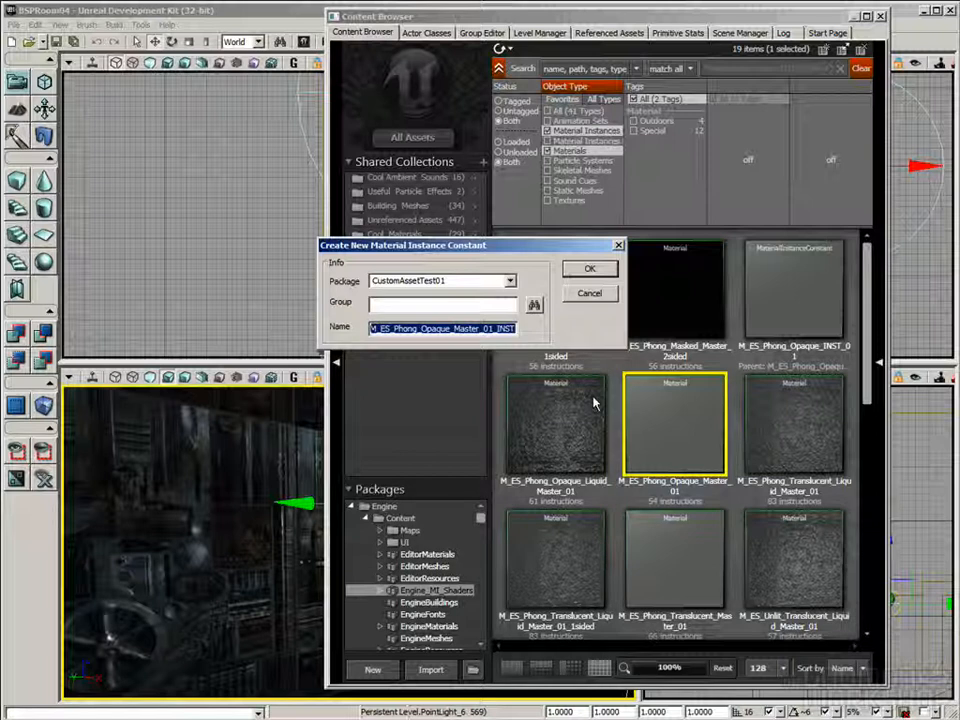
{"action": "type", "text": "MetalMachinery"}
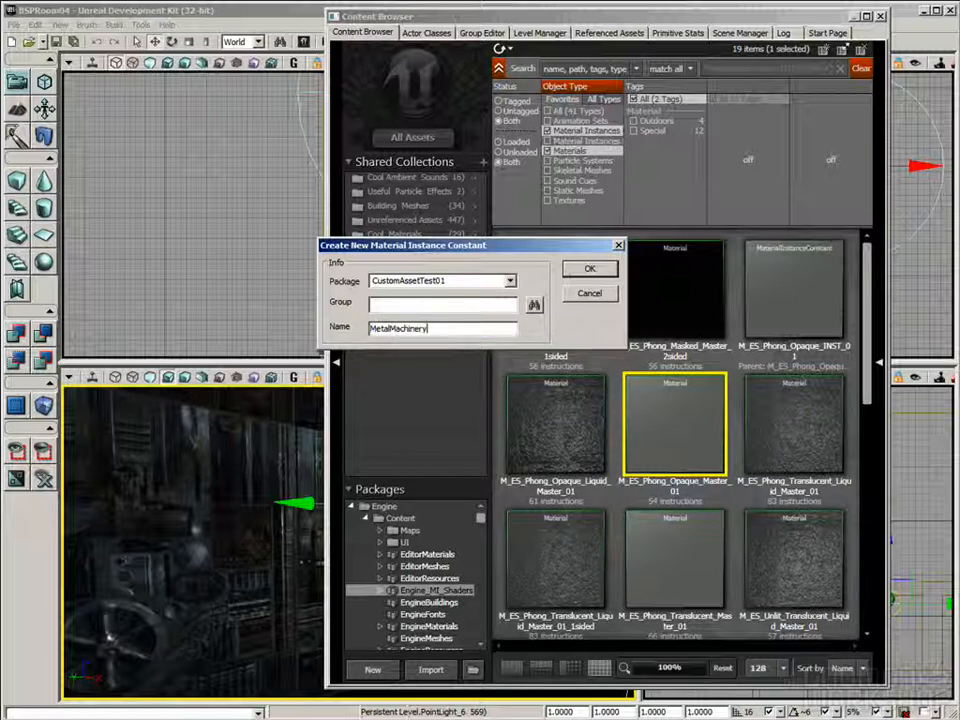
{"action": "left_click", "coordinate": [589, 268]}
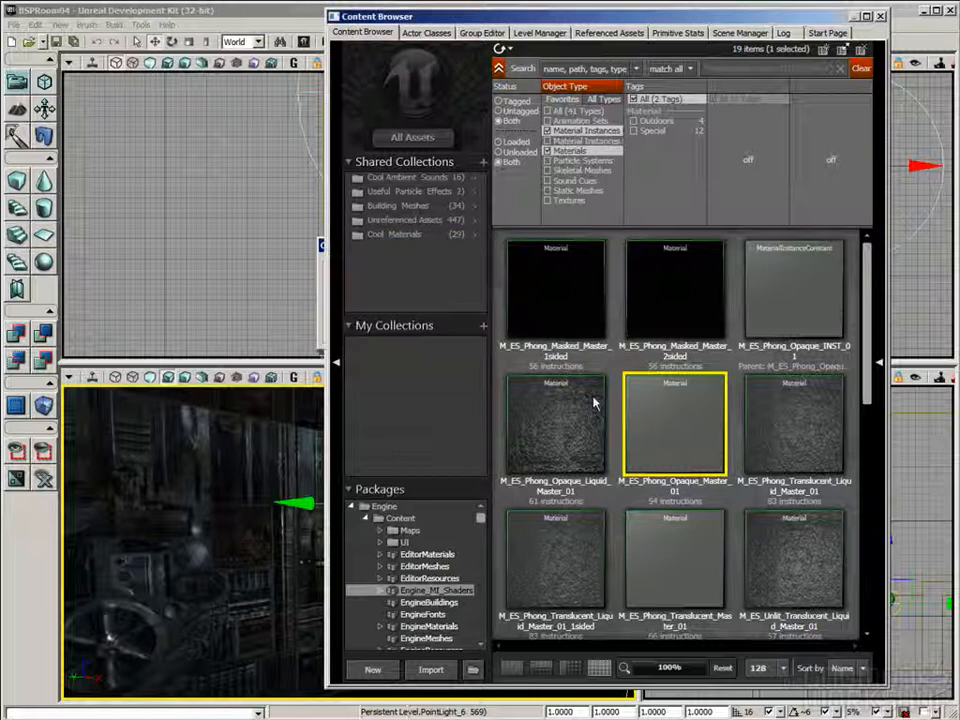
{"action": "mouse_move", "coordinate": [583, 398]}
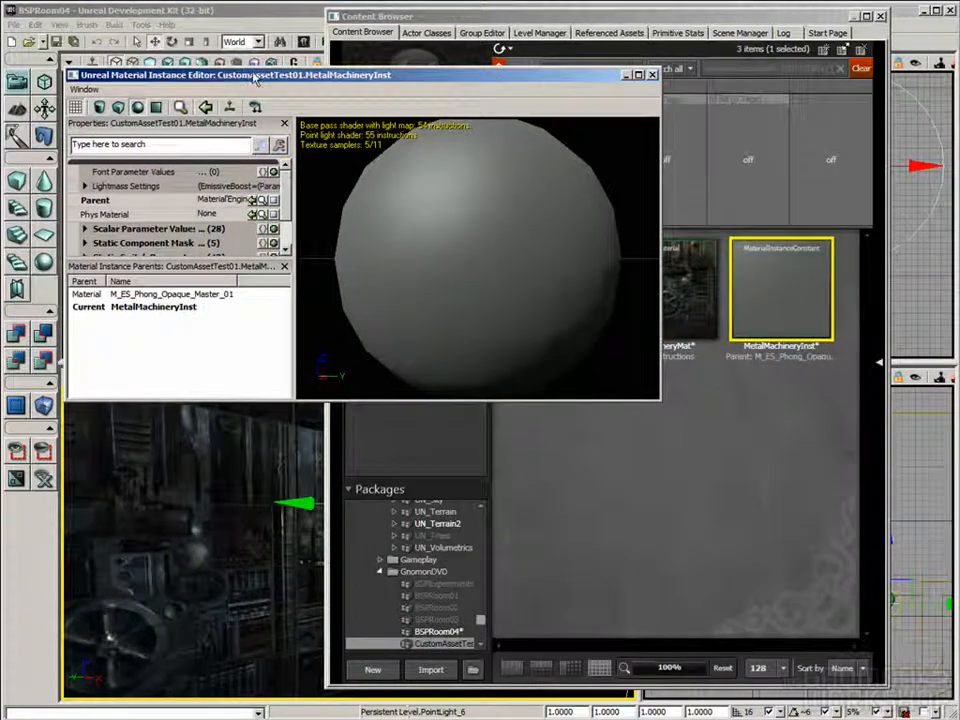
Step: Close the Material Instance Editor and navigate back to the CustomAssetTest01 package
{"action": "left_click_drag", "start_coordinate": [250, 75], "coordinate": [230, 70]}
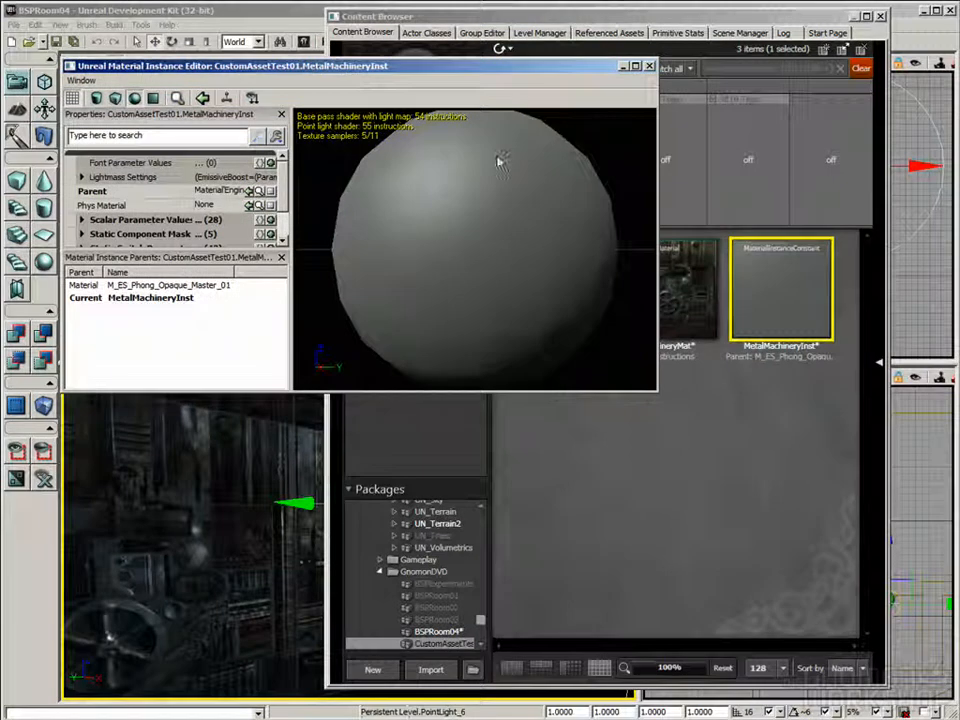
{"action": "left_click", "coordinate": [649, 66]}
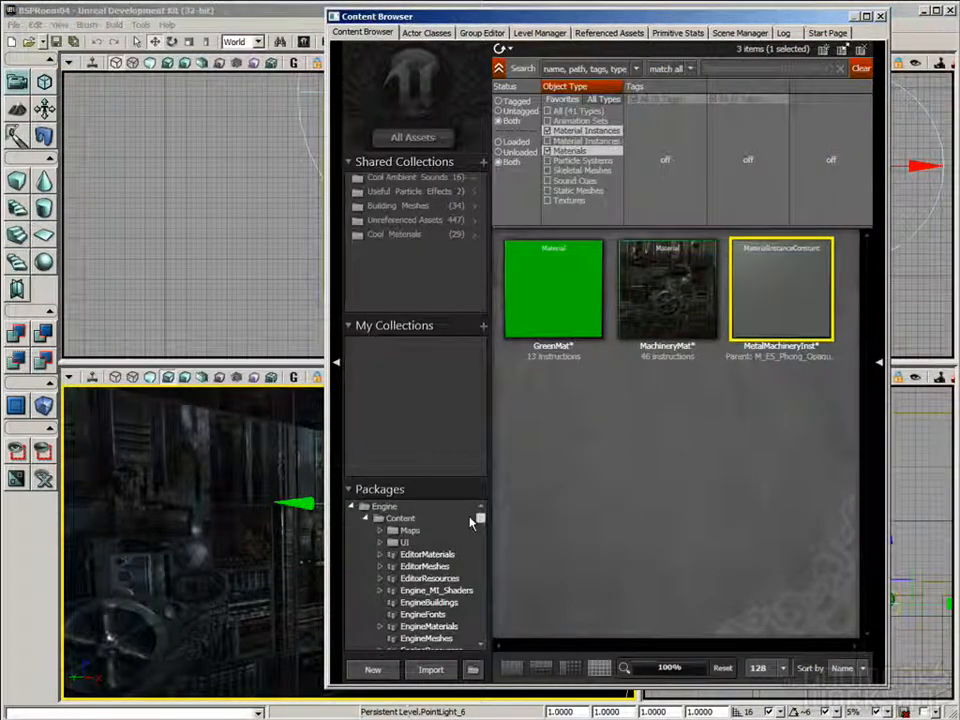
{"action": "left_click", "coordinate": [435, 554]}
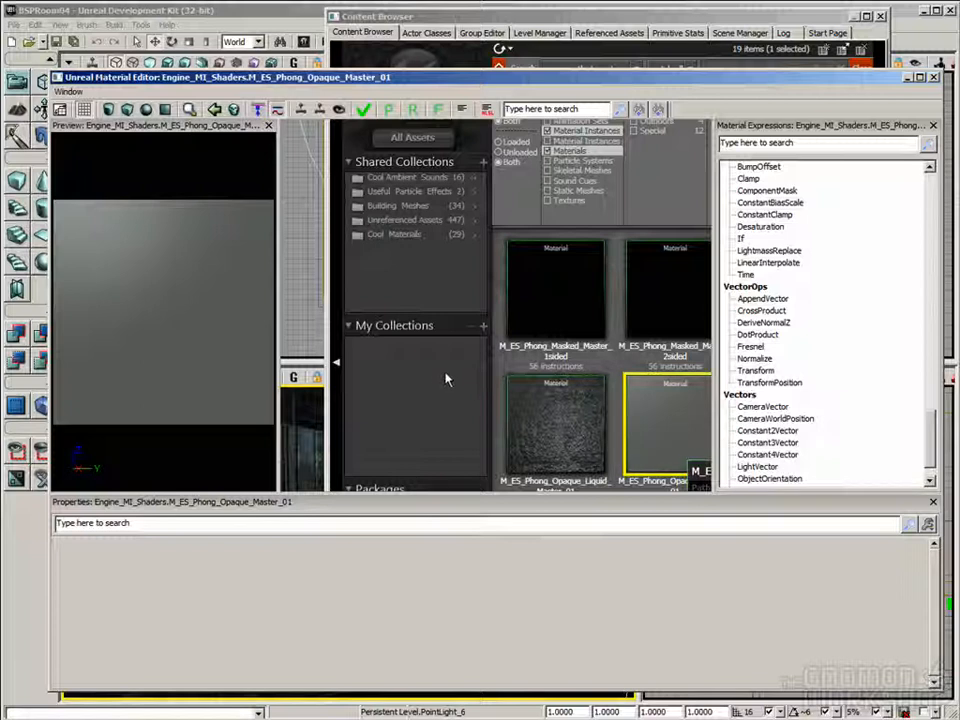
{"action": "mouse_move", "coordinate": [445, 380]}
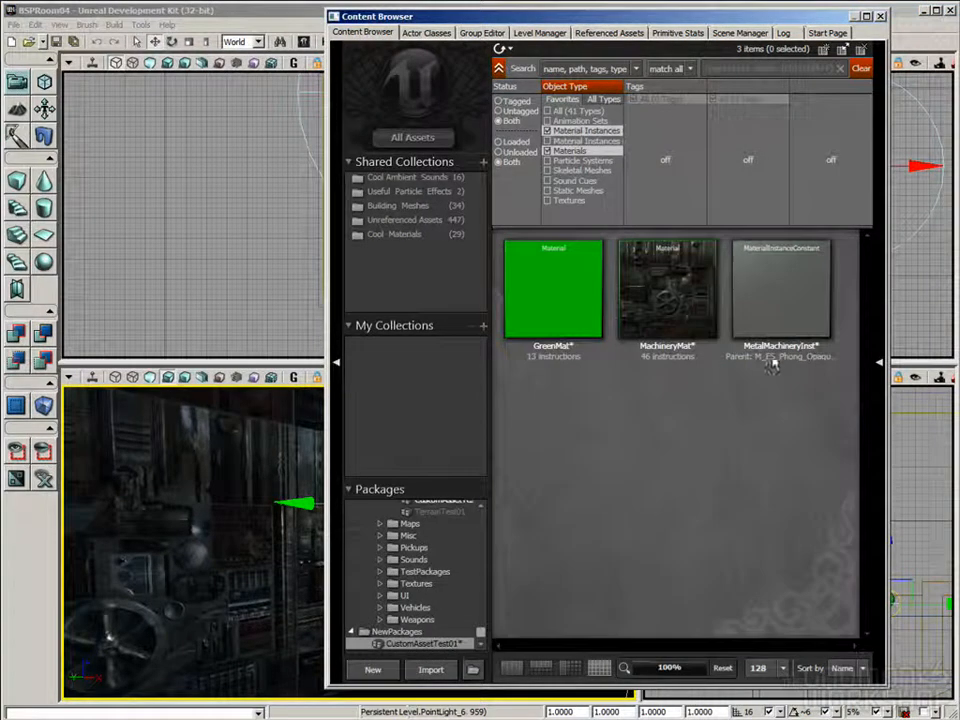
Step: Open MetalMachineryInst in the Material Instance Editor
{"action": "double_click", "coordinate": [782, 290]}
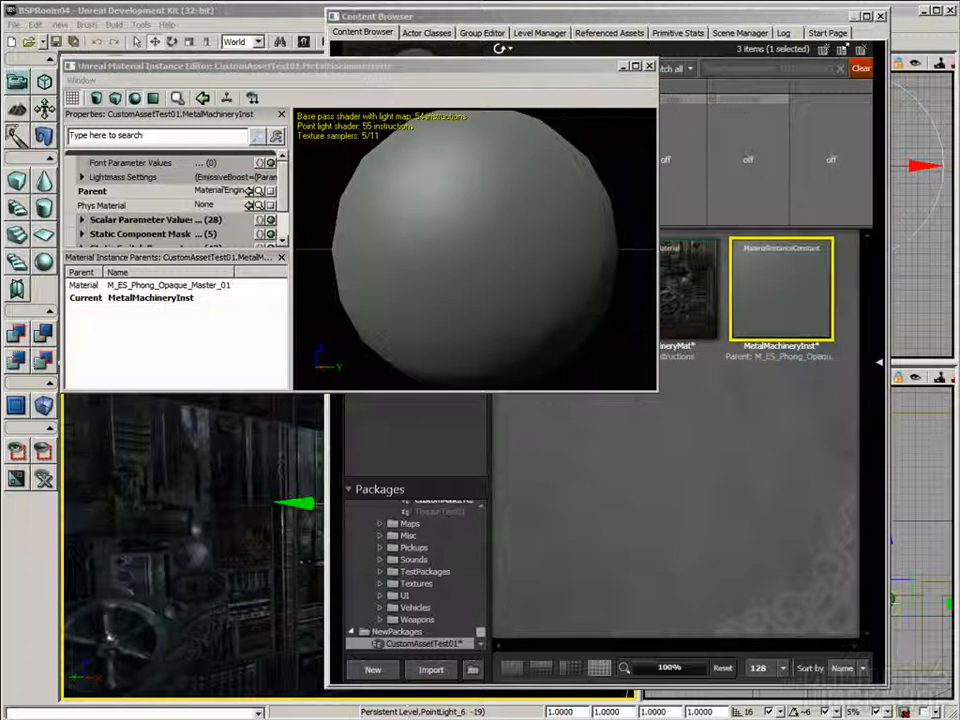
{"action": "mouse_move", "coordinate": [650, 400]}
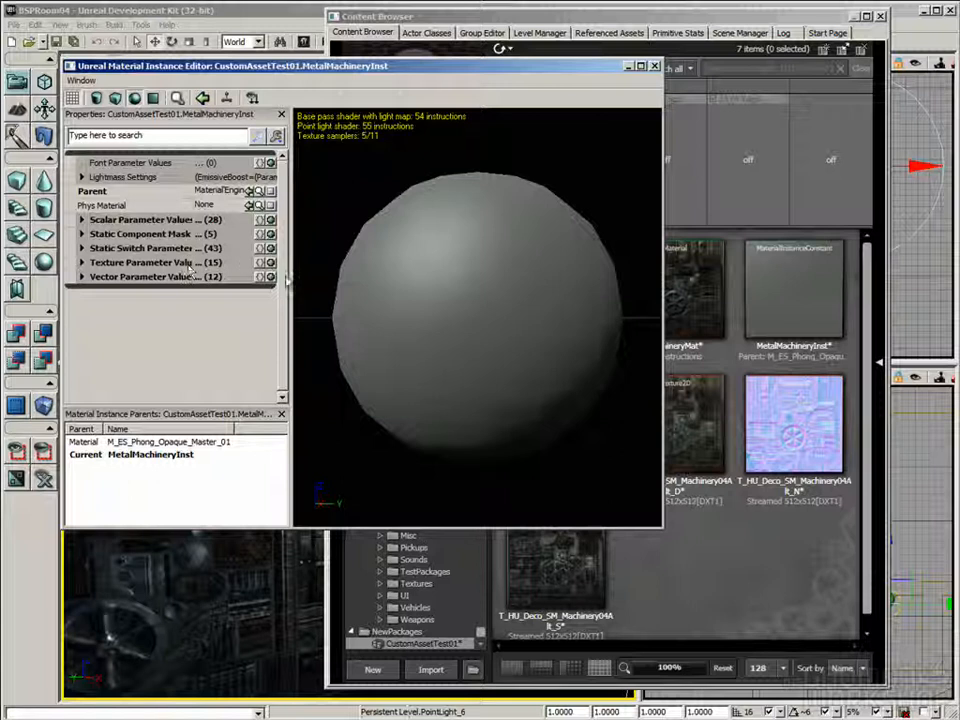
Step: Override the Diffuse_01 texture parameter with the machinery diffuse texture
{"action": "left_click", "coordinate": [80, 262]}
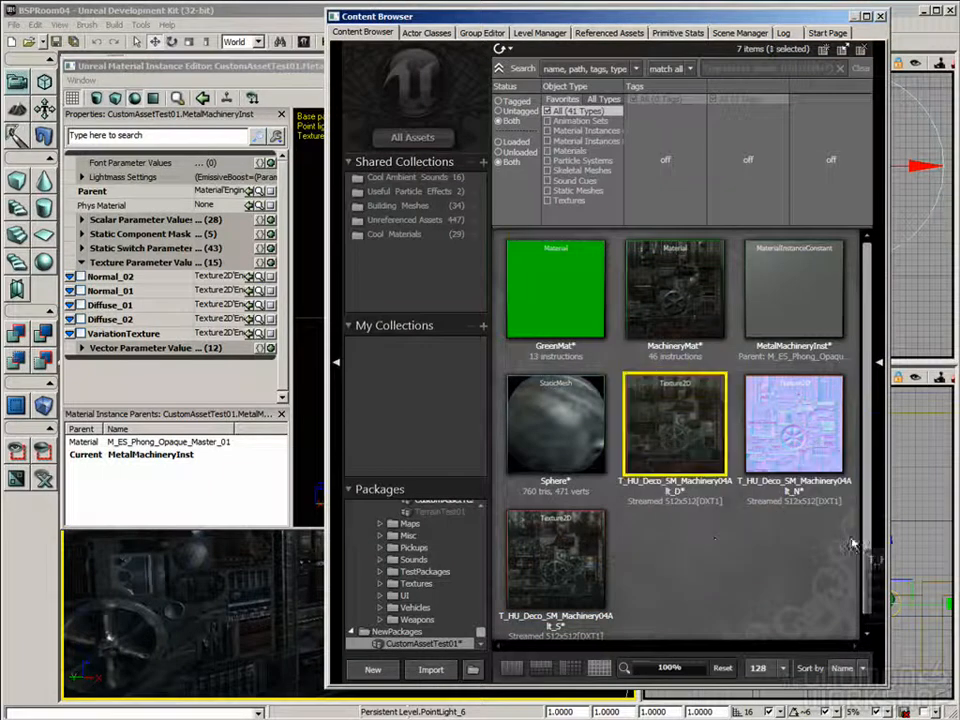
{"action": "mouse_move", "coordinate": [678, 438]}
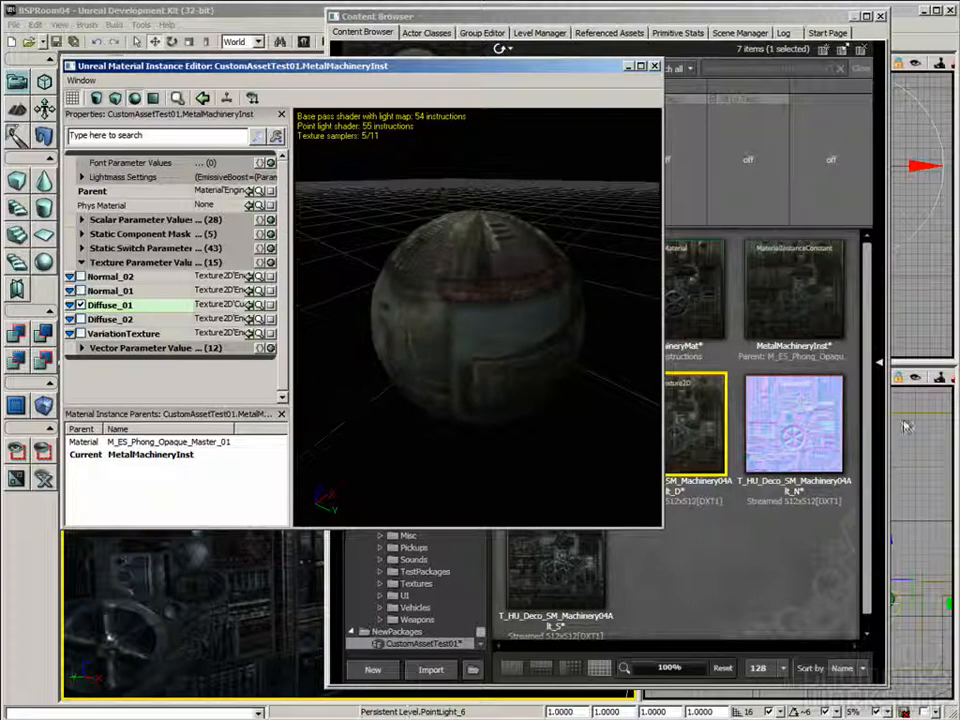
{"action": "left_click", "coordinate": [793, 420]}
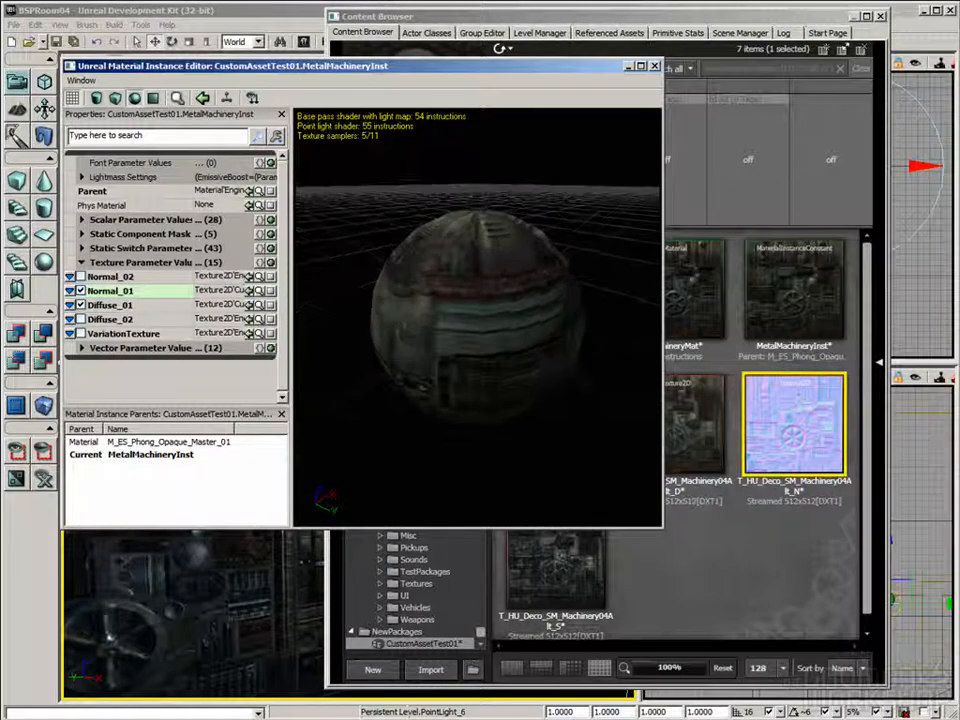
{"action": "left_click", "coordinate": [110, 304]}
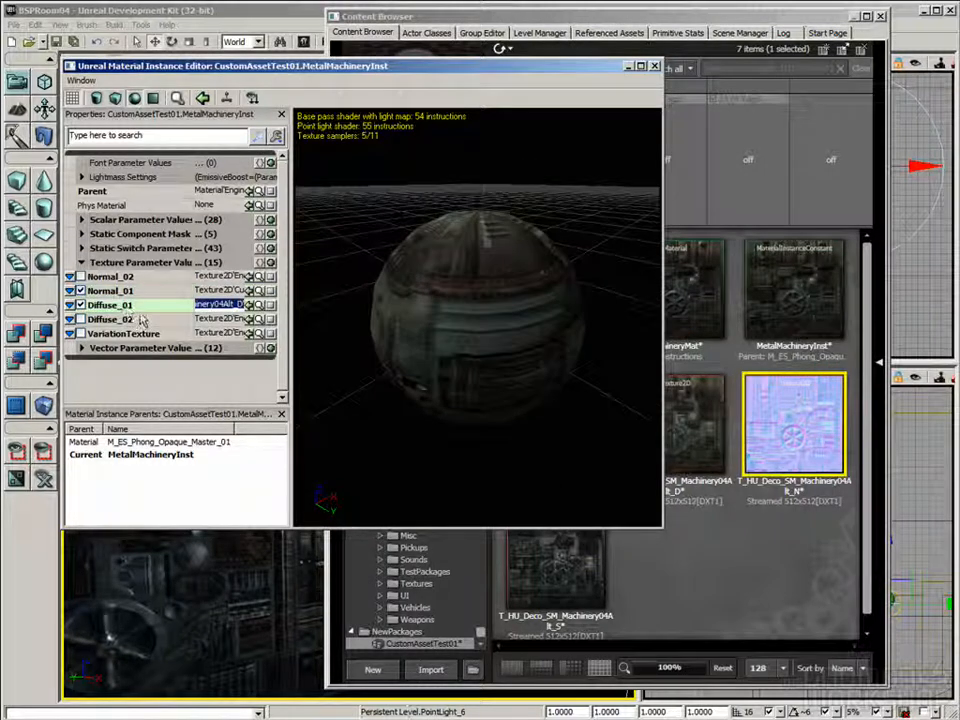
{"action": "left_click", "coordinate": [110, 290]}
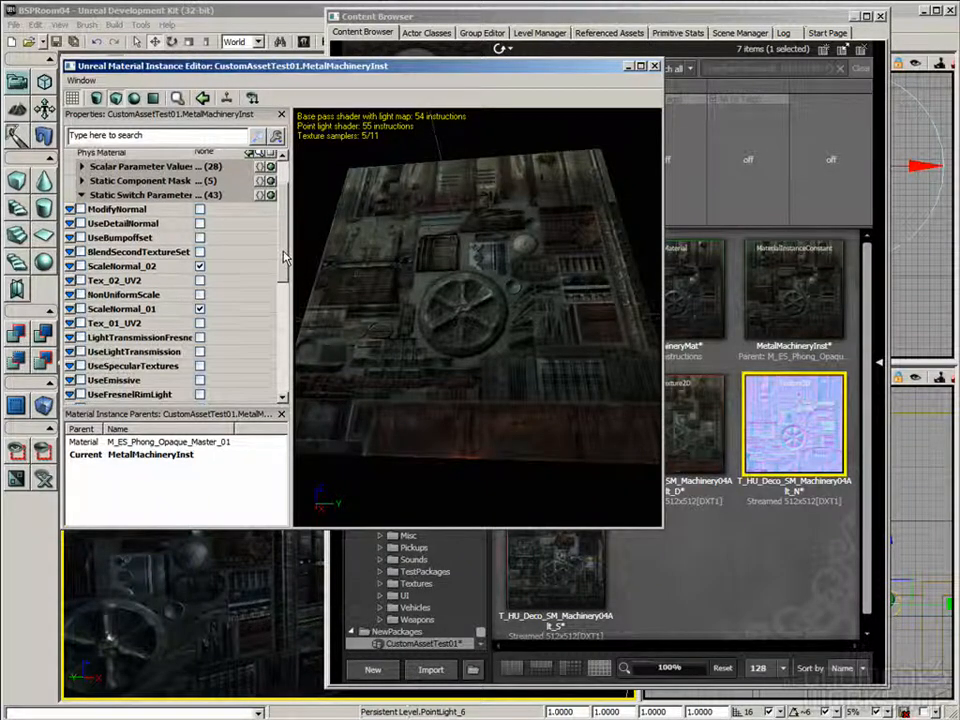
Step: Override the UseSpecularTextures static switch and turn it on
{"action": "scroll", "scroll_direction": "down", "scroll_amount": 3}
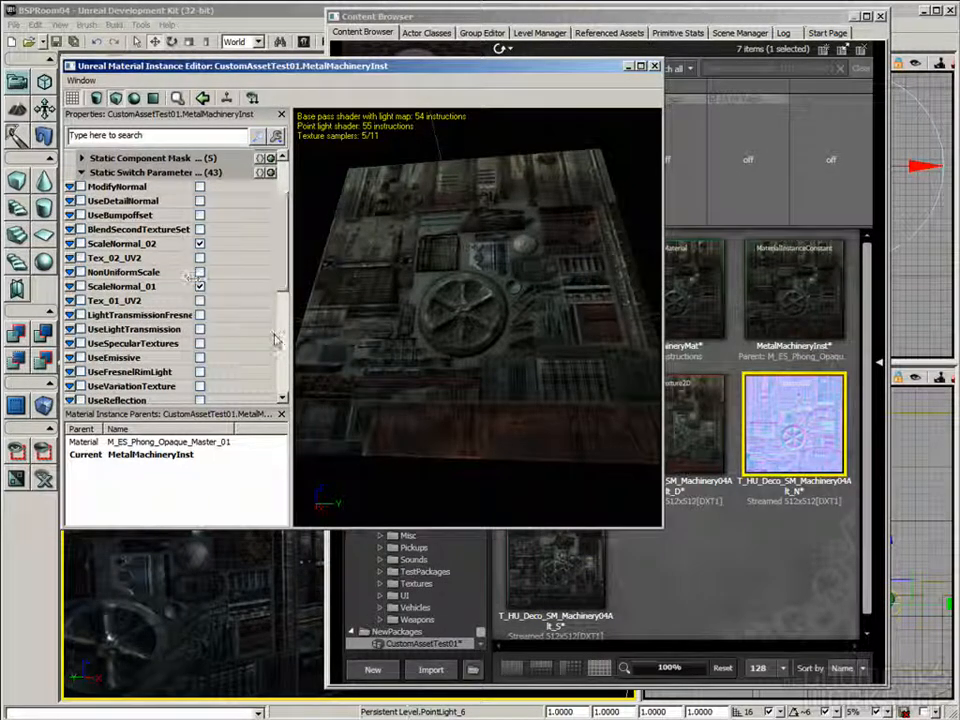
{"action": "scroll", "scroll_direction": "down", "scroll_amount": 3}
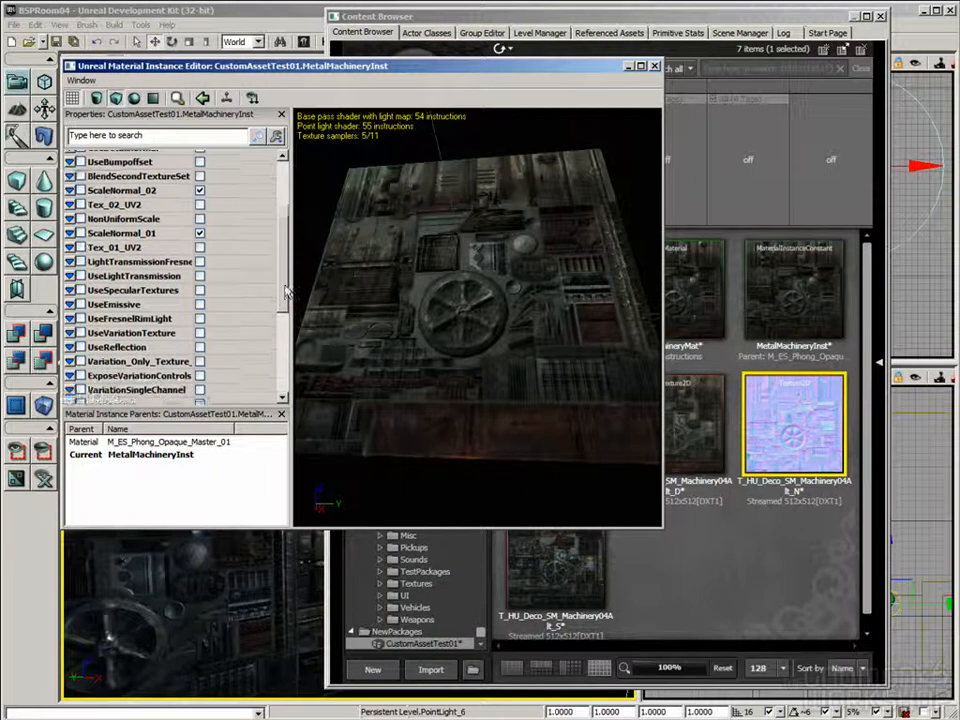
{"action": "scroll", "scroll_direction": "down", "scroll_amount": 3}
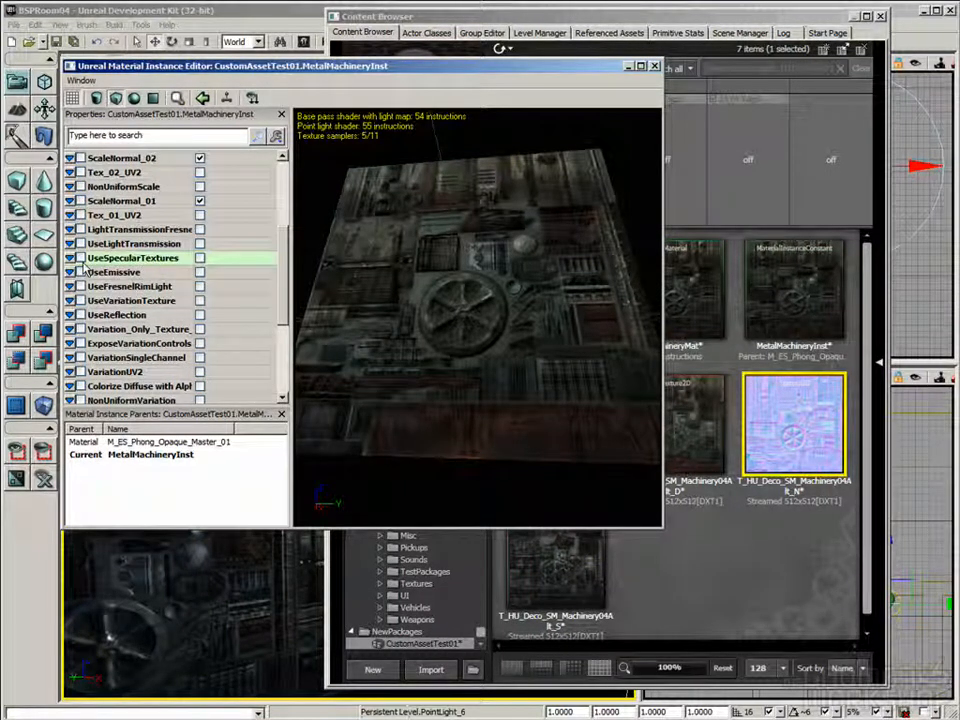
{"action": "left_click", "coordinate": [79, 258]}
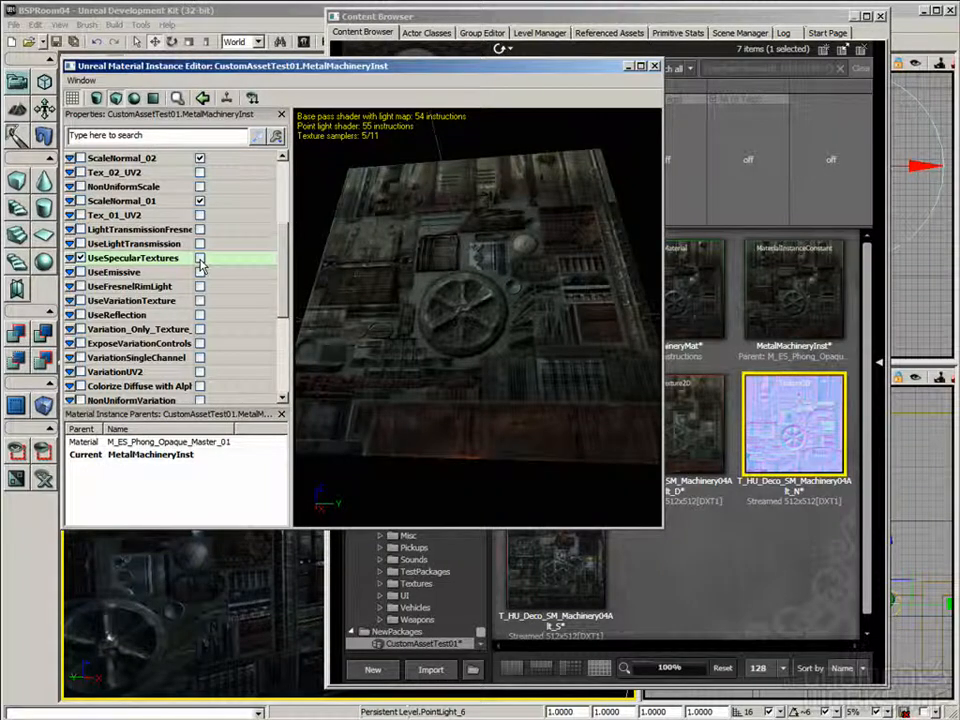
{"action": "left_click", "coordinate": [199, 257]}
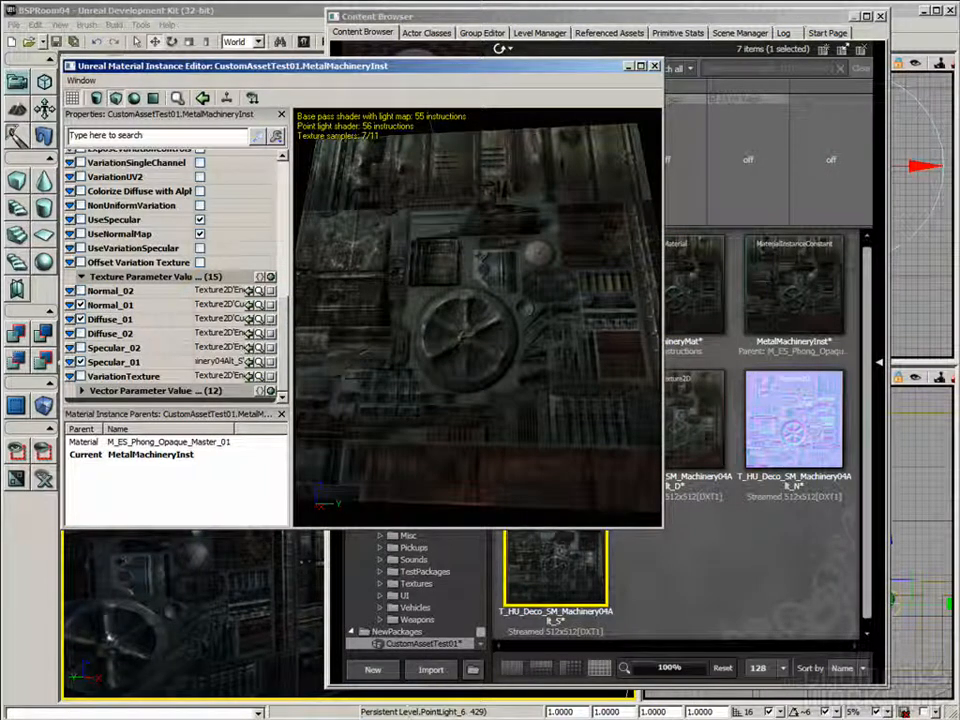
Step: Expand the Vector Parameter Values to reach Specular_01_Color
{"action": "scroll", "scroll_direction": "down", "scroll_amount": 3}
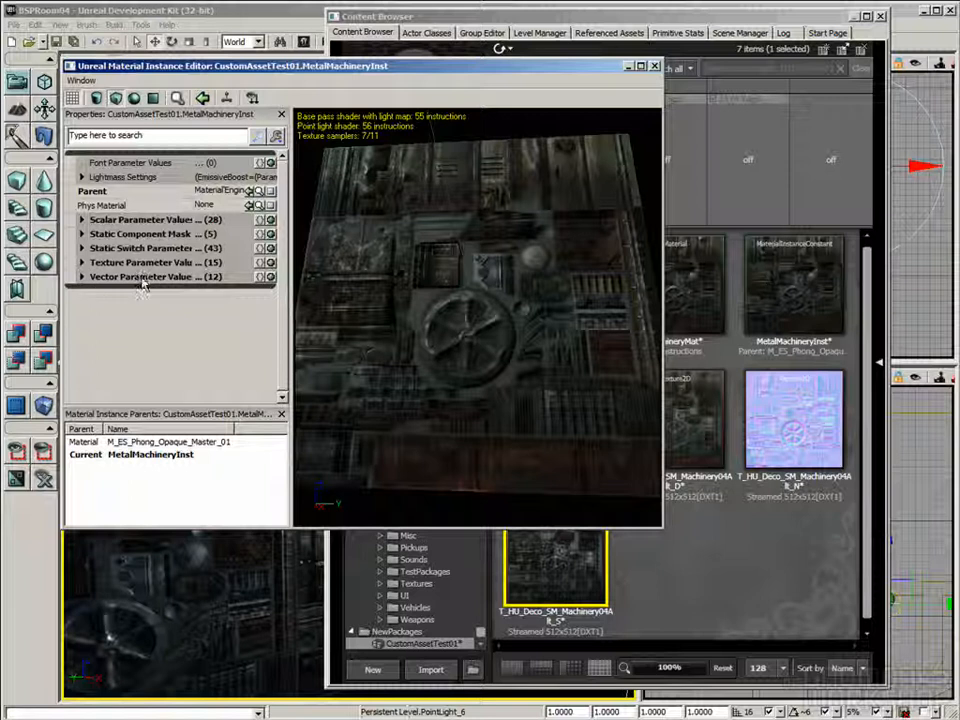
{"action": "left_click", "coordinate": [80, 276]}
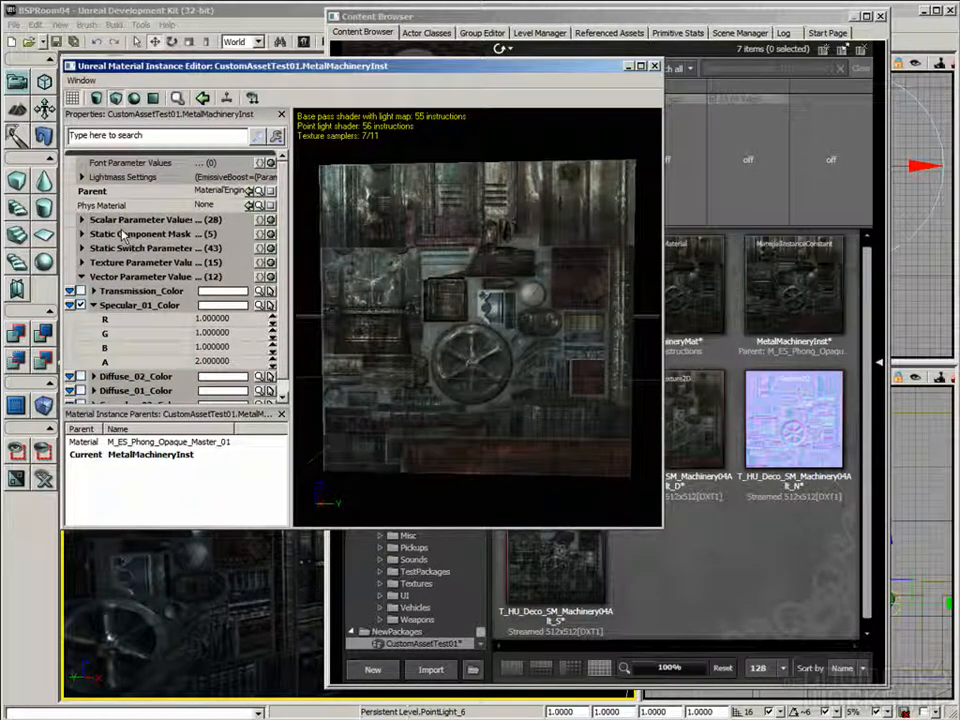
Step: Preview MetalMachineryInst on a sphere and turn on the UseFresnelRimLight static switch
{"action": "scroll", "scroll_direction": "down", "scroll_amount": 3}
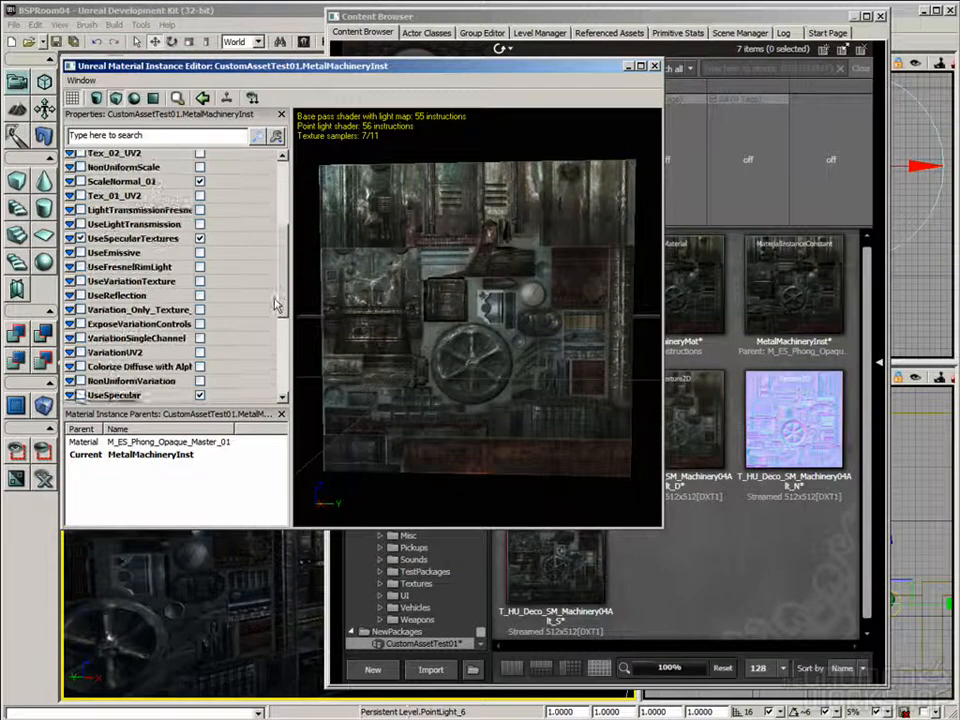
{"action": "left_click", "coordinate": [130, 267]}
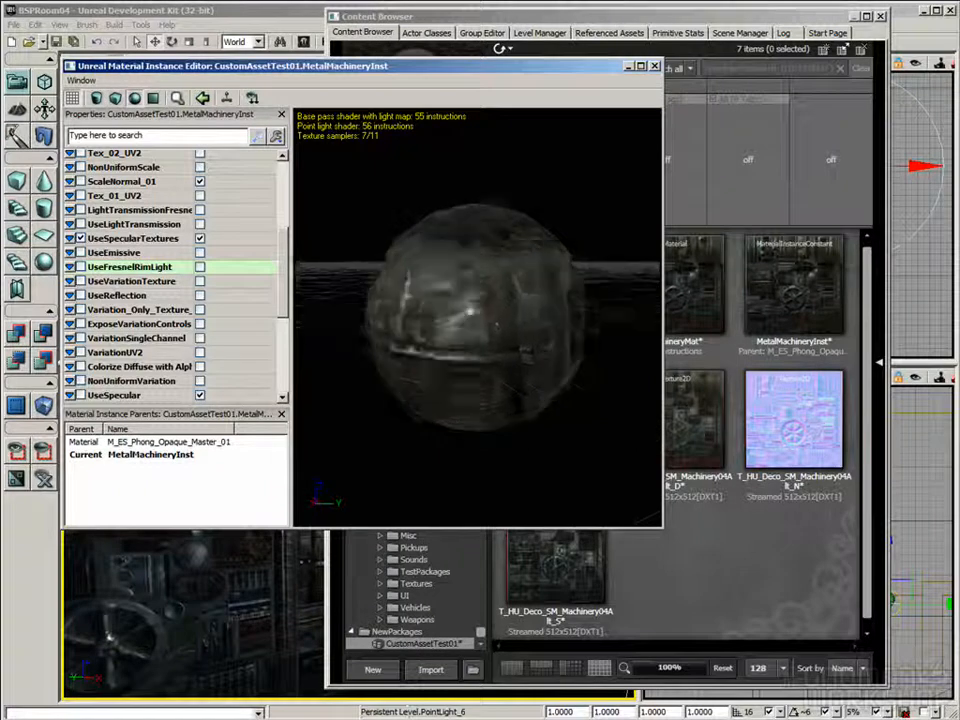
{"action": "left_click_drag", "start_coordinate": [480, 300], "coordinate": [560, 260]}
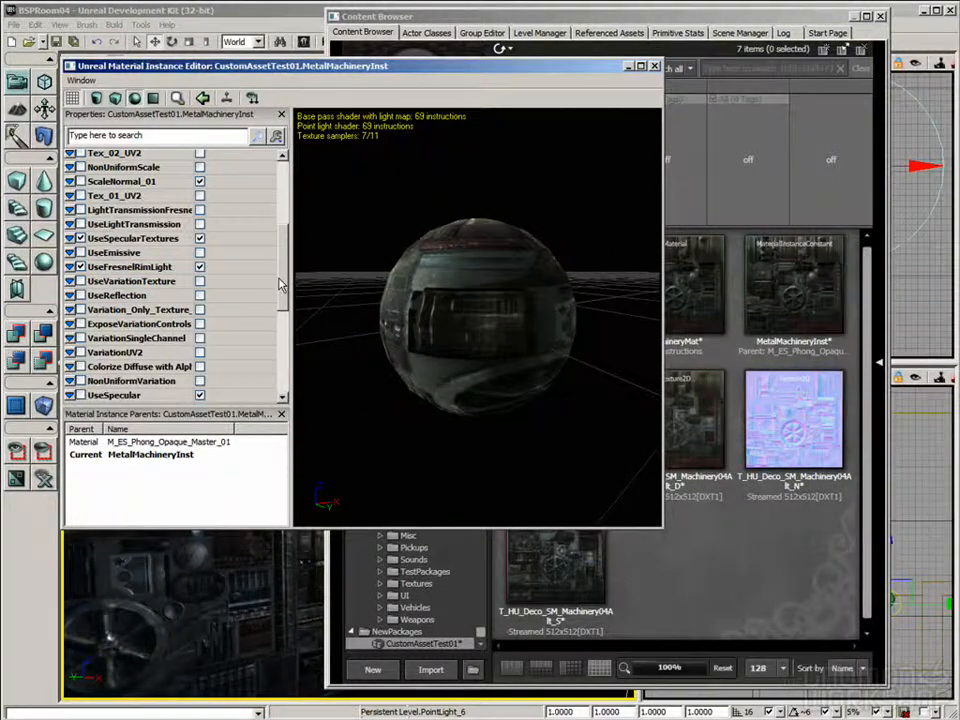
{"action": "scroll", "scroll_direction": "down", "scroll_amount": 3}
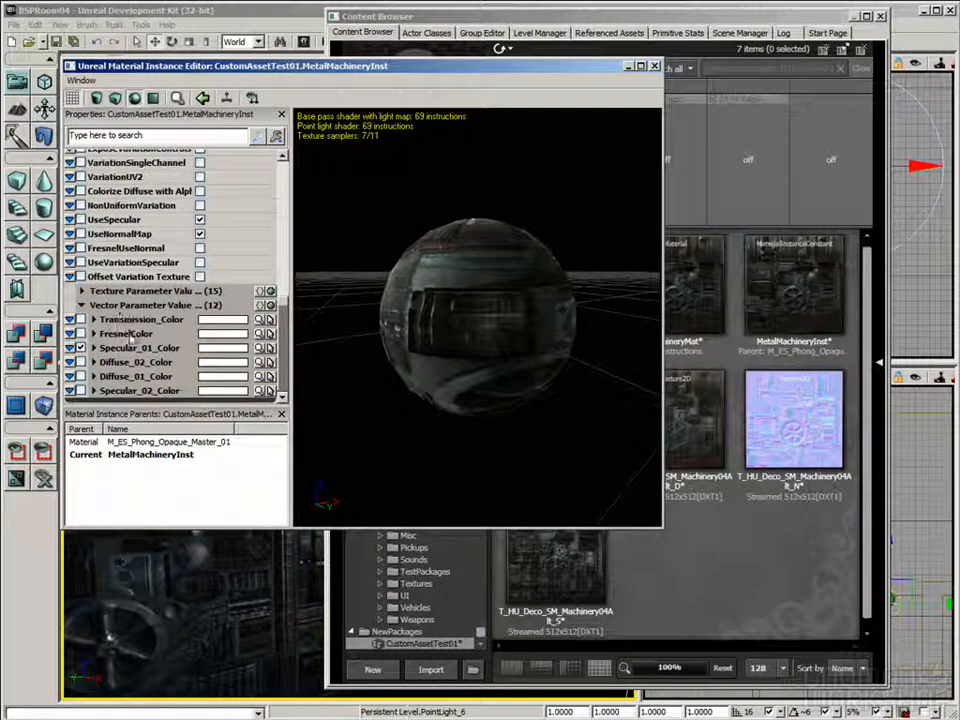
Step: Override FresnelColor with red at 2 and alpha at 5, checking the rim on the sphere
{"action": "left_click", "coordinate": [93, 276]}
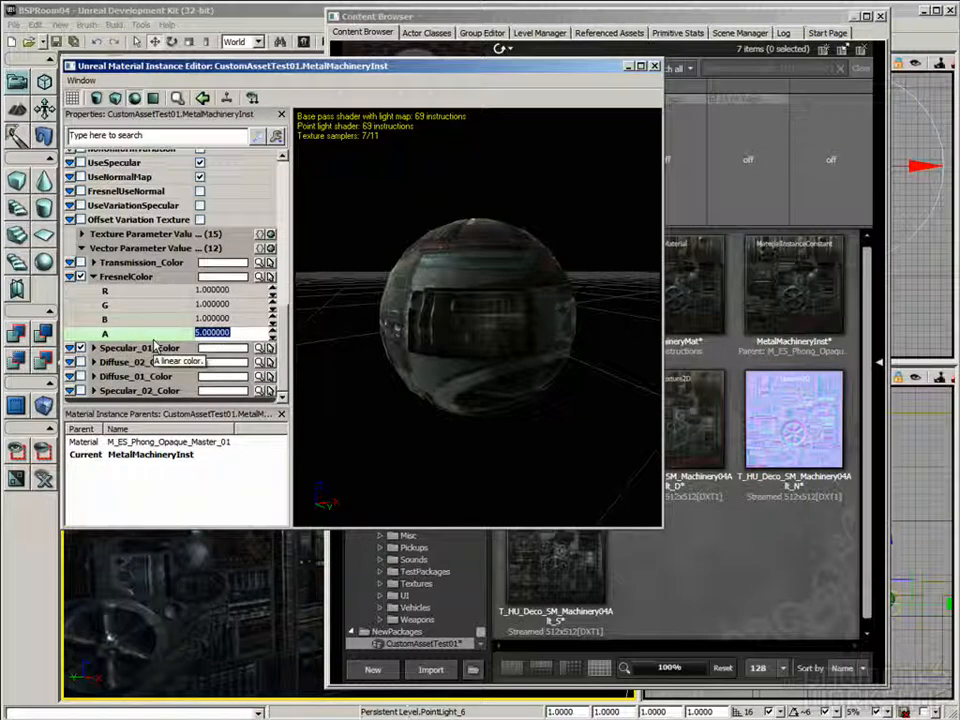
{"action": "type", "text": "10.000000"}
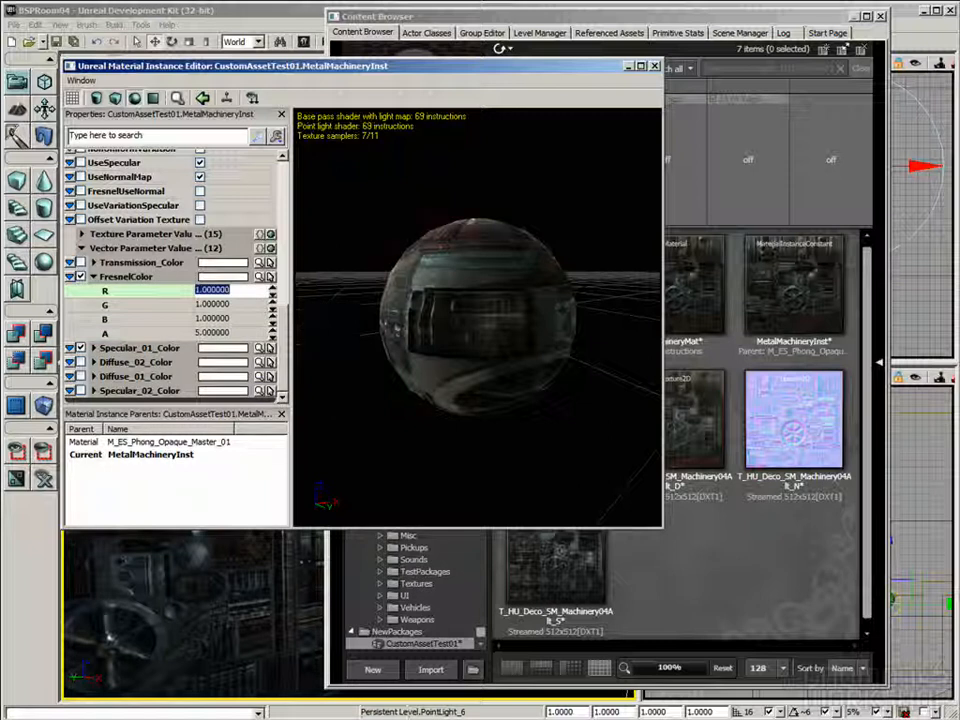
{"action": "type", "text": "2.000000"}
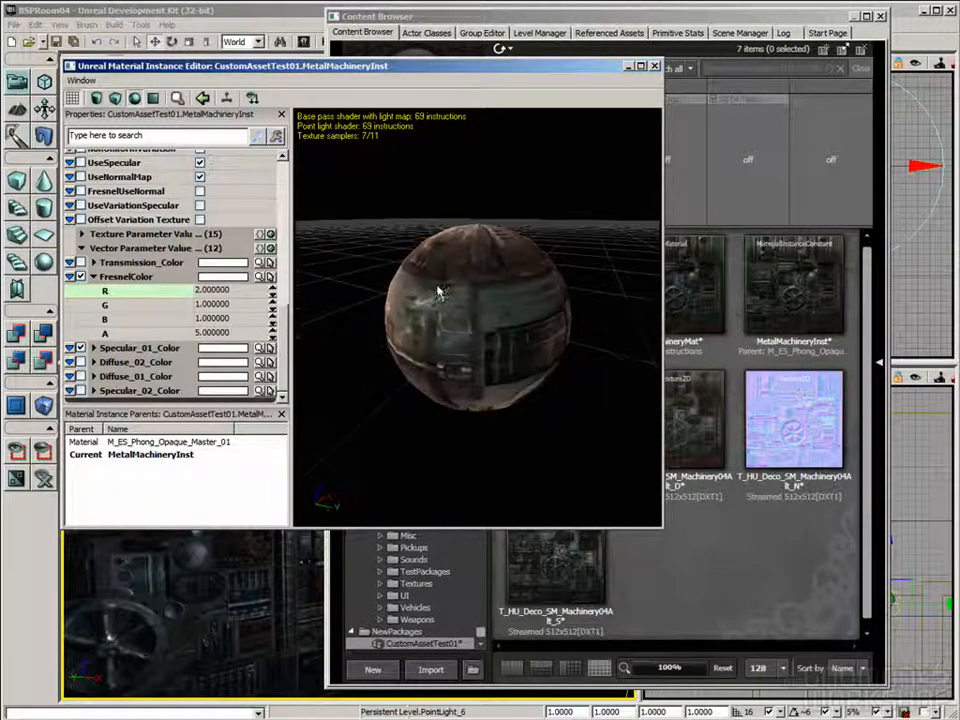
{"action": "left_click_drag", "start_coordinate": [435, 290], "coordinate": [430, 365]}
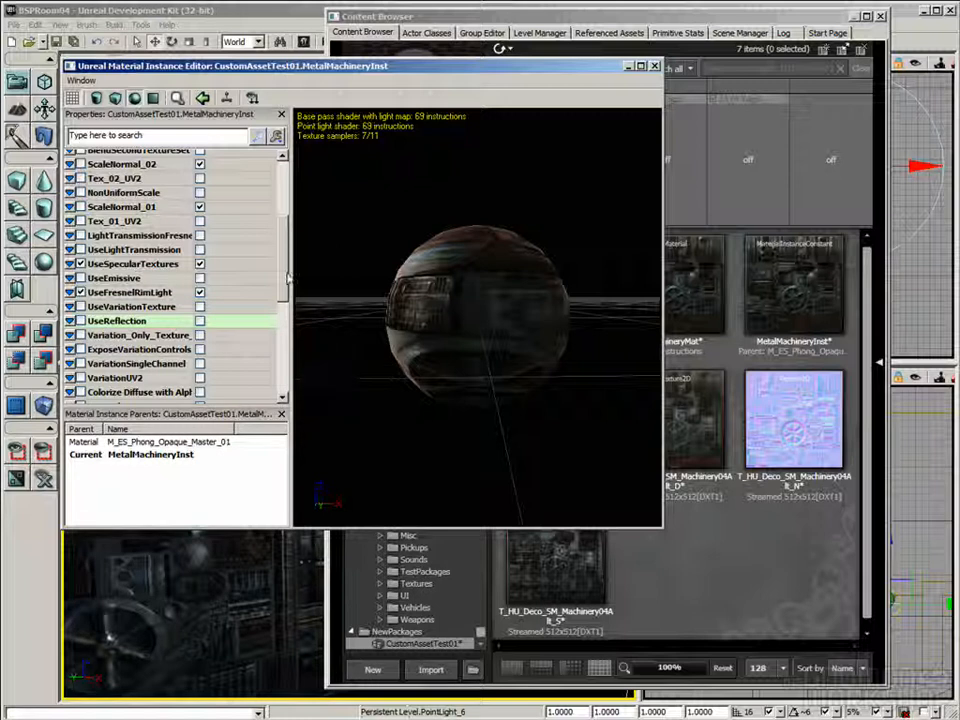
{"action": "scroll", "scroll_direction": "down", "scroll_amount": 3}
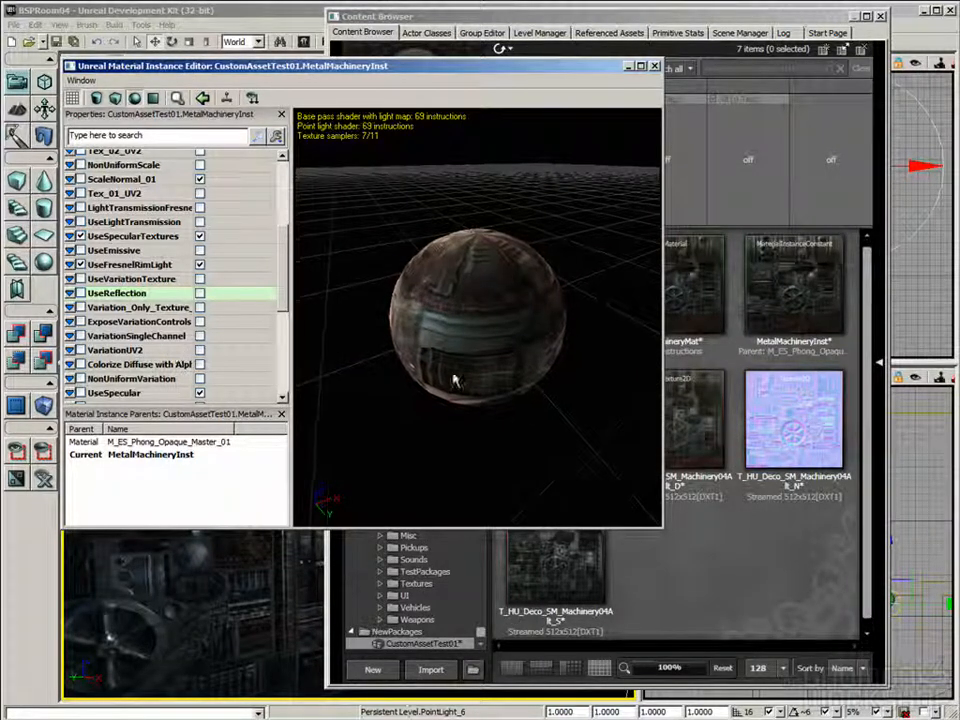
{"action": "left_click_drag", "start_coordinate": [455, 380], "coordinate": [460, 235]}
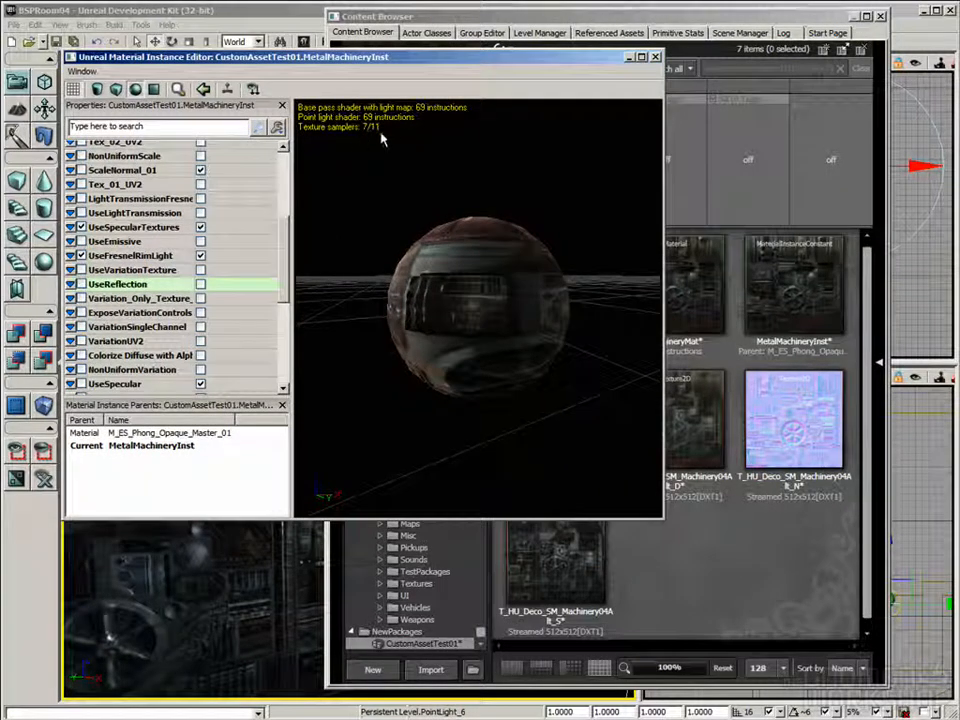
{"action": "mouse_move", "coordinate": [320, 137]}
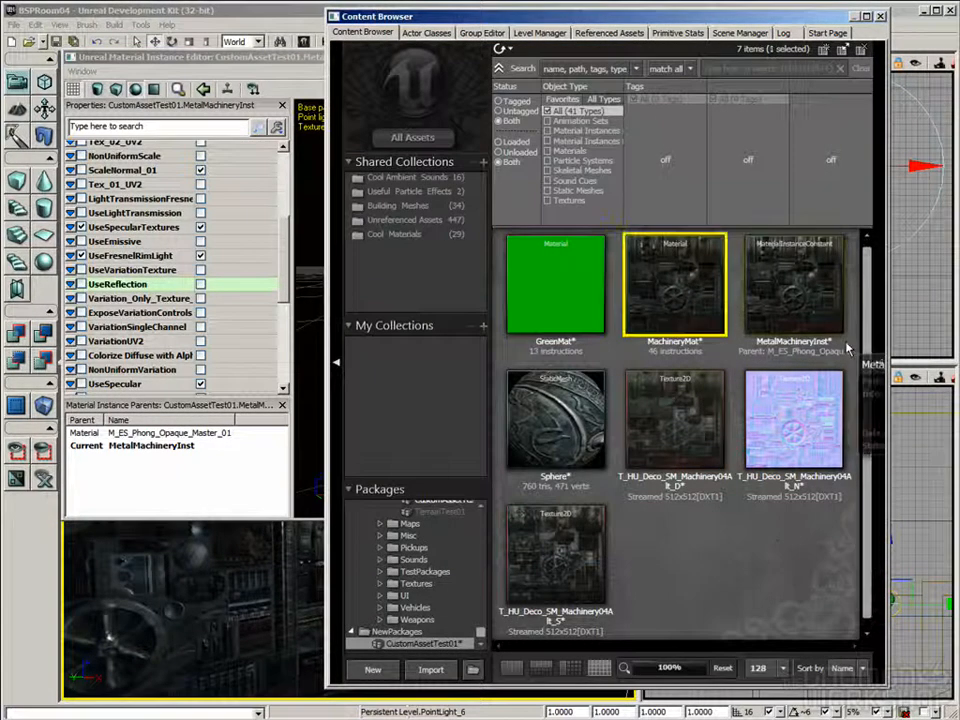
{"action": "double_click", "coordinate": [675, 285]}
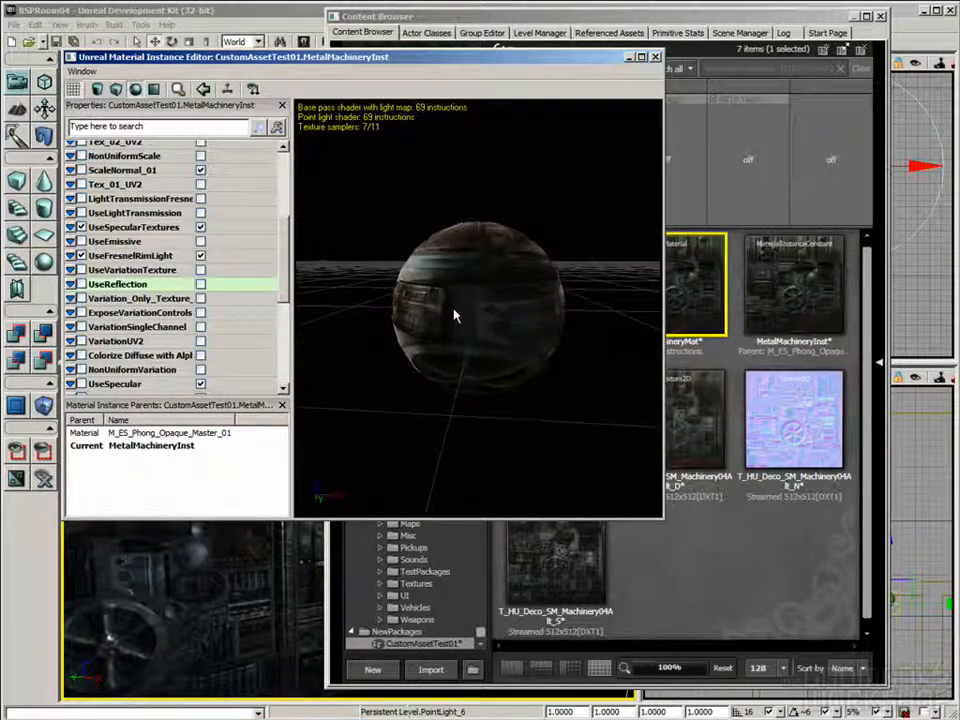
{"action": "scroll", "scroll_direction": "down", "scroll_amount": 3}
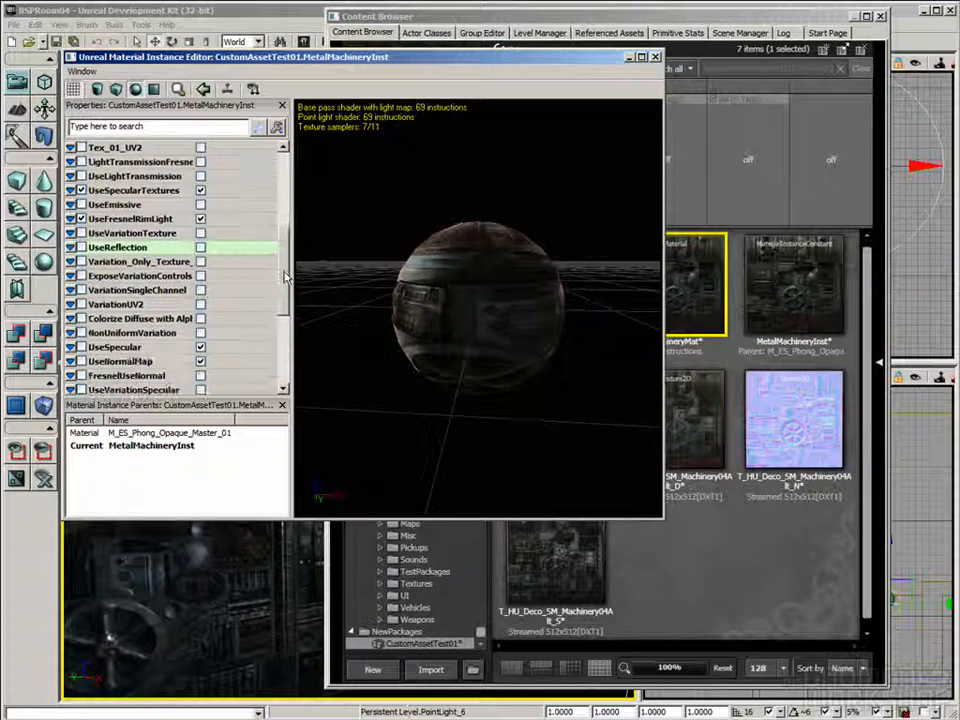
{"action": "scroll", "scroll_direction": "down", "scroll_amount": 3}
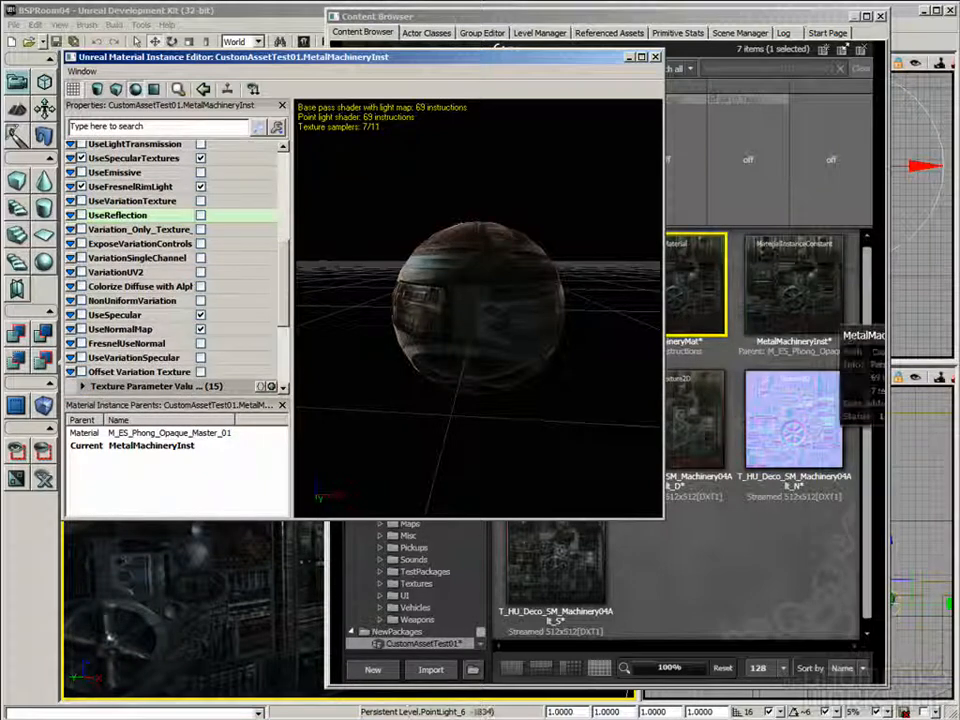